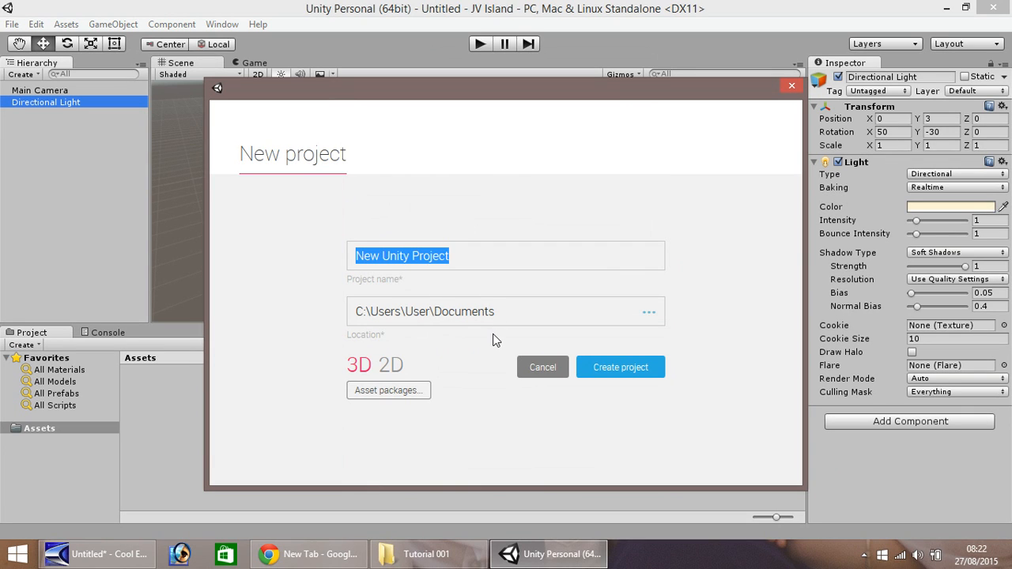
mouse_move(489, 360)
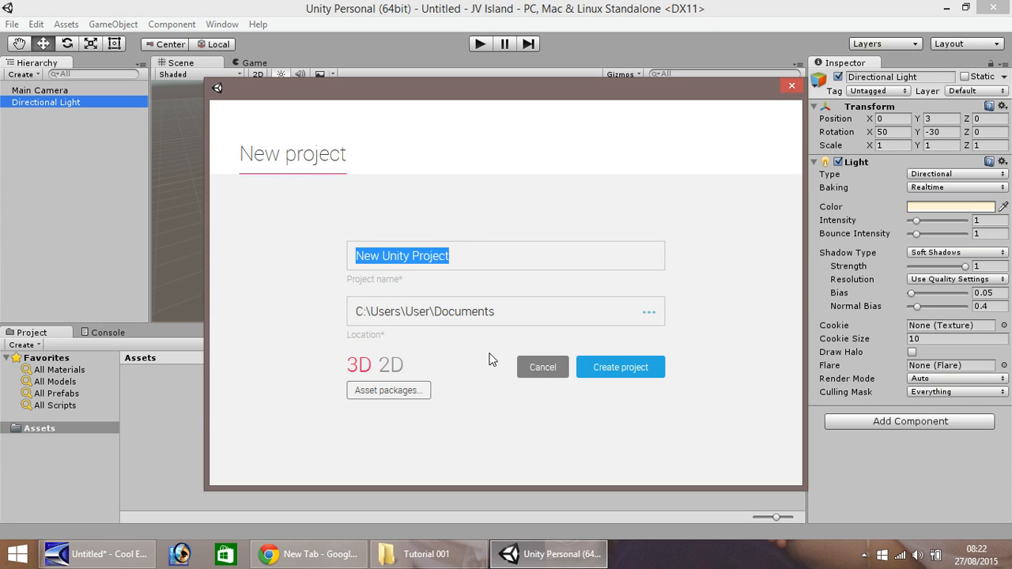
mouse_move(490, 360)
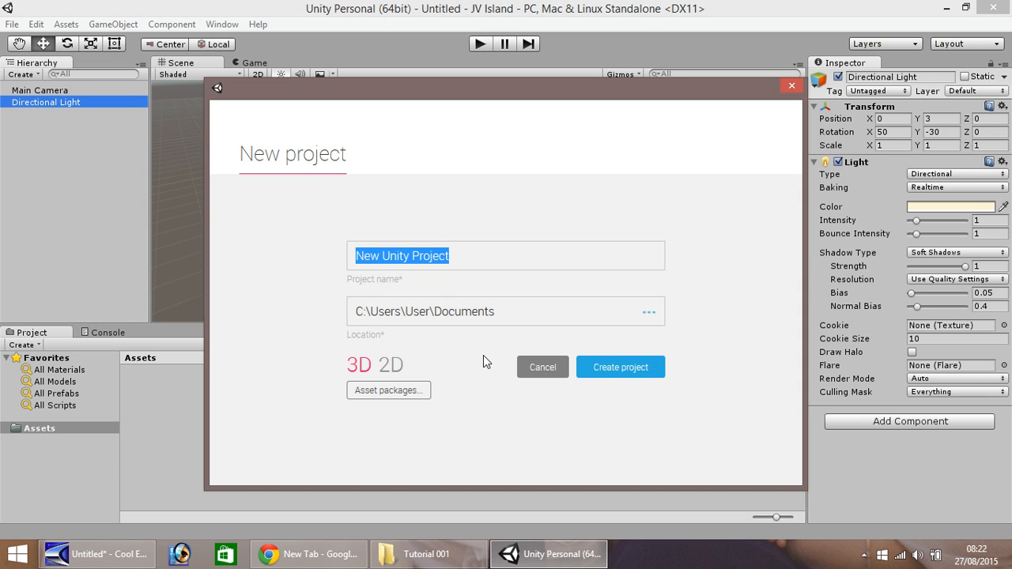
mouse_move(484, 369)
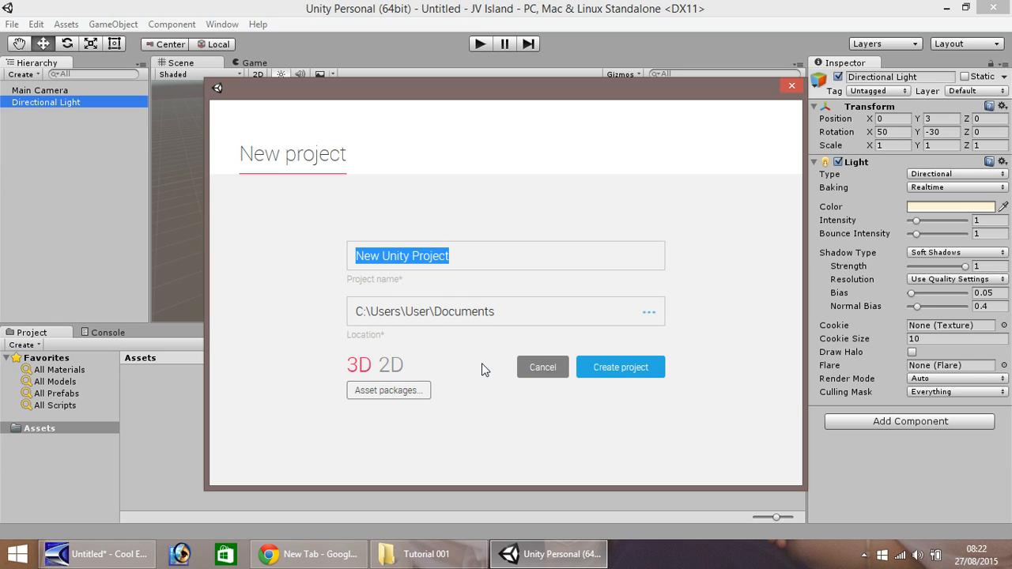
mouse_move(316, 421)
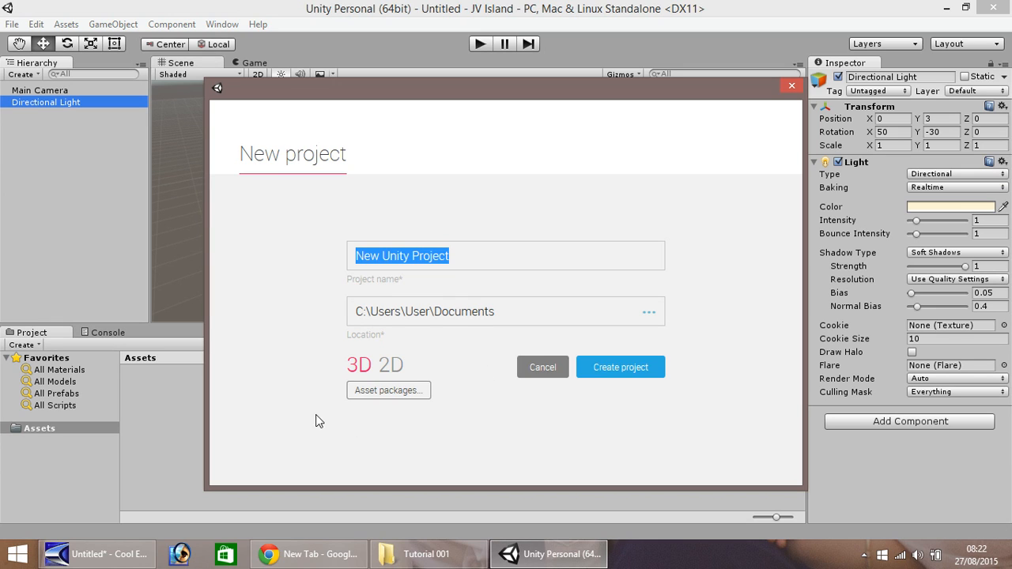
mouse_move(432, 449)
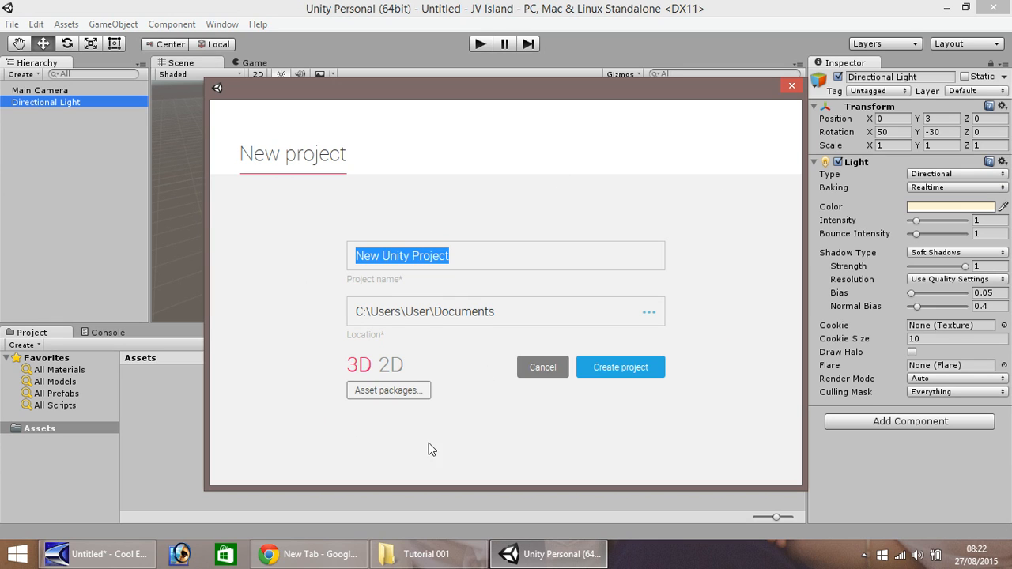
mouse_move(752, 409)
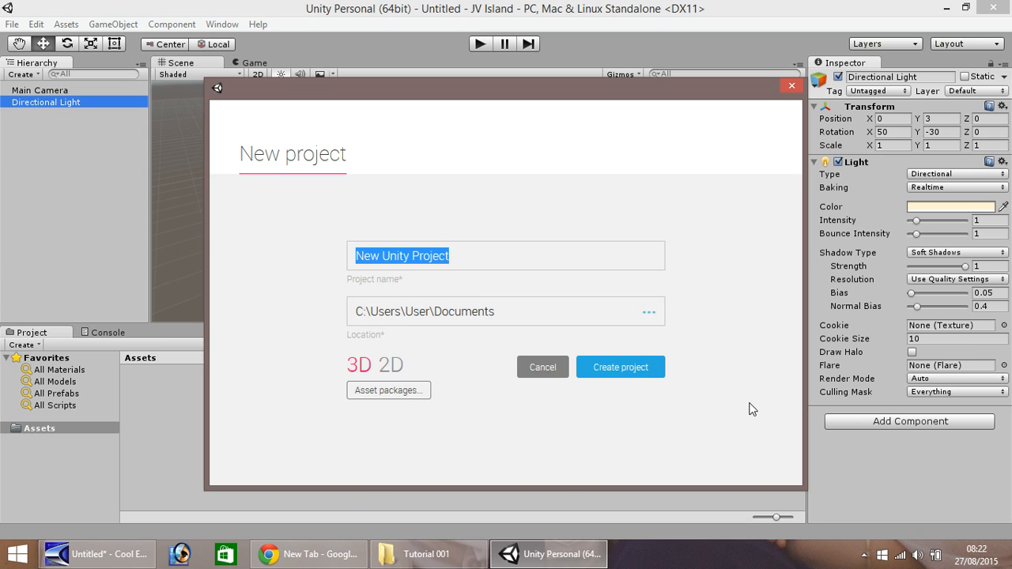
mouse_move(743, 420)
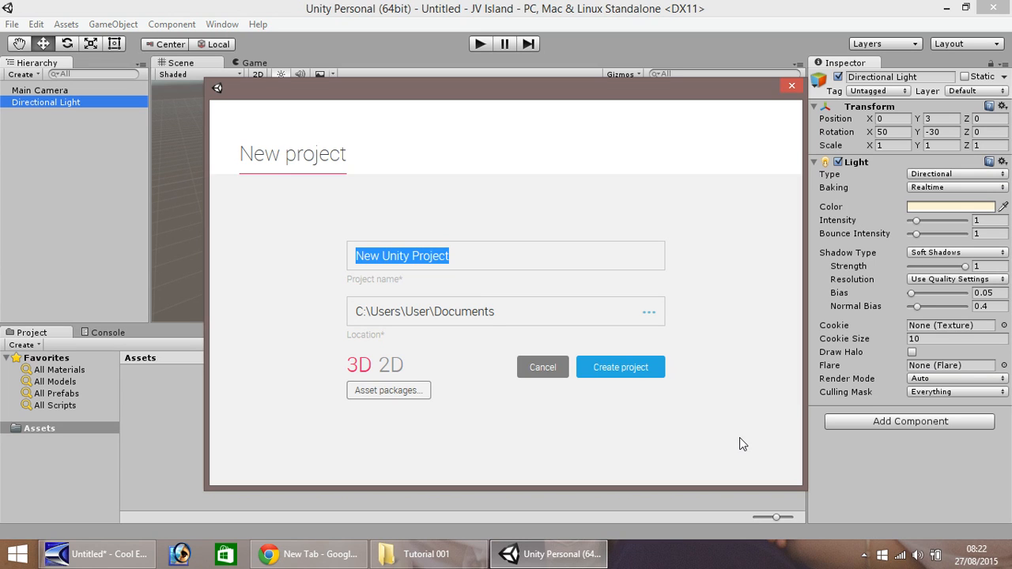
mouse_move(486, 263)
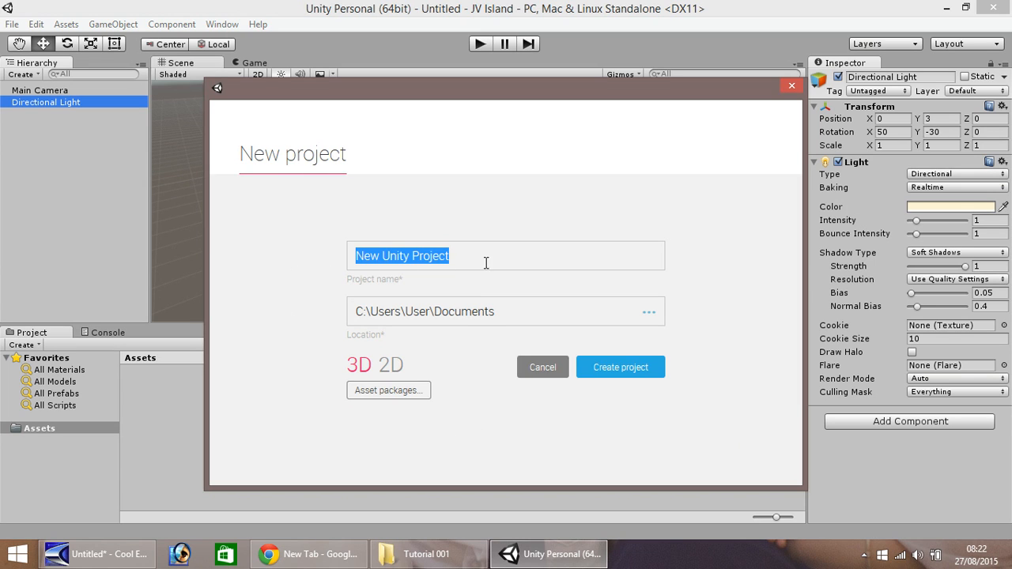
mouse_move(355, 287)
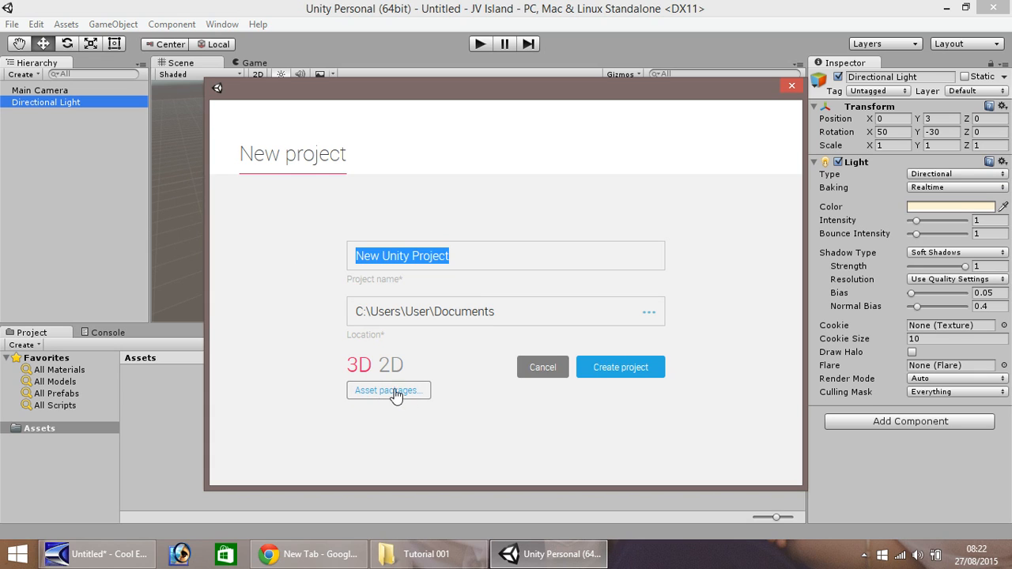
mouse_move(401, 398)
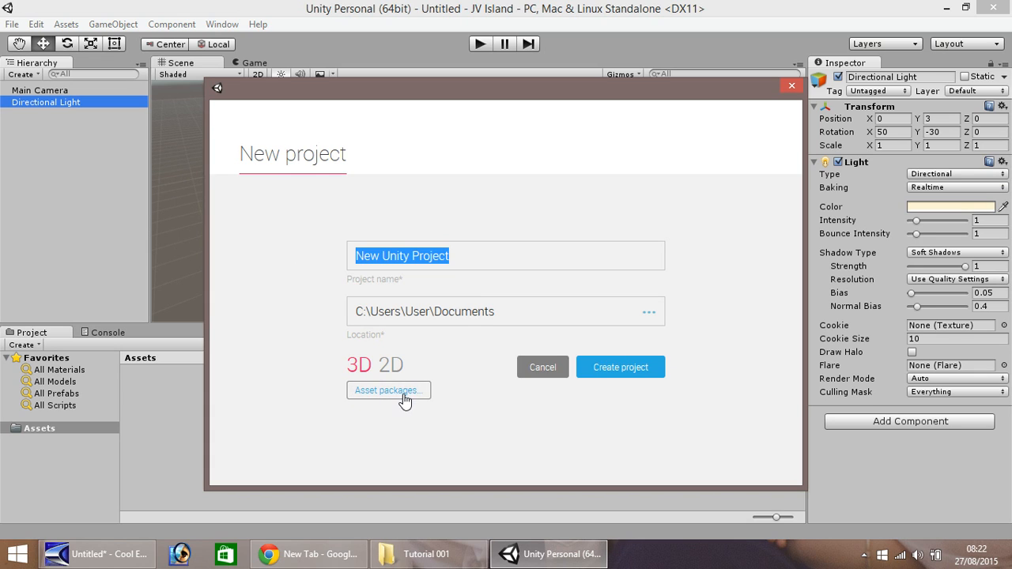
mouse_move(620, 367)
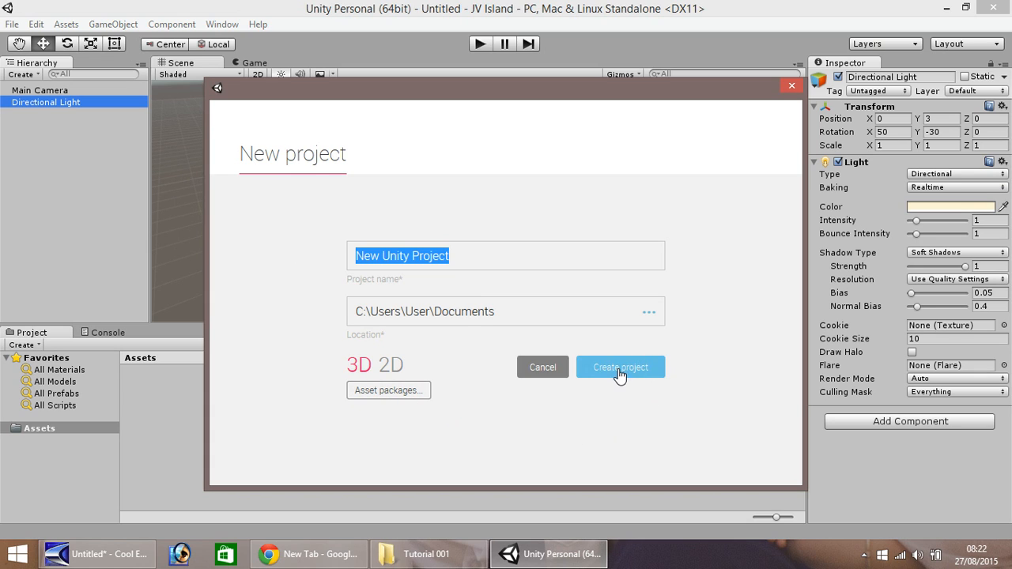
mouse_move(594, 356)
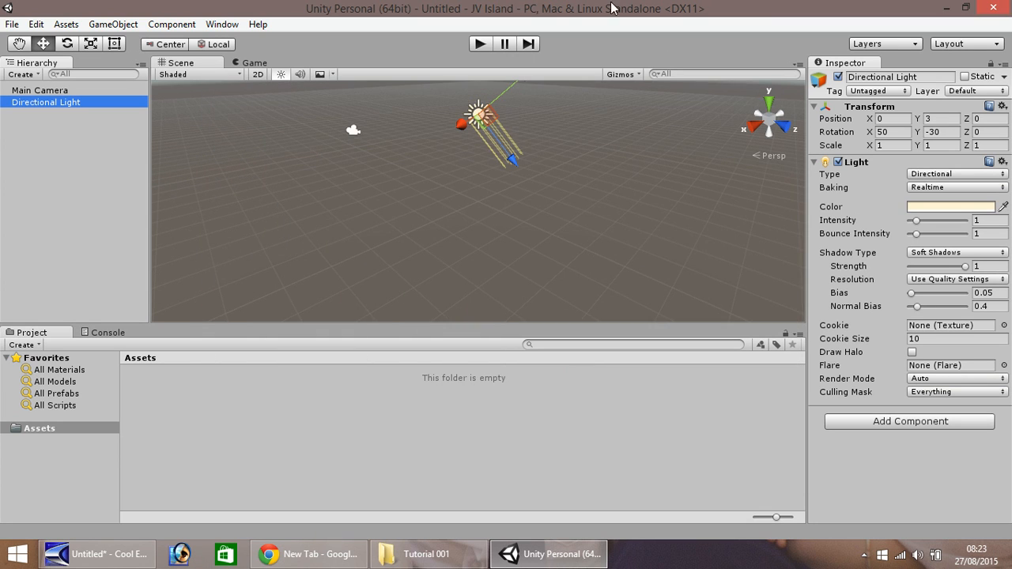
mouse_move(188, 231)
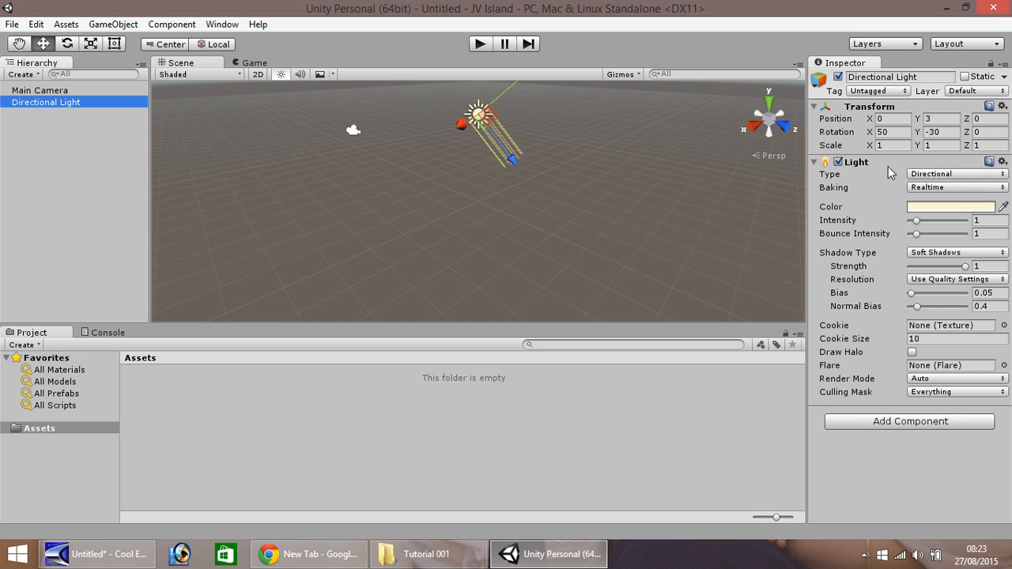
mouse_move(75, 180)
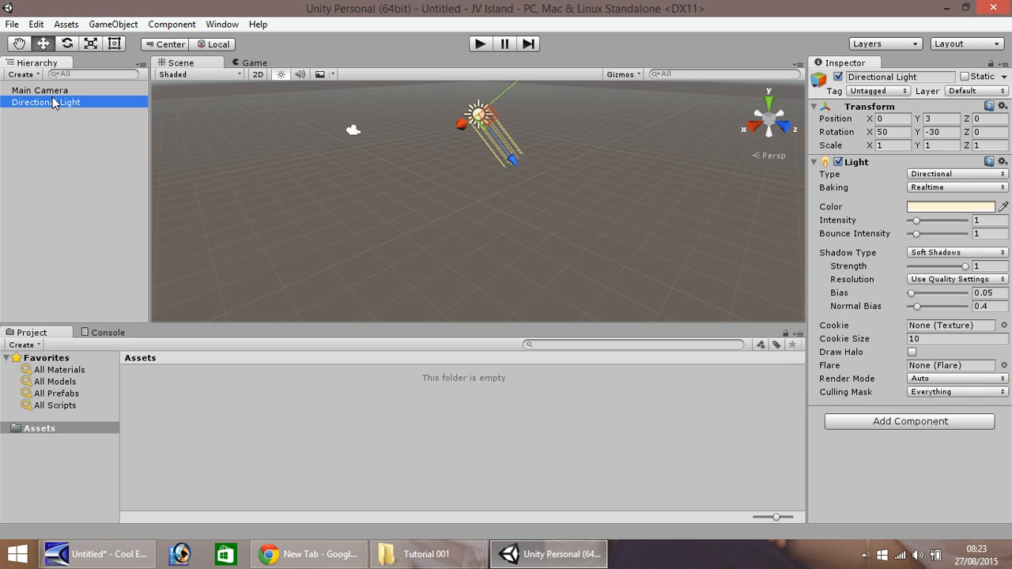
left_click(39, 90)
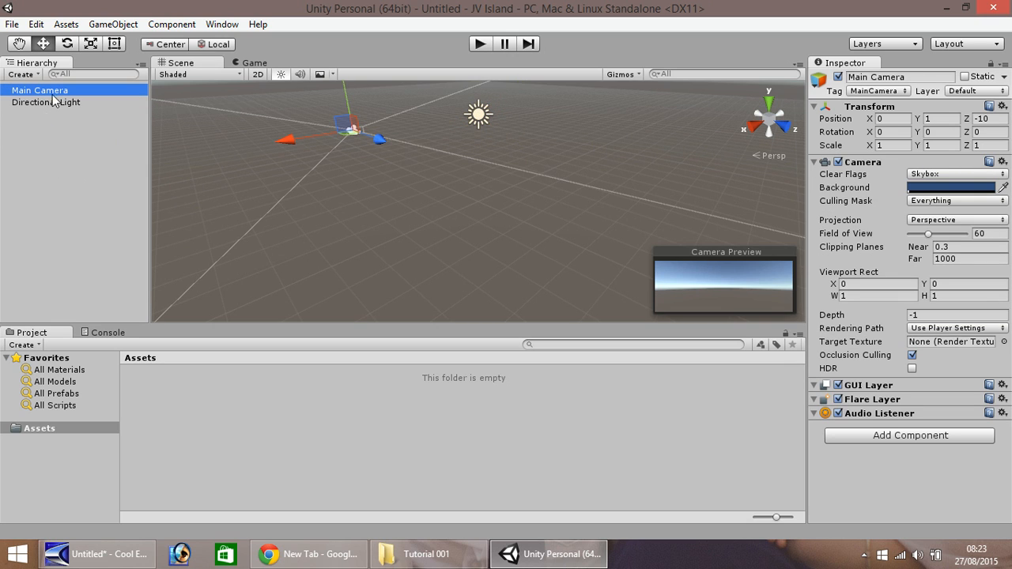
mouse_move(75, 231)
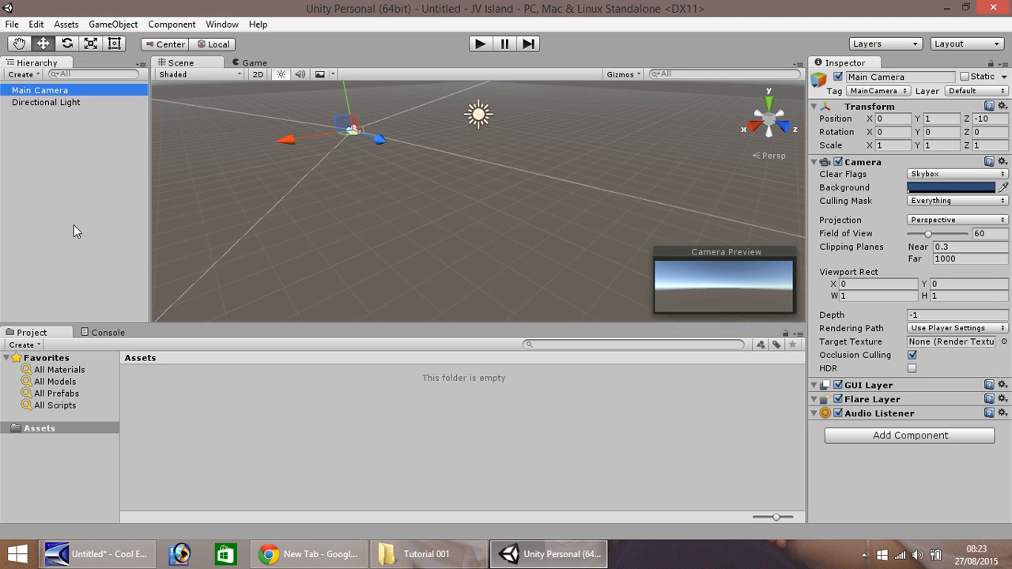
left_click(46, 102)
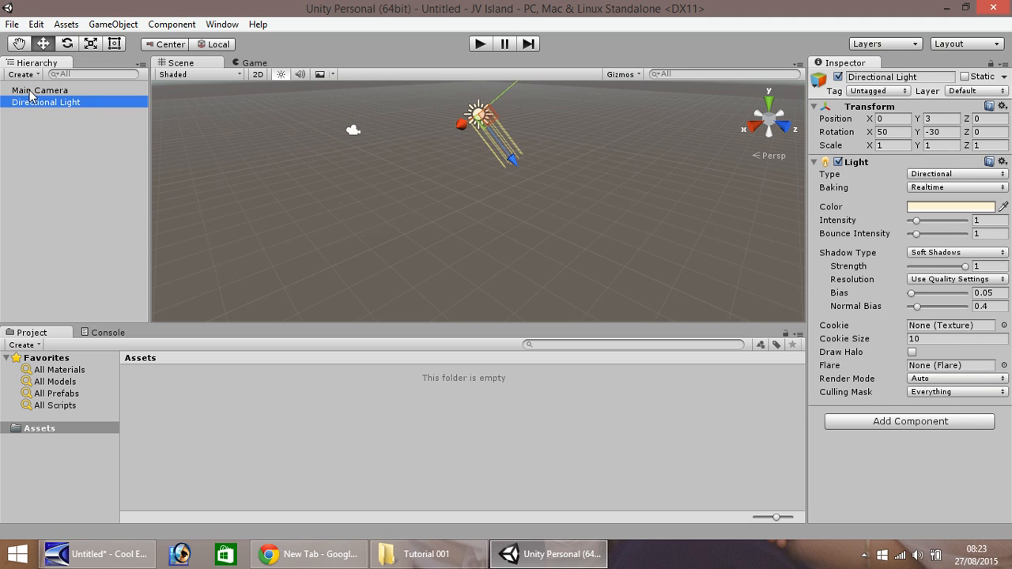
left_click(39, 89)
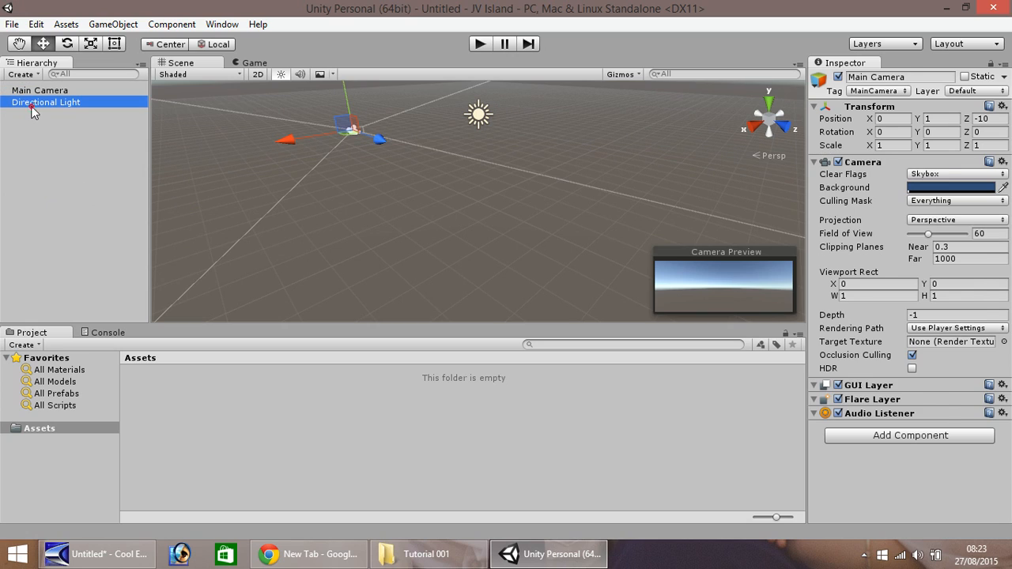
left_click(46, 102)
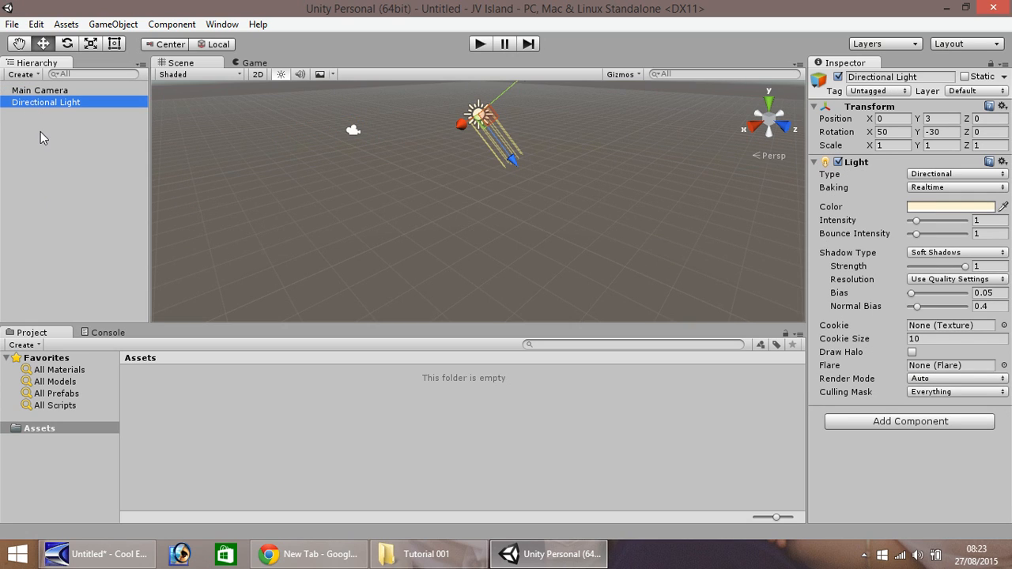
mouse_move(45, 132)
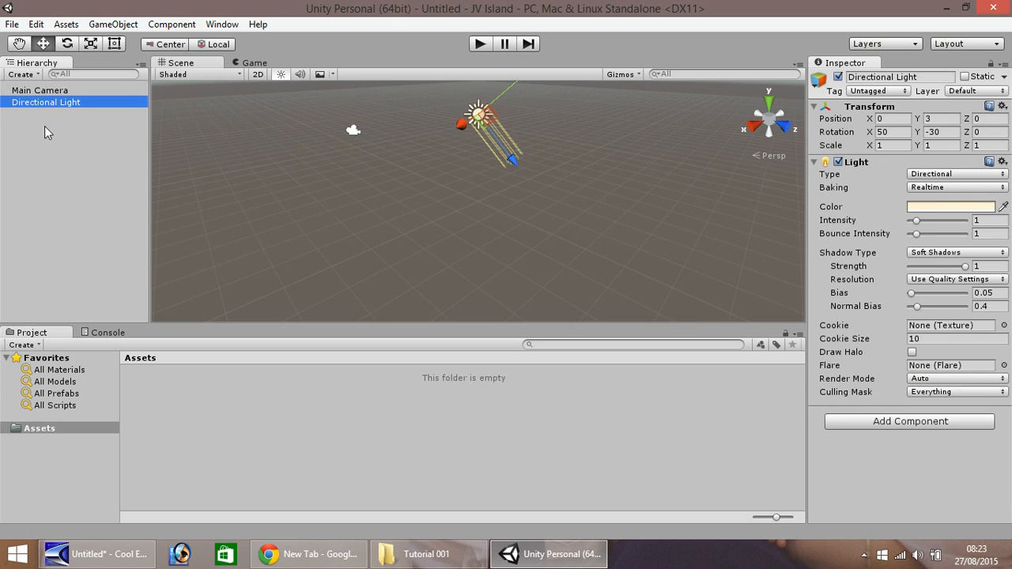
mouse_move(105, 150)
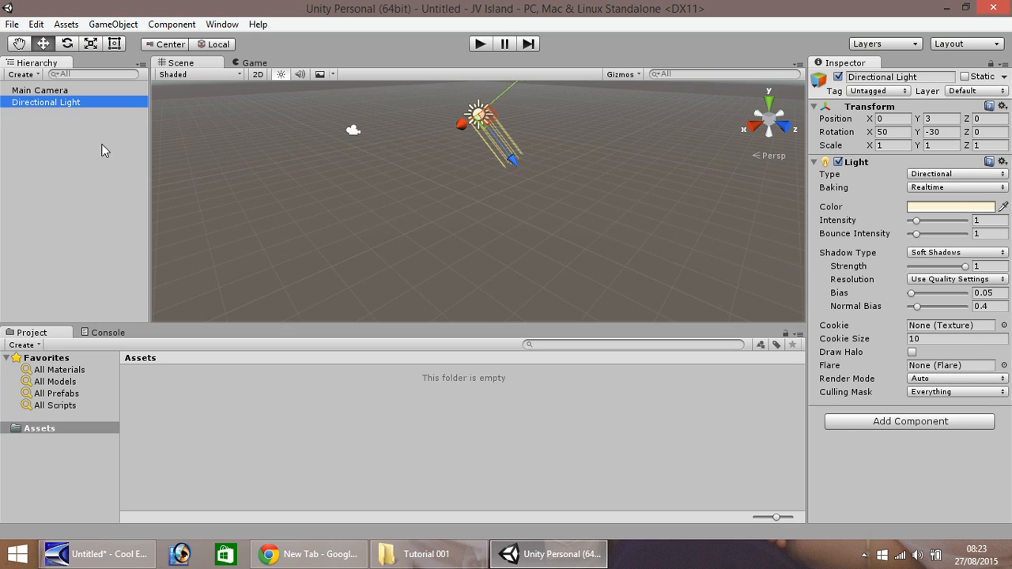
mouse_move(668, 143)
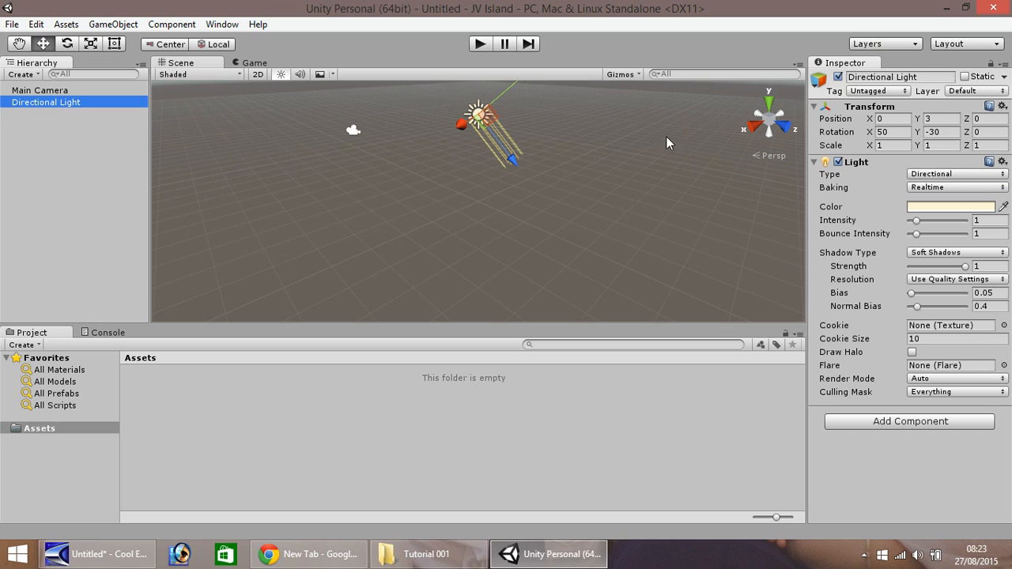
mouse_move(300, 243)
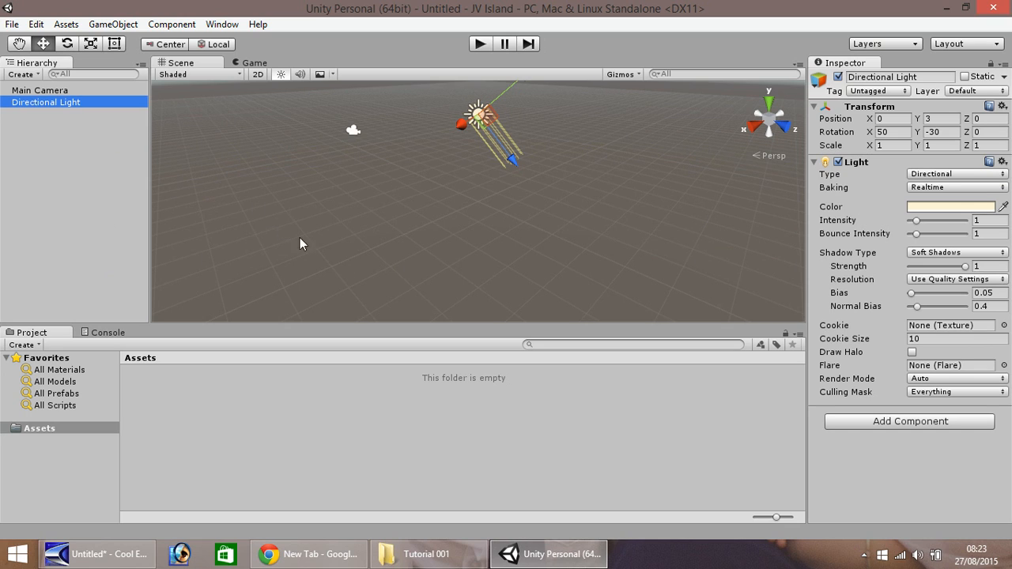
mouse_move(472, 297)
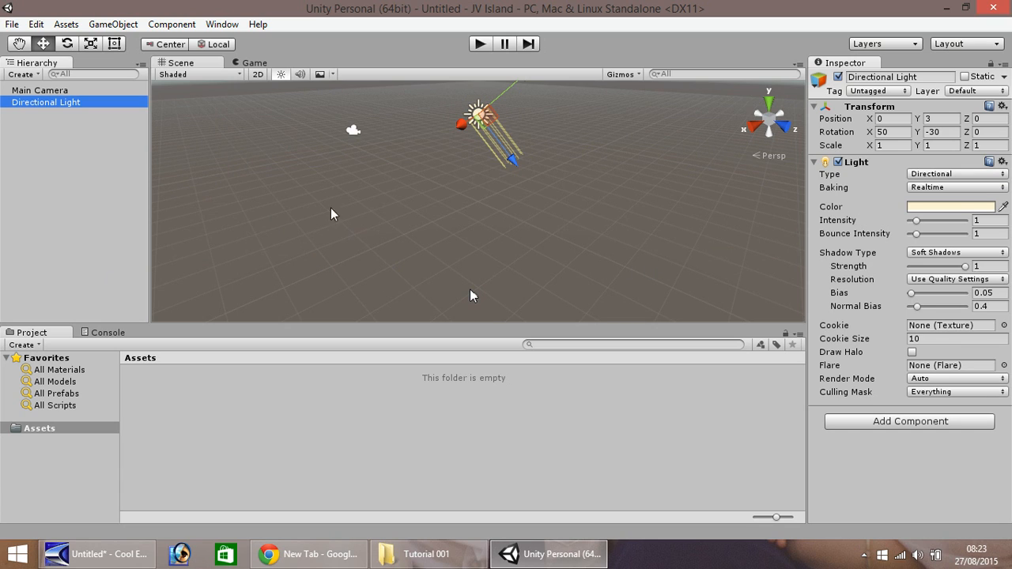
mouse_move(433, 230)
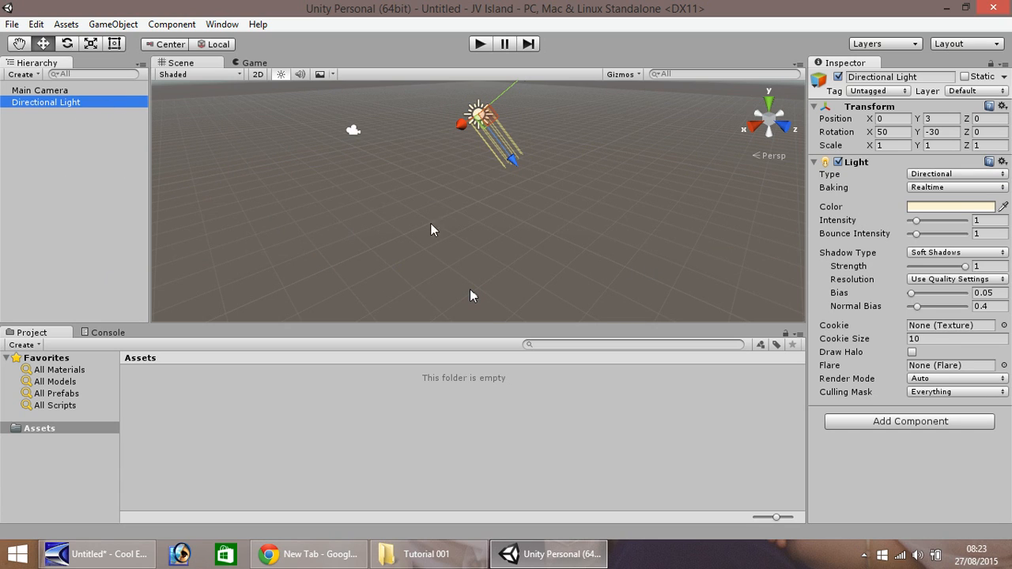
mouse_move(585, 251)
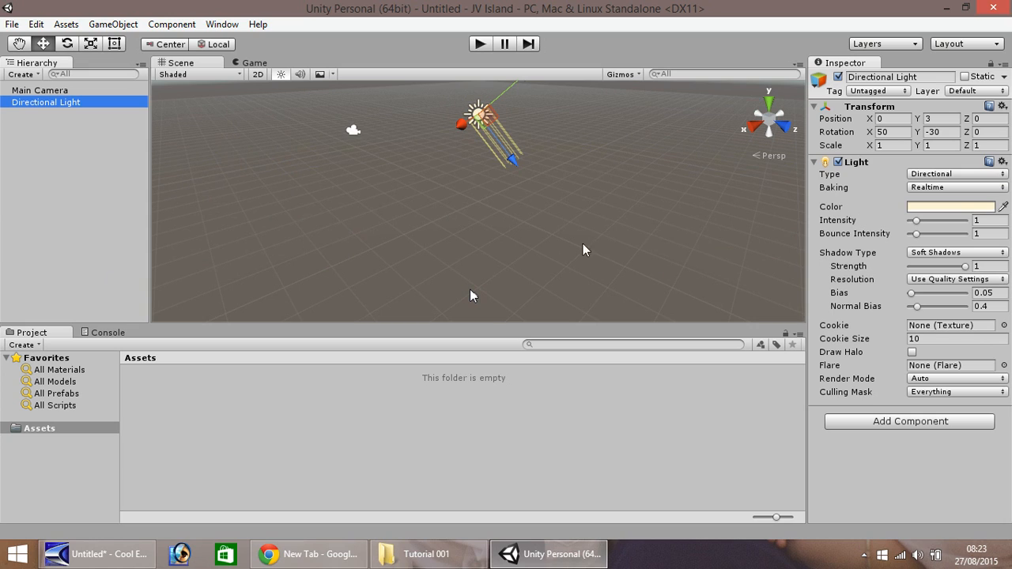
mouse_move(592, 194)
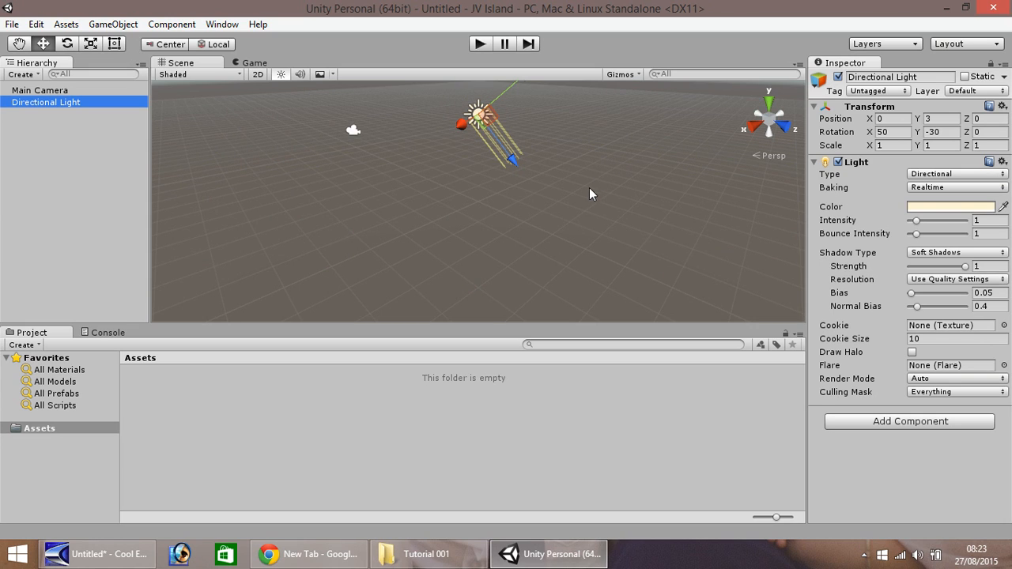
mouse_move(265, 73)
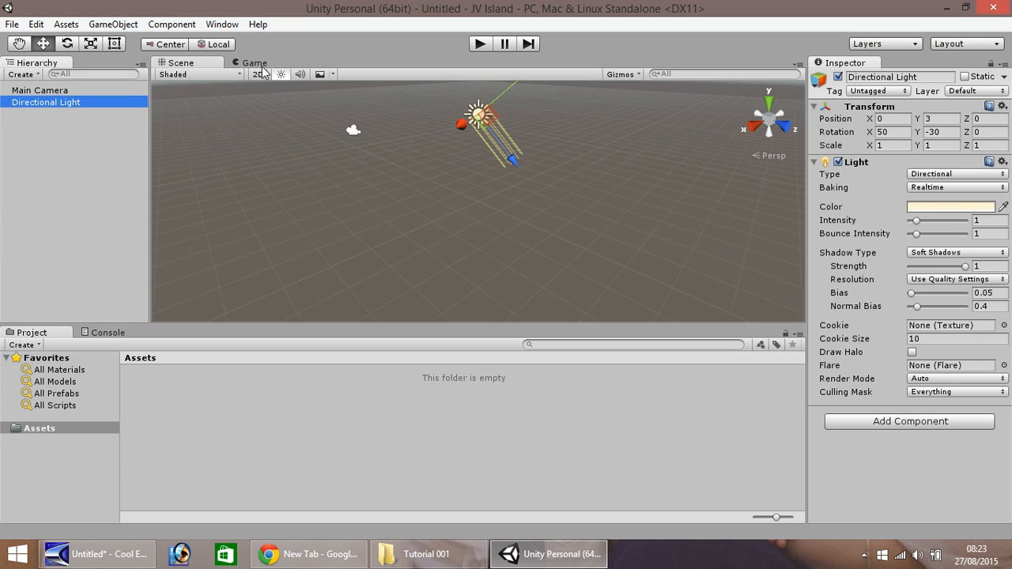
left_click(254, 63)
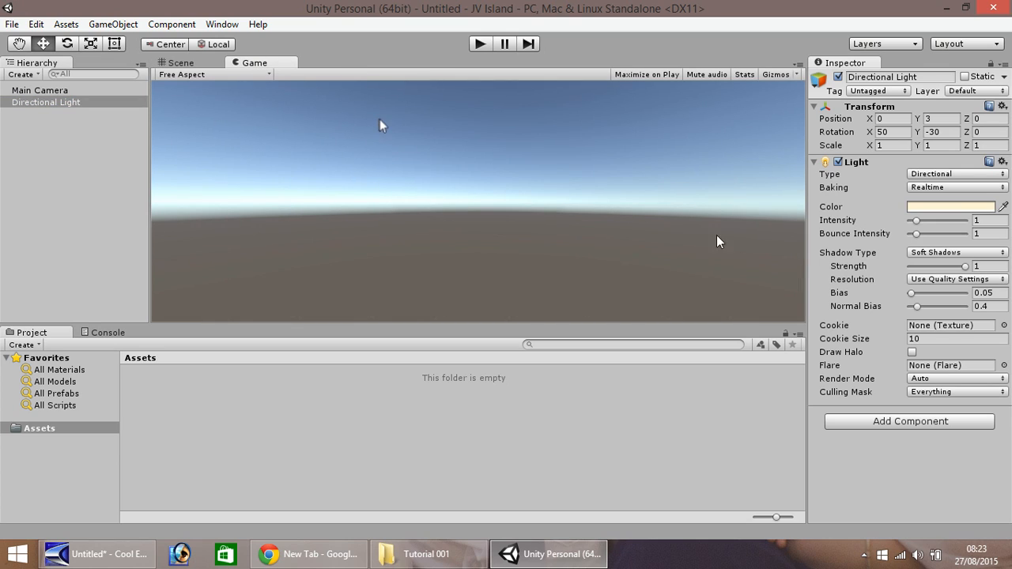
mouse_move(708, 256)
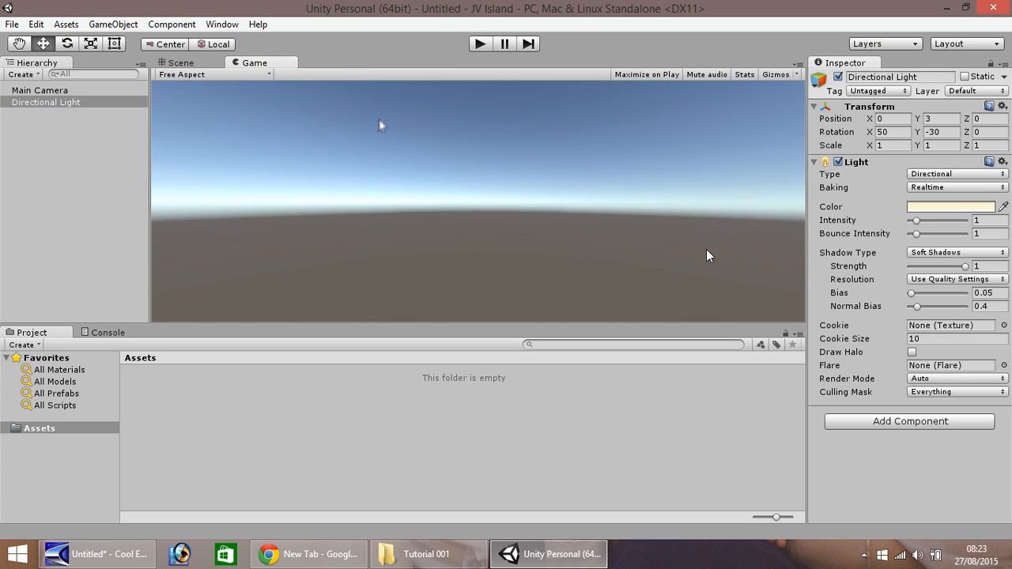
mouse_move(339, 251)
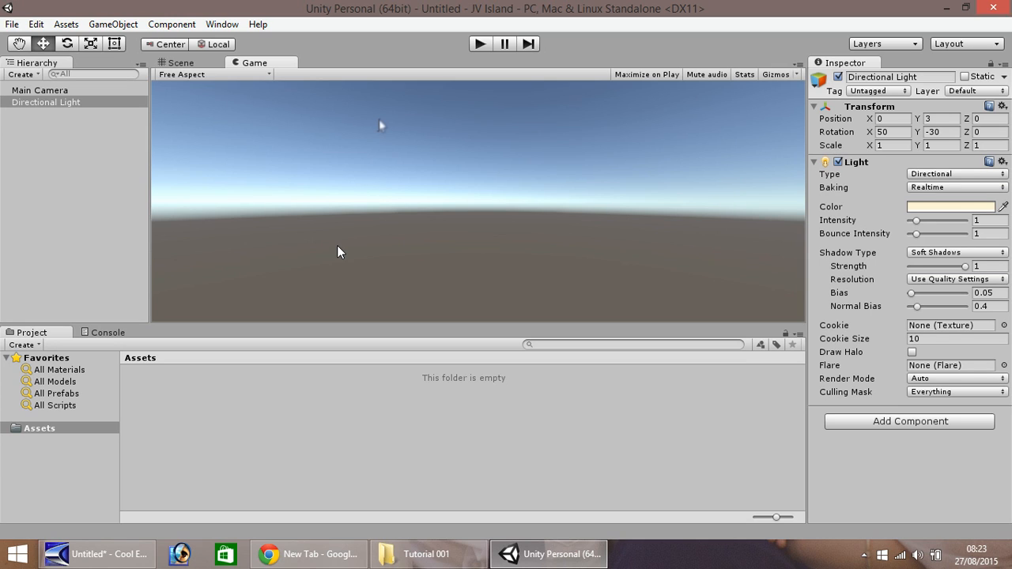
mouse_move(338, 255)
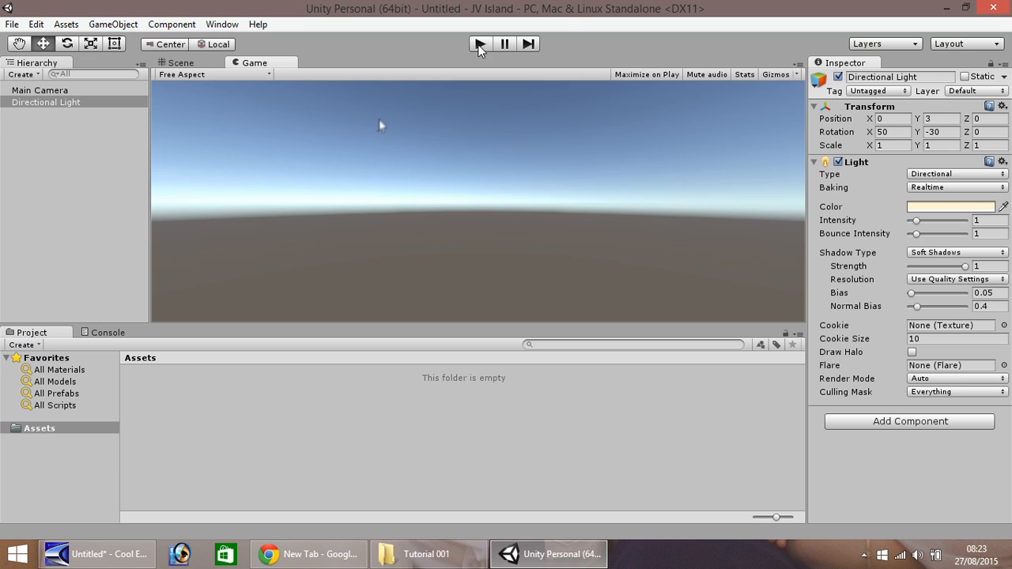
left_click(180, 62)
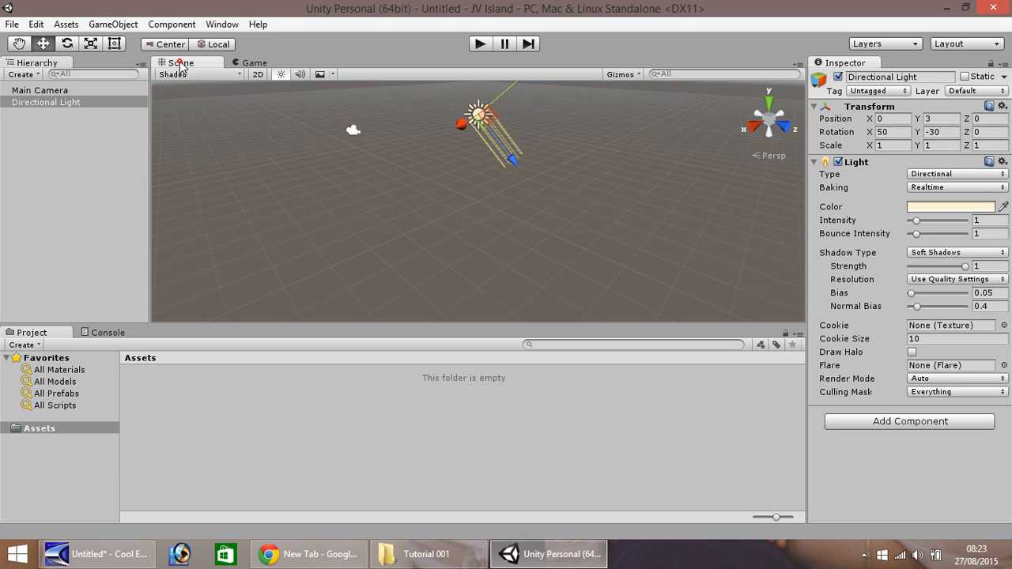
mouse_move(913, 157)
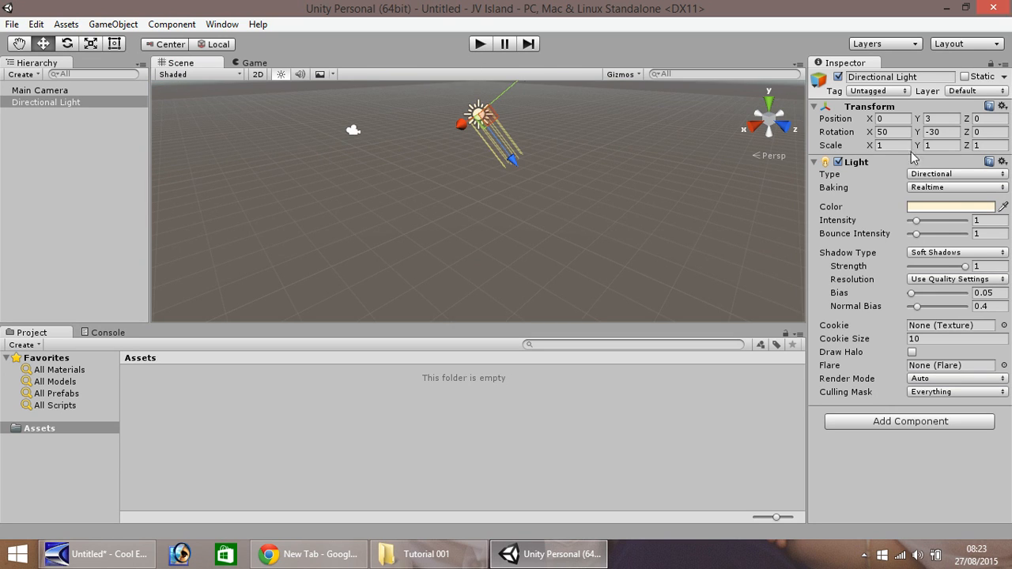
mouse_move(899, 464)
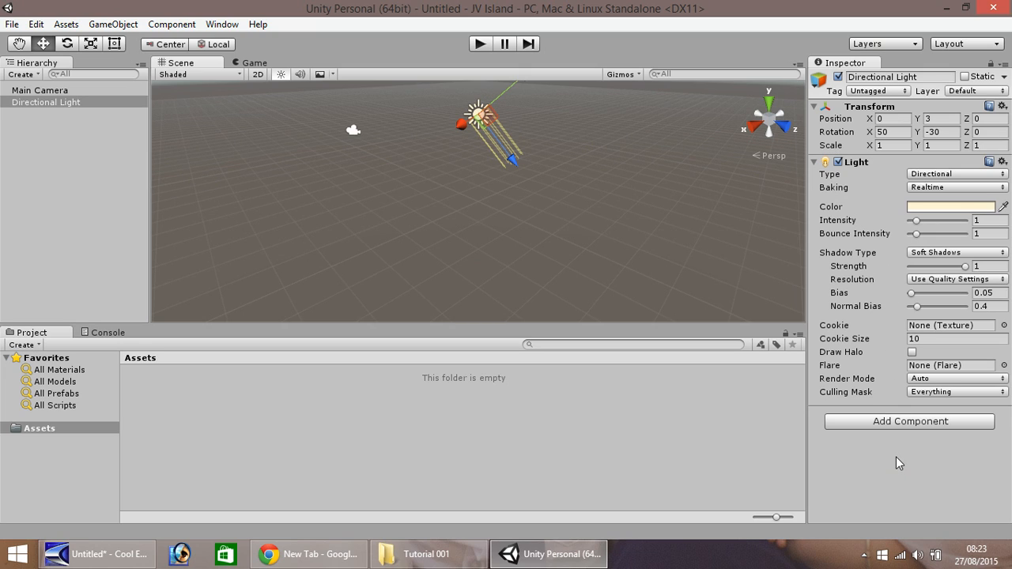
mouse_move(853, 207)
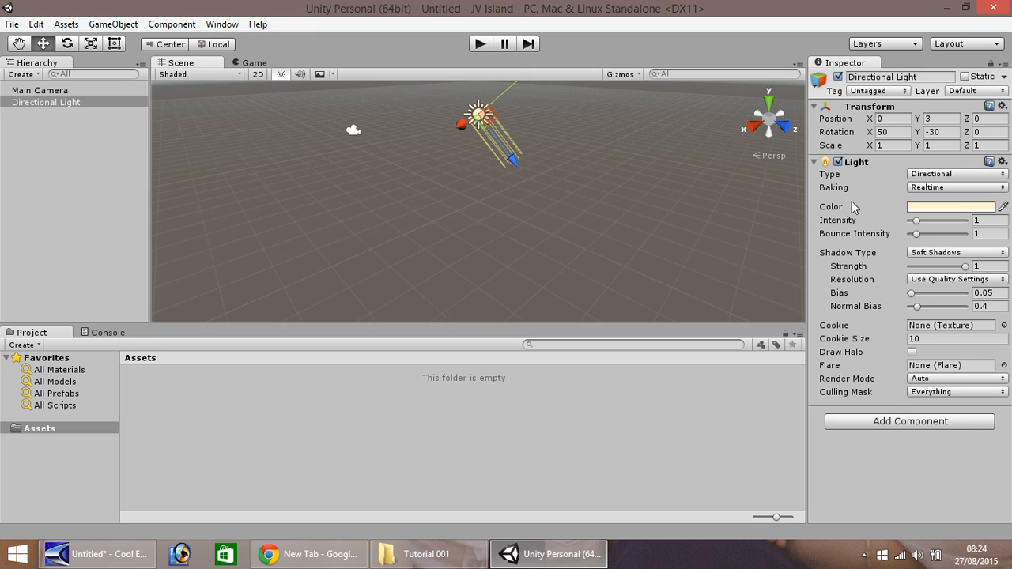
mouse_move(850, 217)
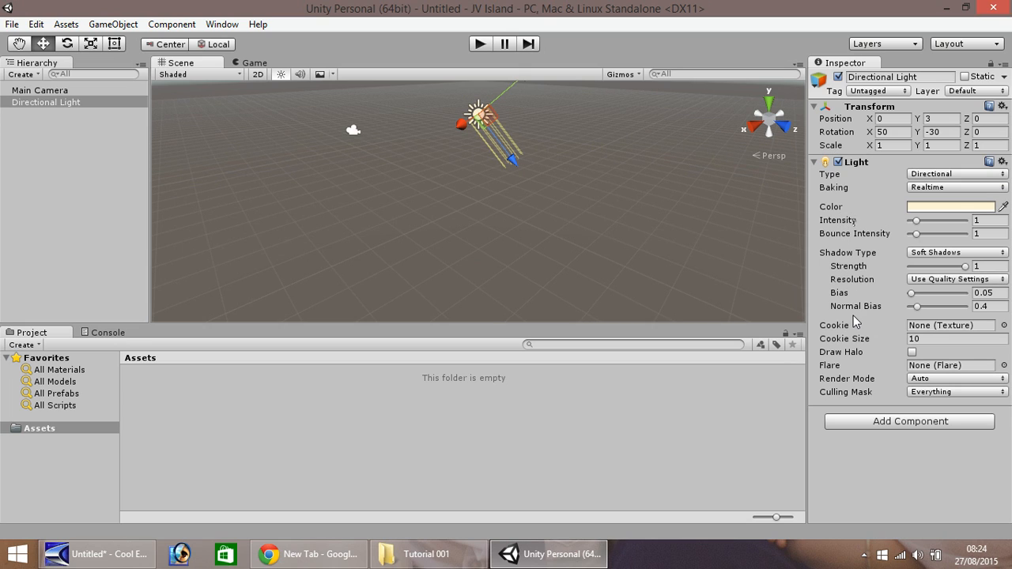
mouse_move(433, 144)
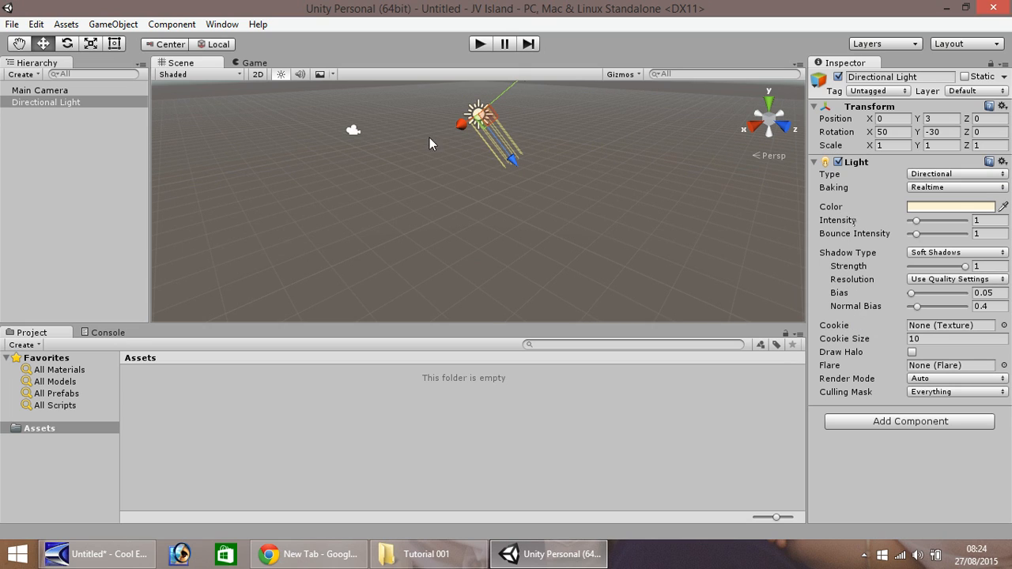
mouse_move(444, 96)
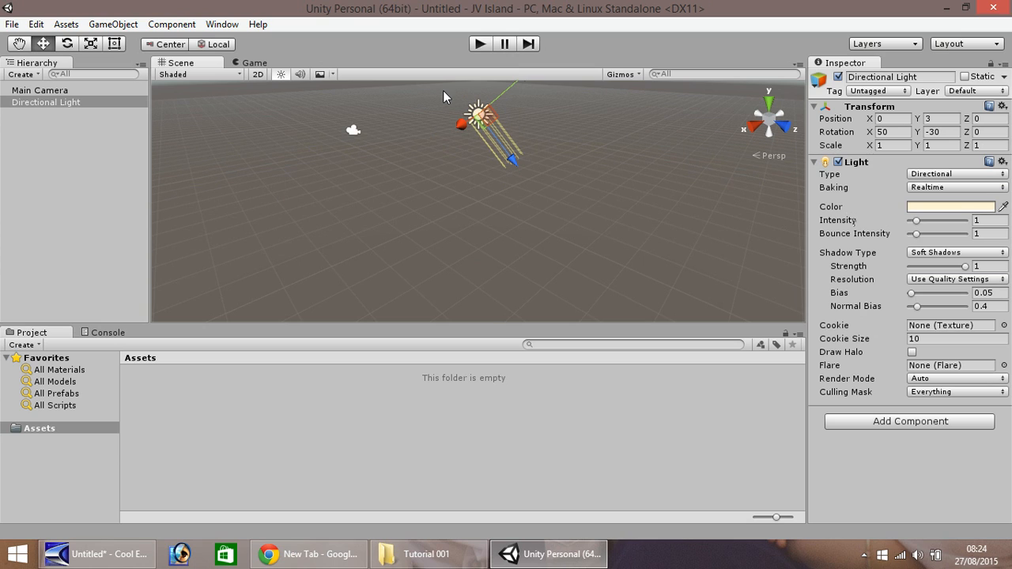
left_click(39, 91)
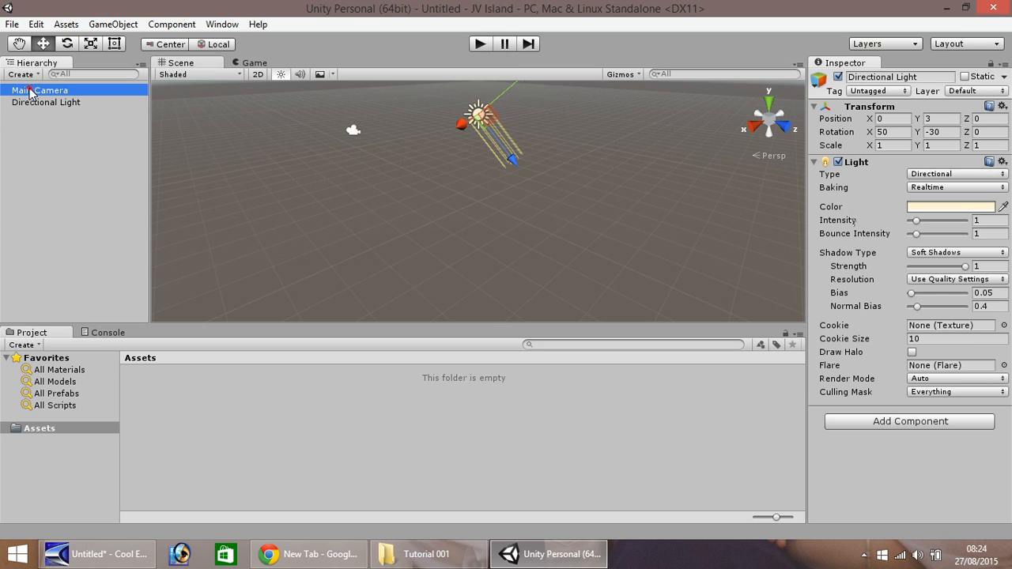
left_click(40, 90)
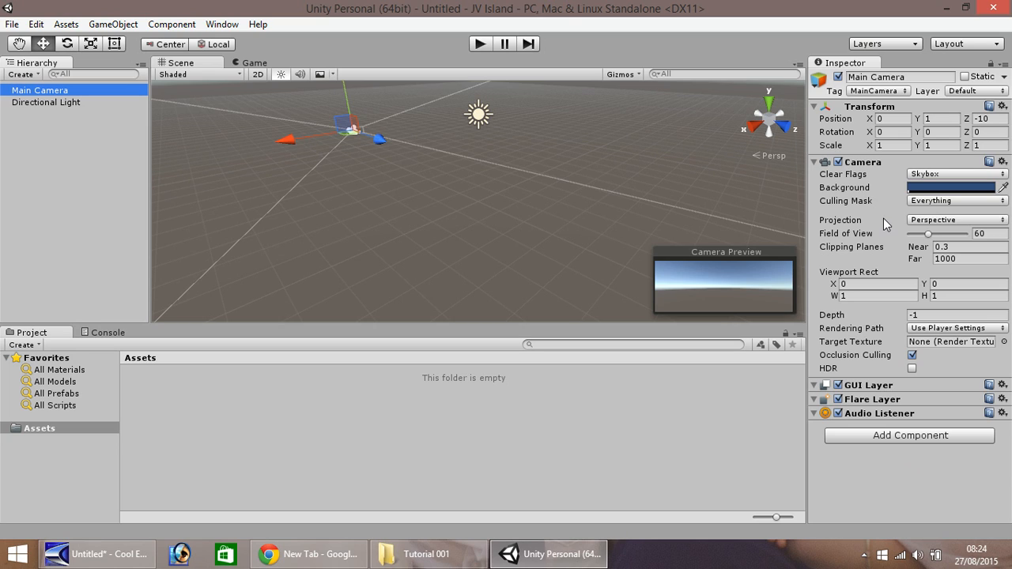
mouse_move(908, 425)
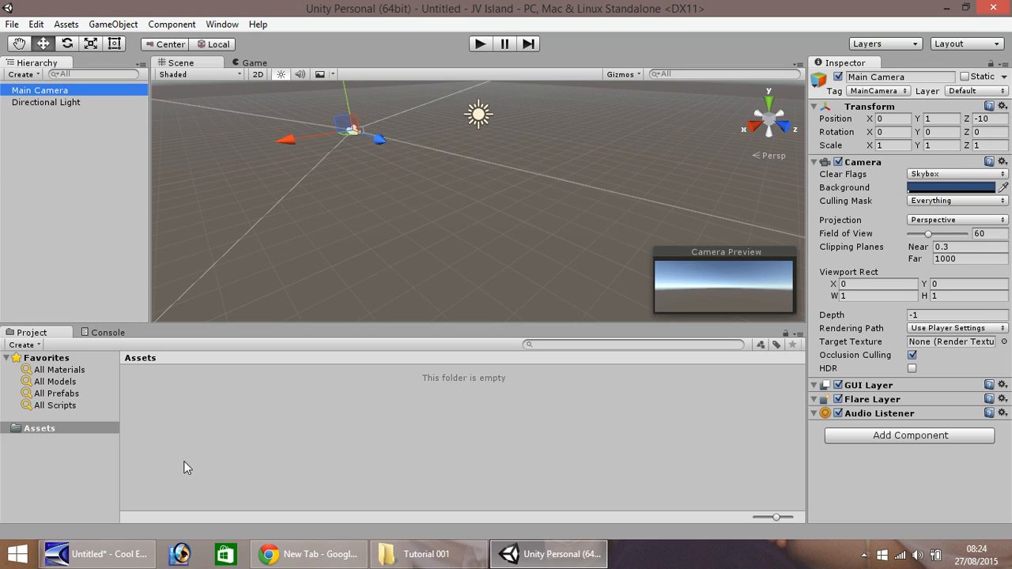
mouse_move(255, 476)
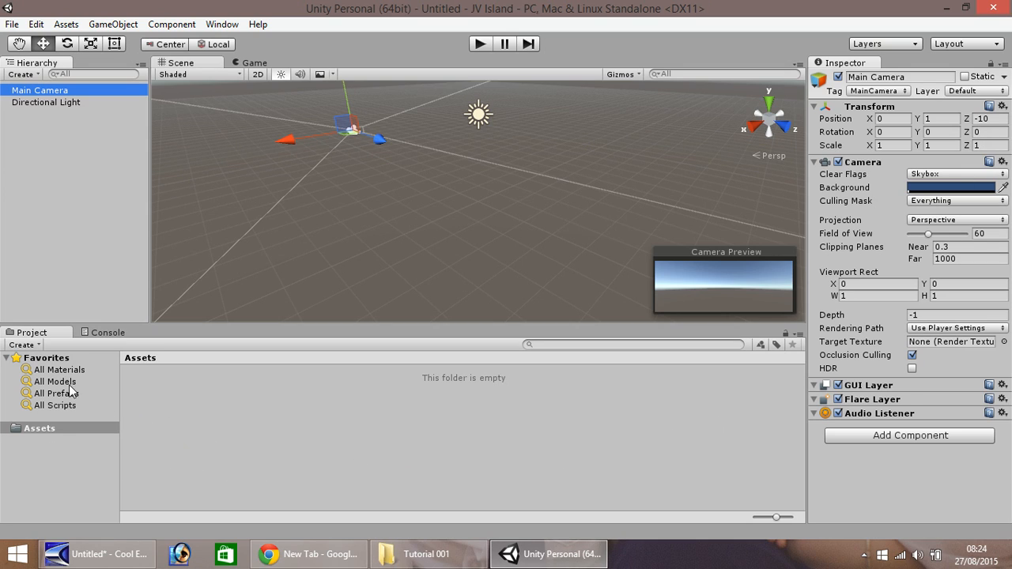
mouse_move(32, 403)
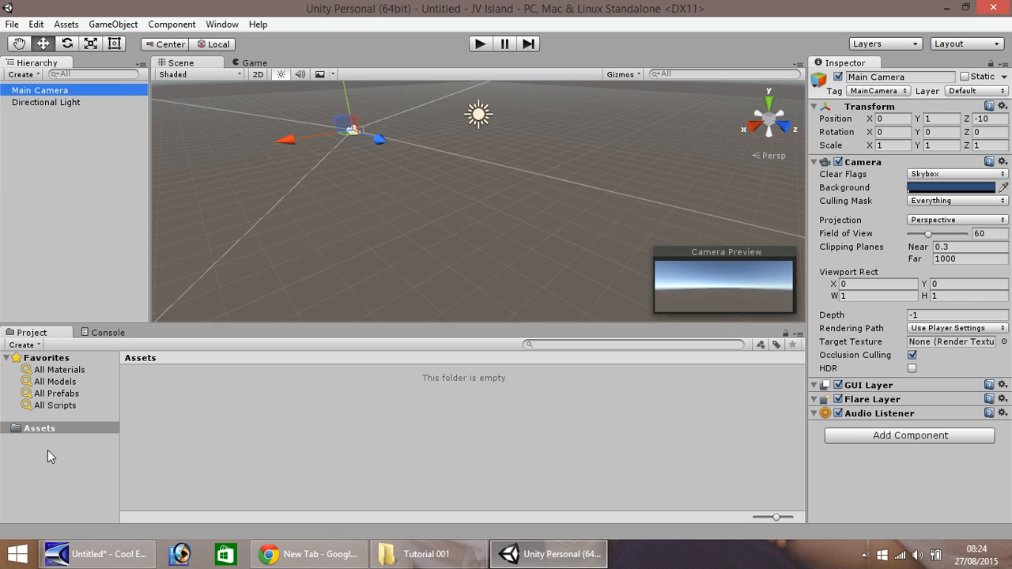
mouse_move(67, 455)
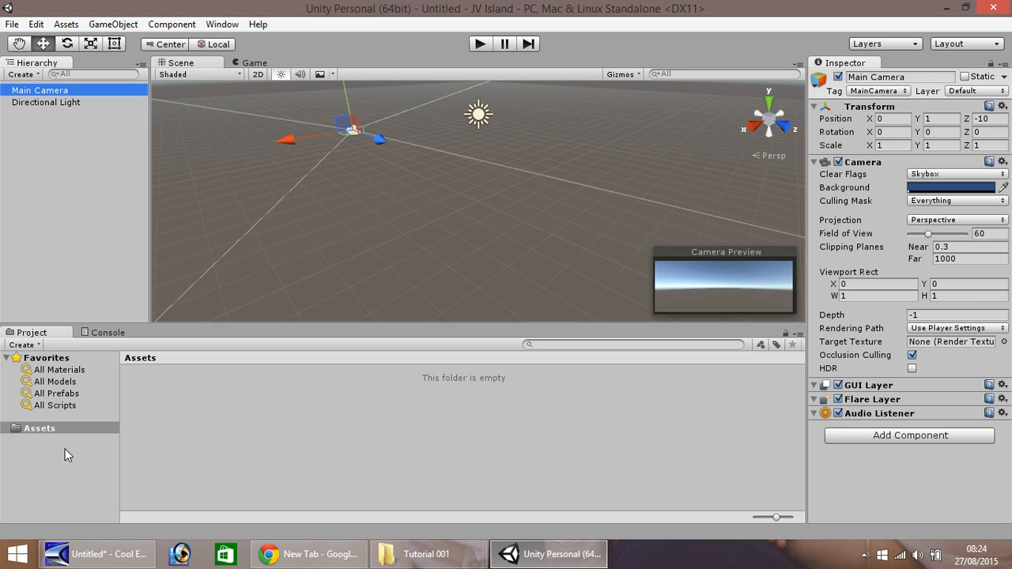
mouse_move(49, 460)
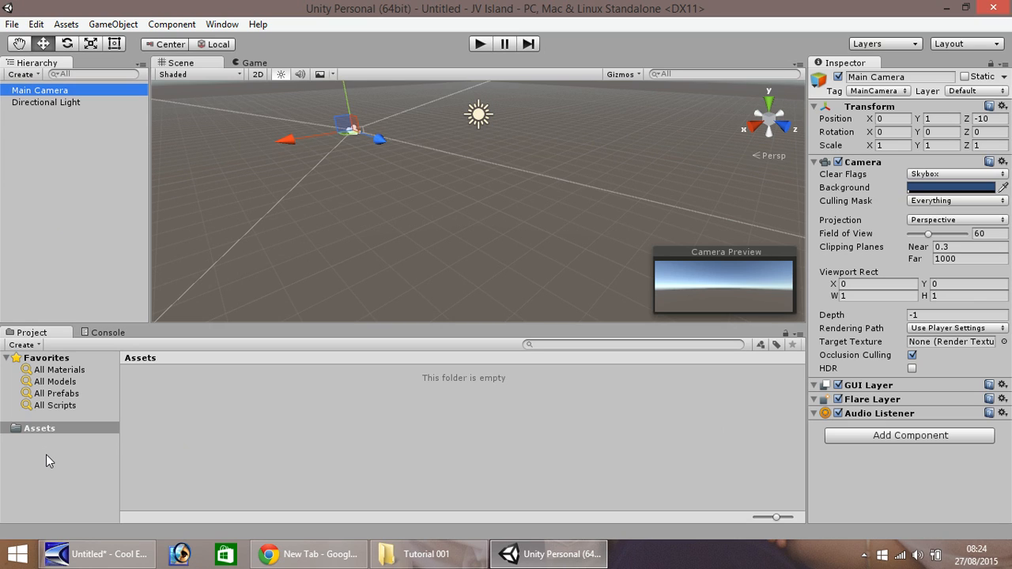
mouse_move(312, 196)
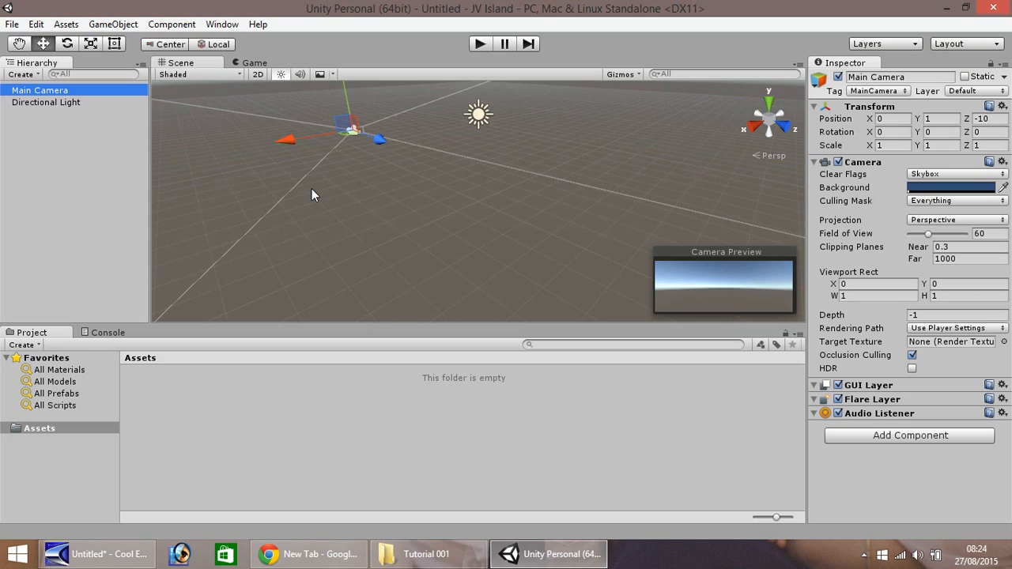
left_click(107, 332)
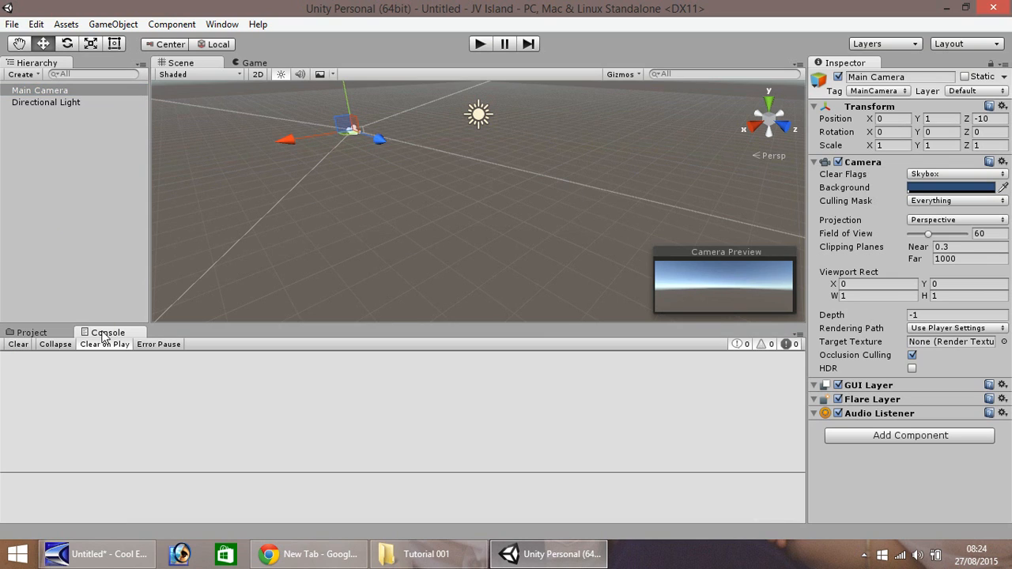
mouse_move(81, 419)
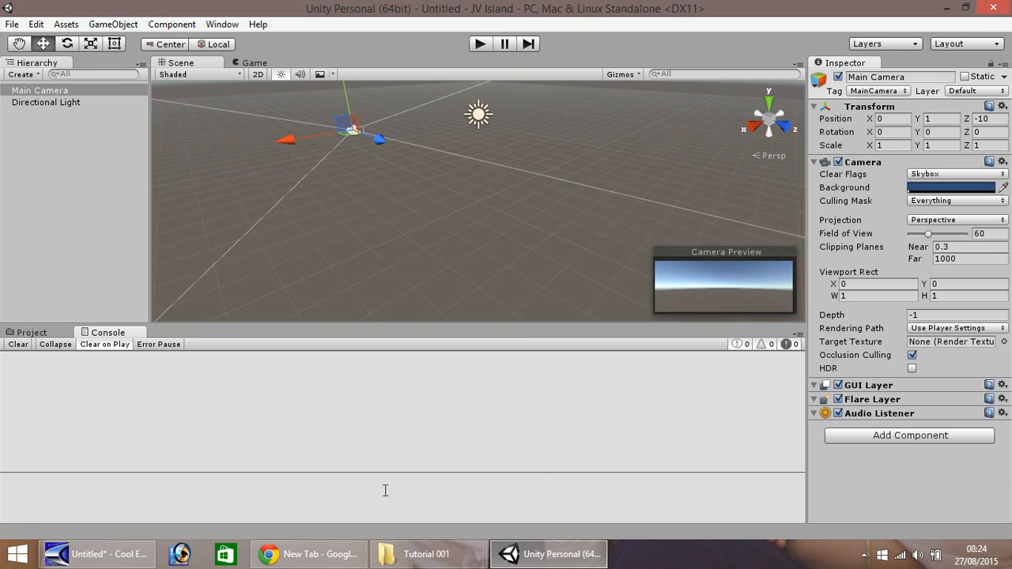
mouse_move(158, 432)
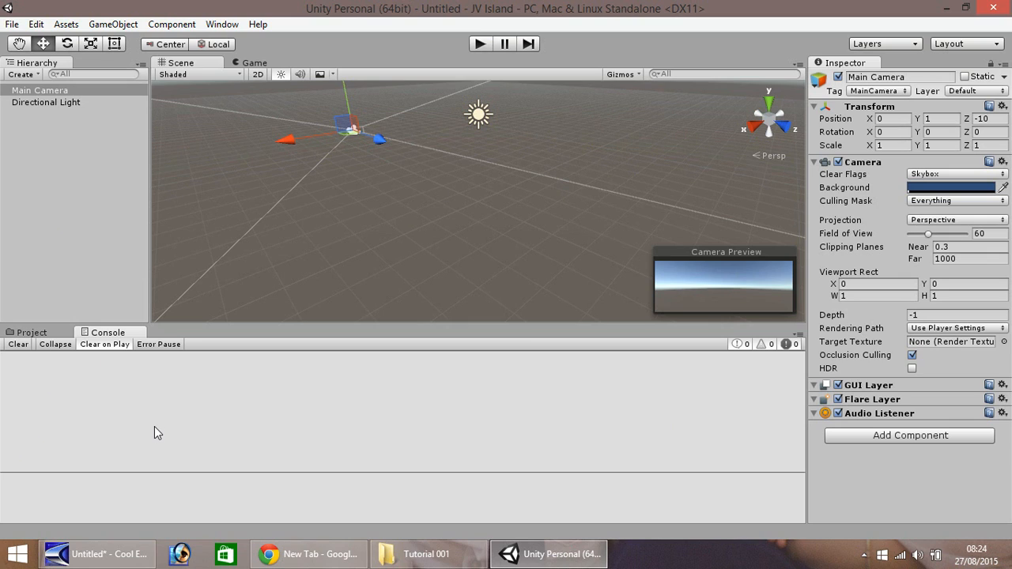
left_click(32, 332)
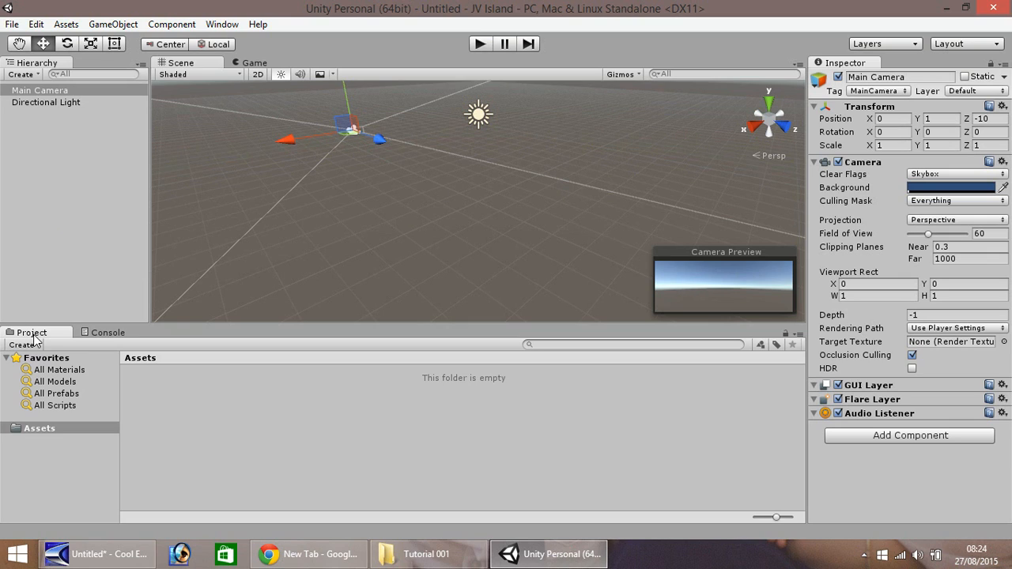
mouse_move(666, 200)
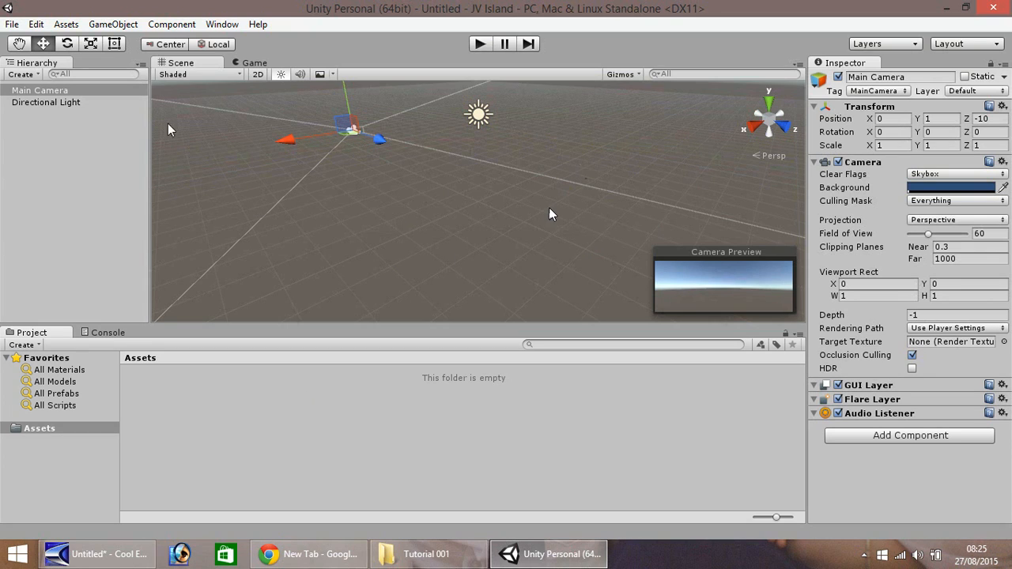
mouse_move(608, 220)
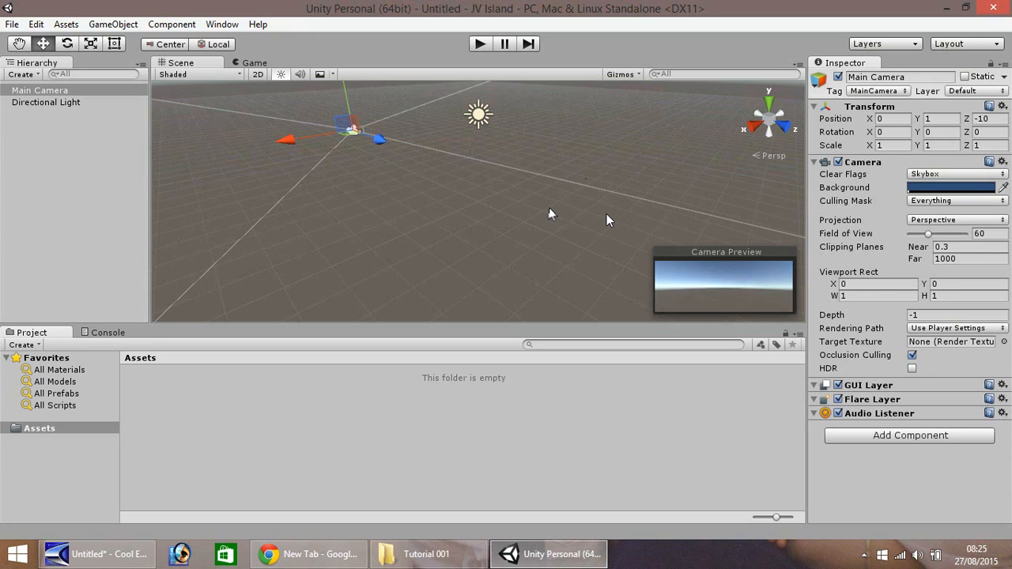
mouse_move(596, 224)
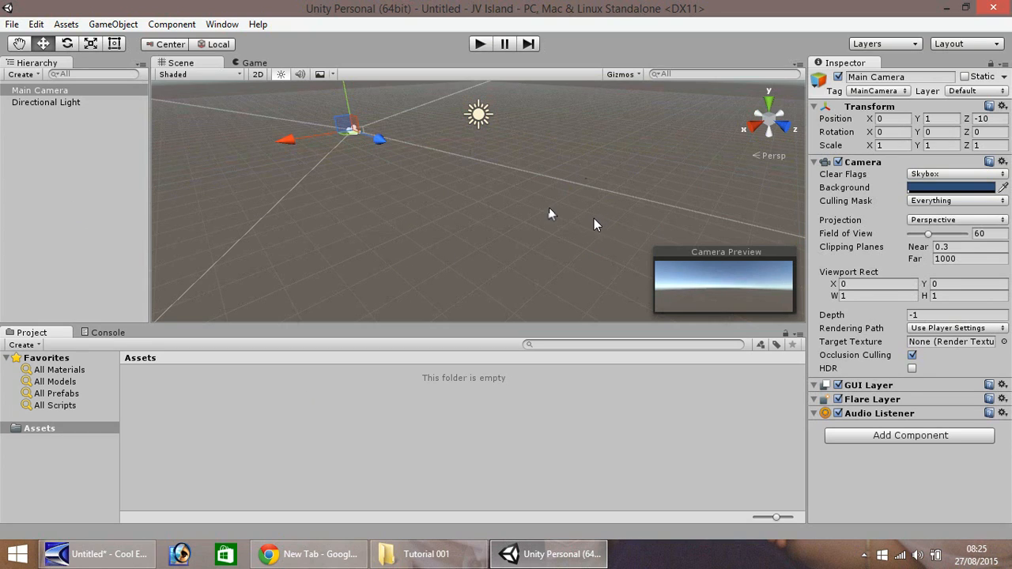
mouse_move(442, 220)
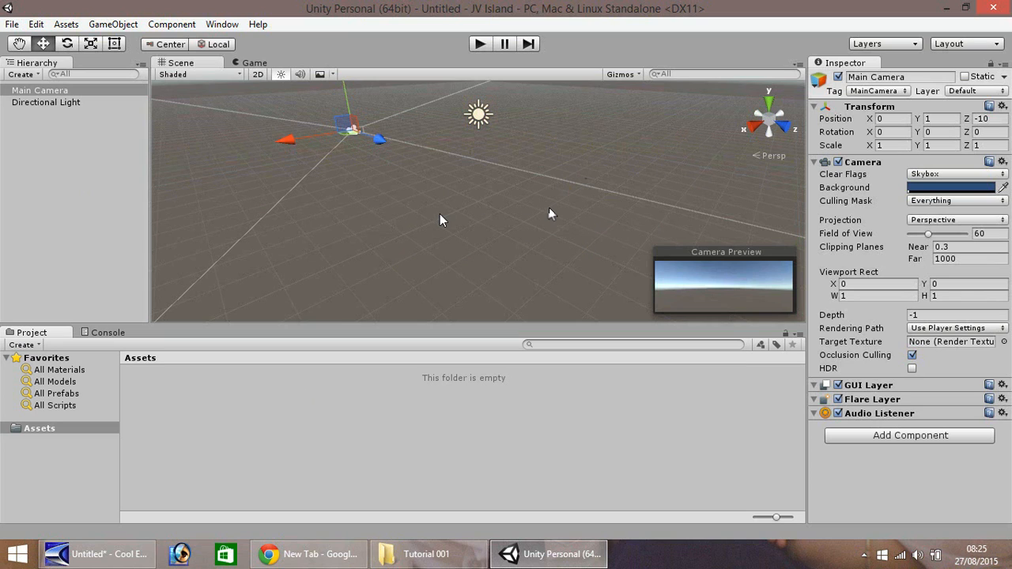
mouse_move(113, 24)
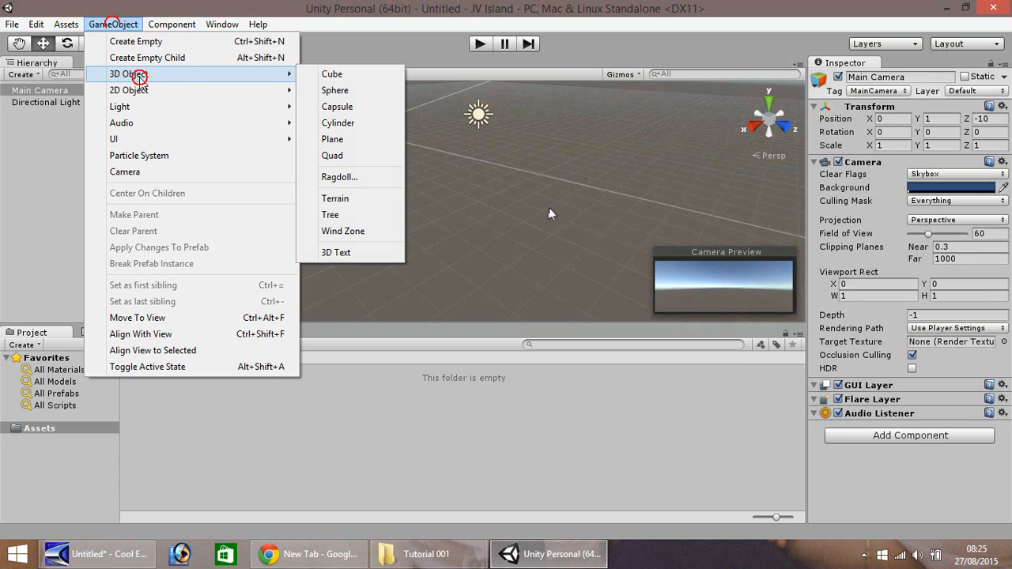
mouse_move(335, 197)
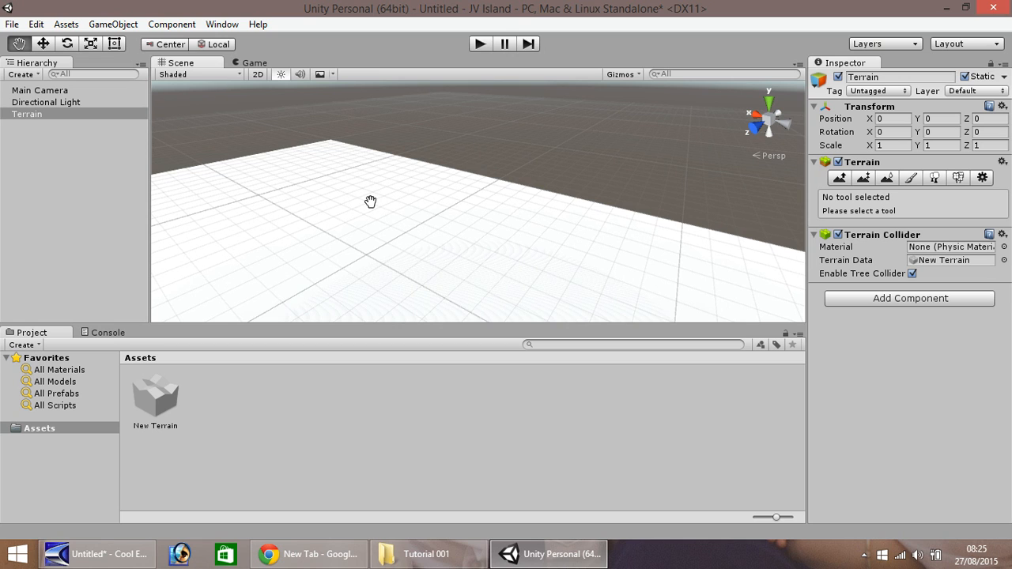
Pan the Scene view to reframe the new flat white Terrain.
left_click_drag(371, 201, 439, 225)
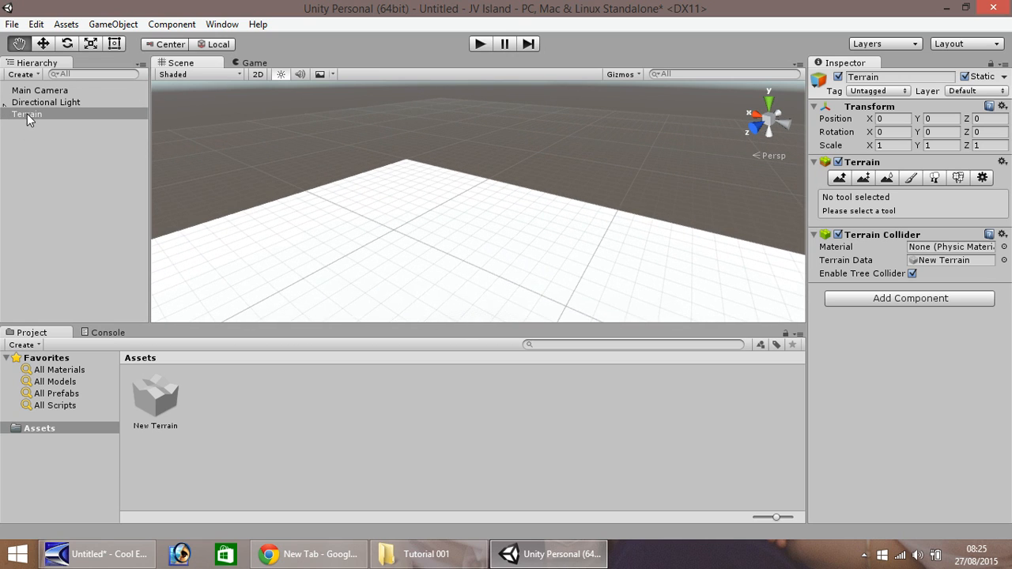
Rename the Terrain object in the Hierarchy to World.
right_click(26, 113)
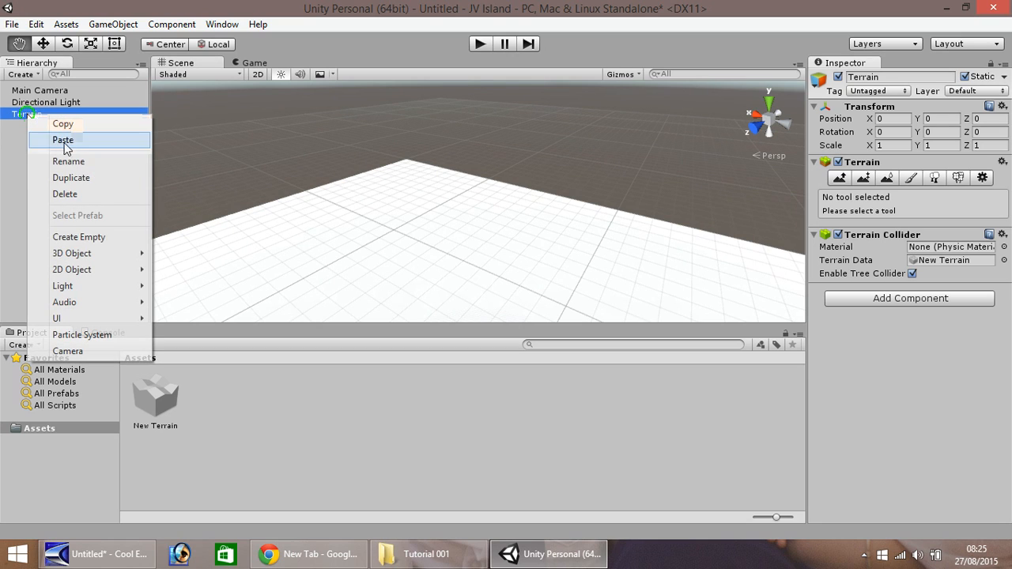
left_click(69, 162)
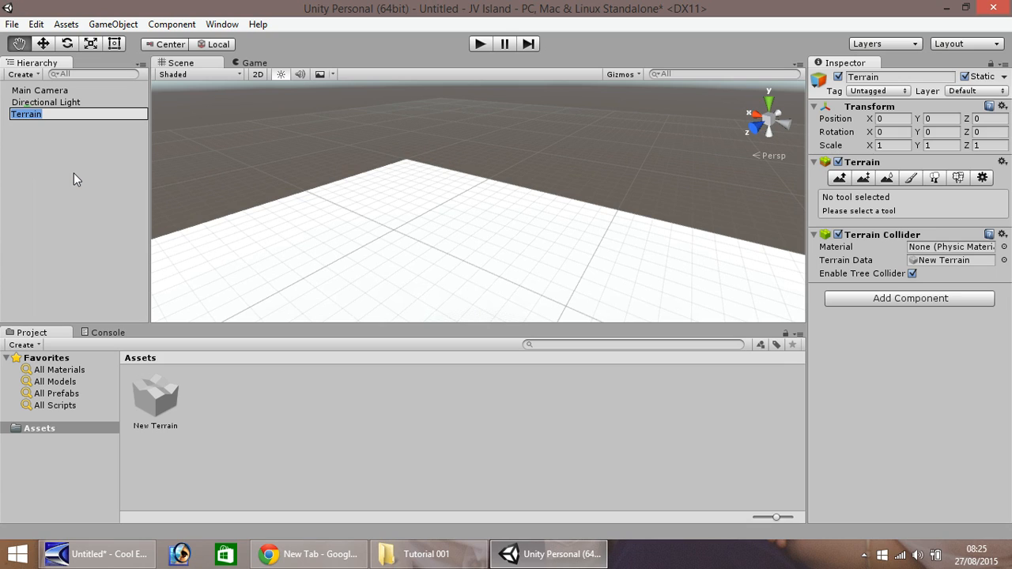
type("World")
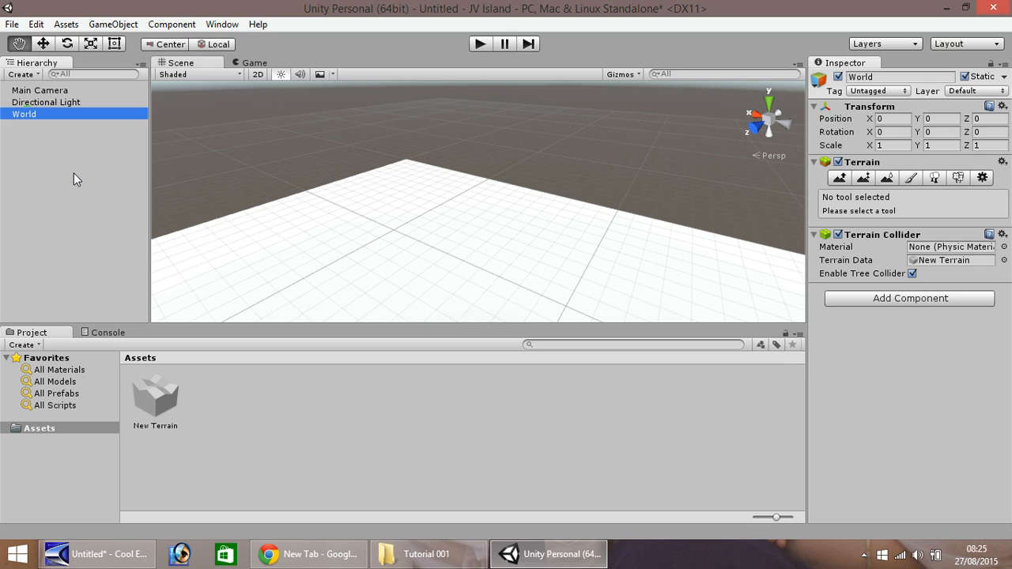
mouse_move(244, 198)
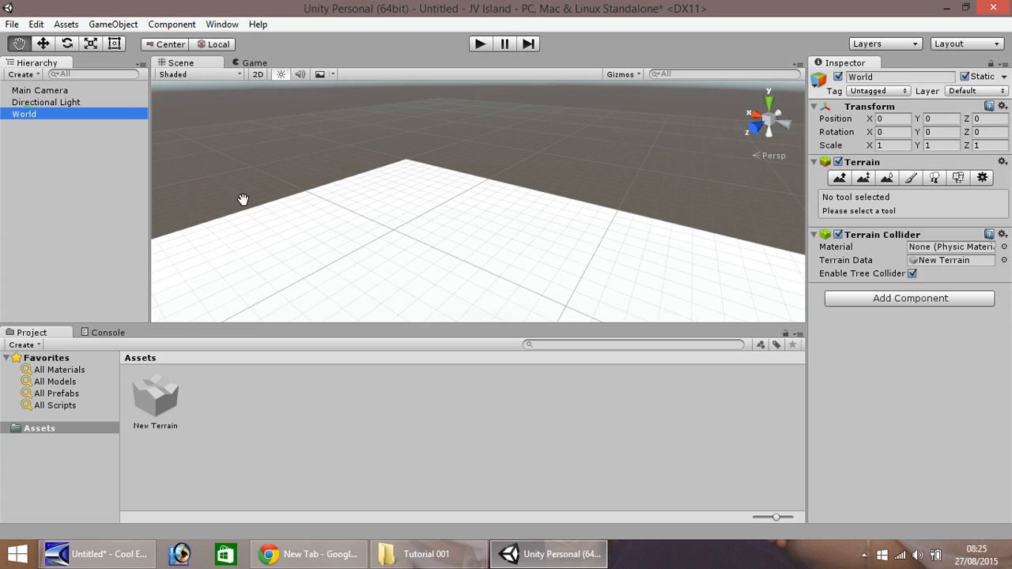
mouse_move(498, 249)
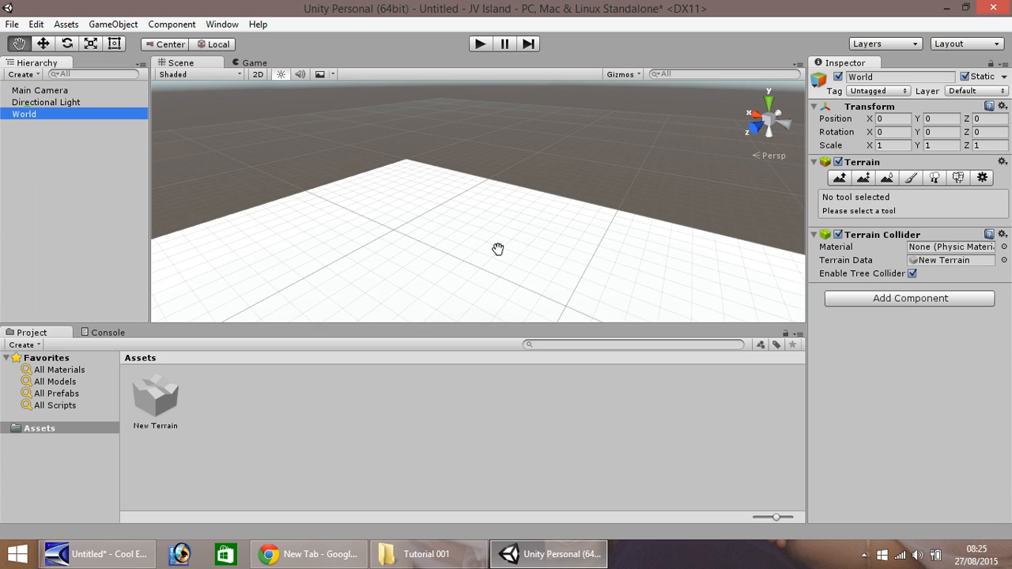
mouse_move(501, 247)
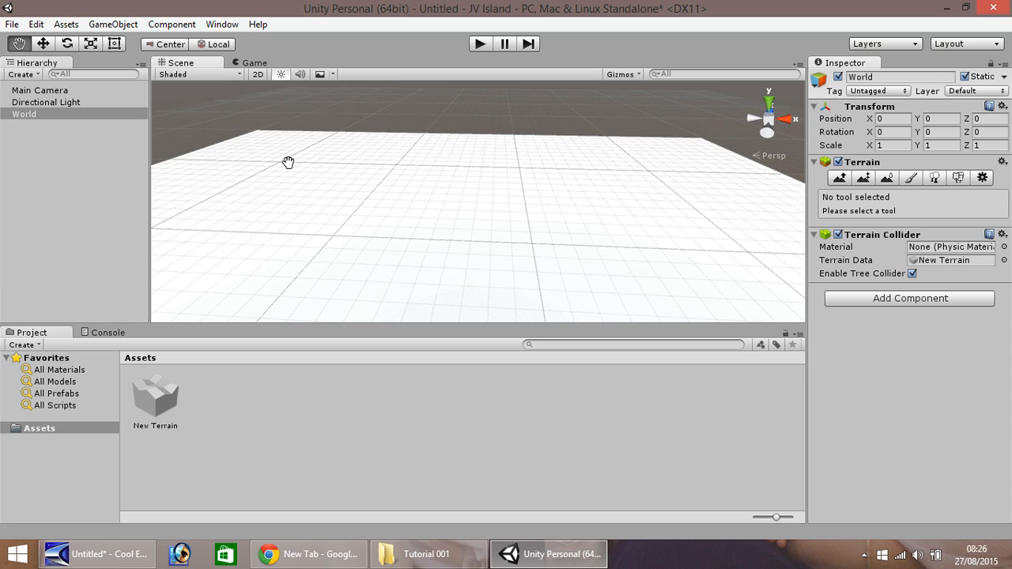
left_click_drag(289, 162, 504, 206)
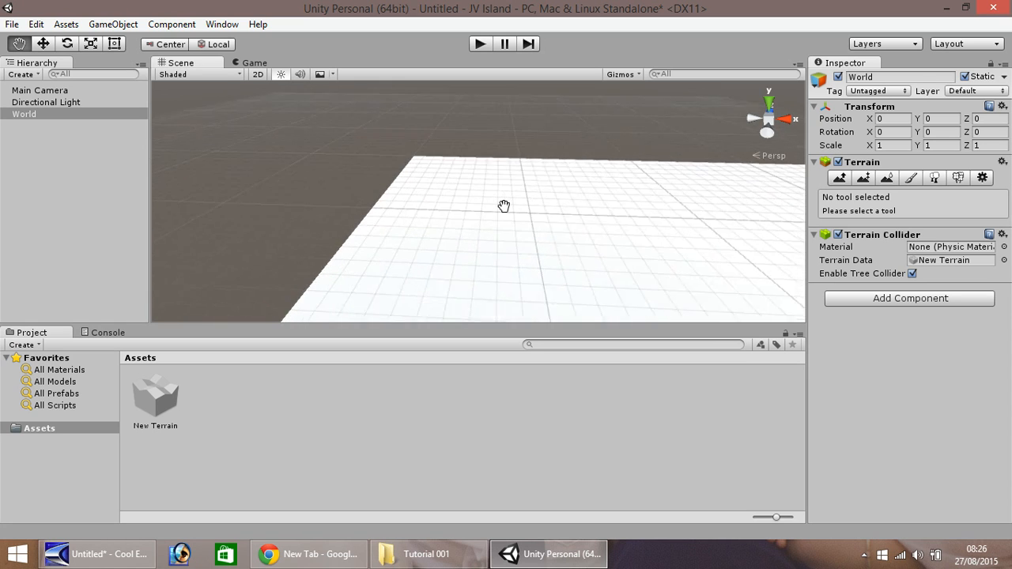
left_click_drag(504, 205, 454, 183)
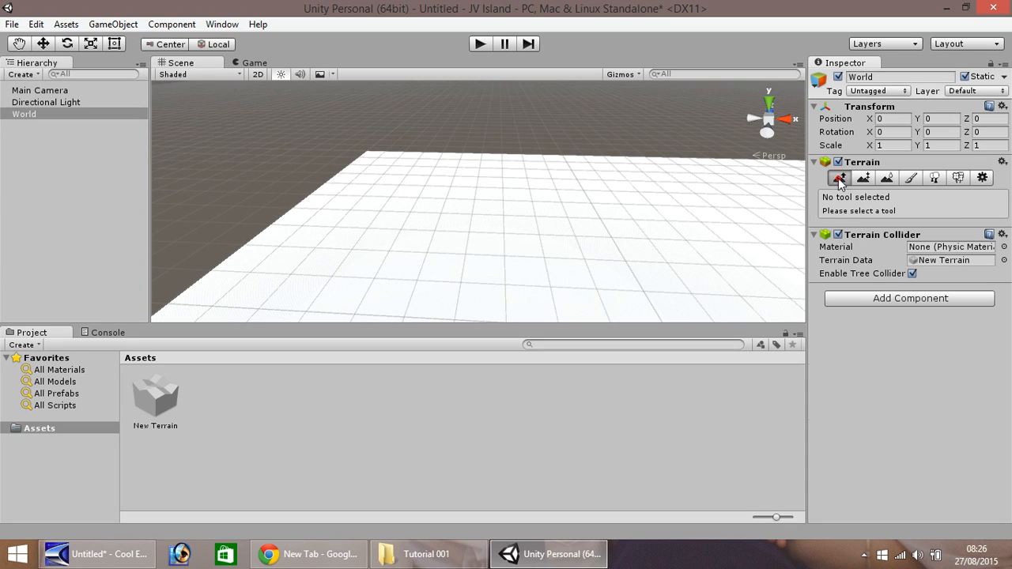
Select Raise/Lower Terrain with the hard round brush at brush size 30.
left_click(839, 177)
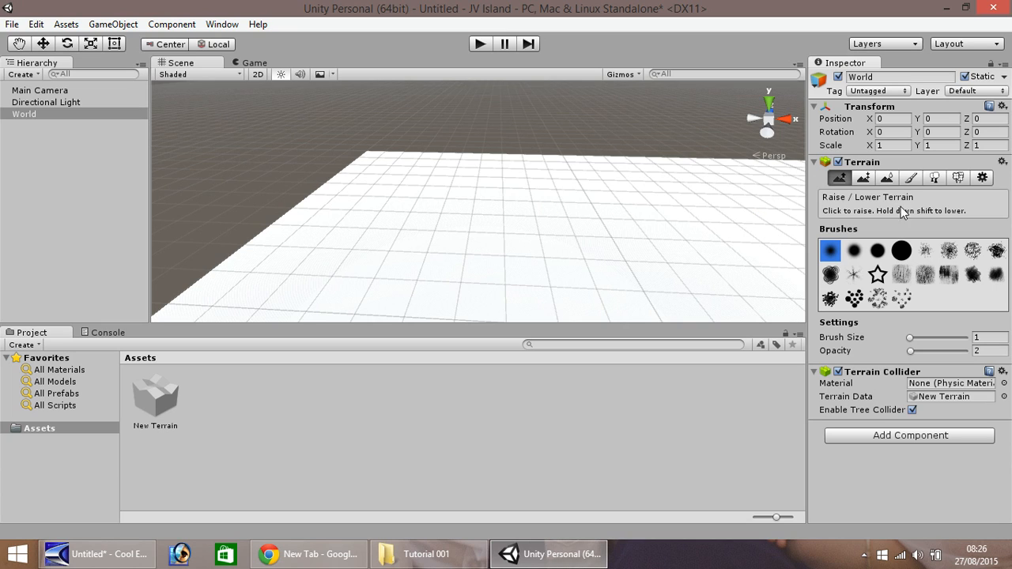
mouse_move(863, 271)
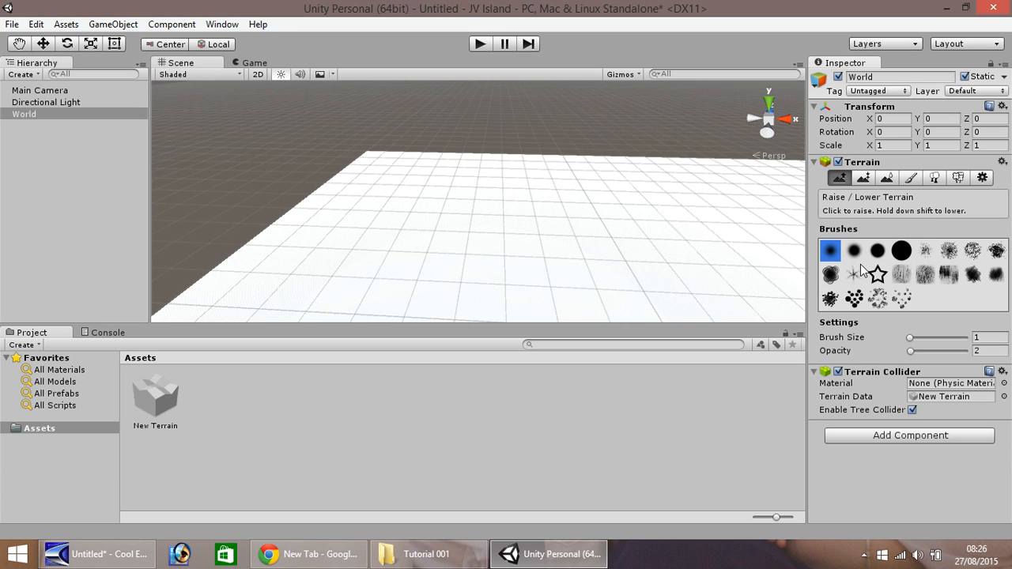
mouse_move(862, 255)
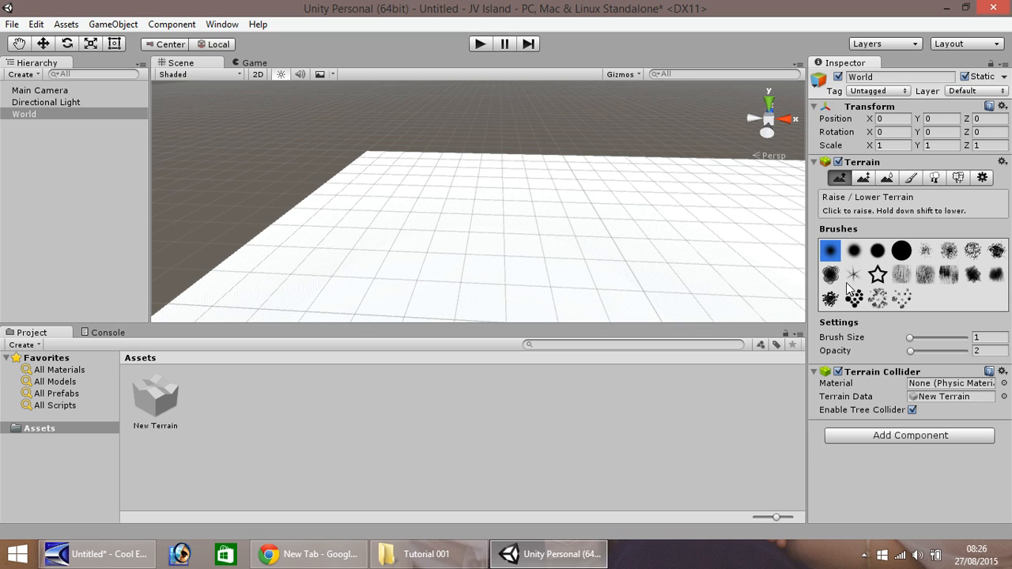
left_click(901, 251)
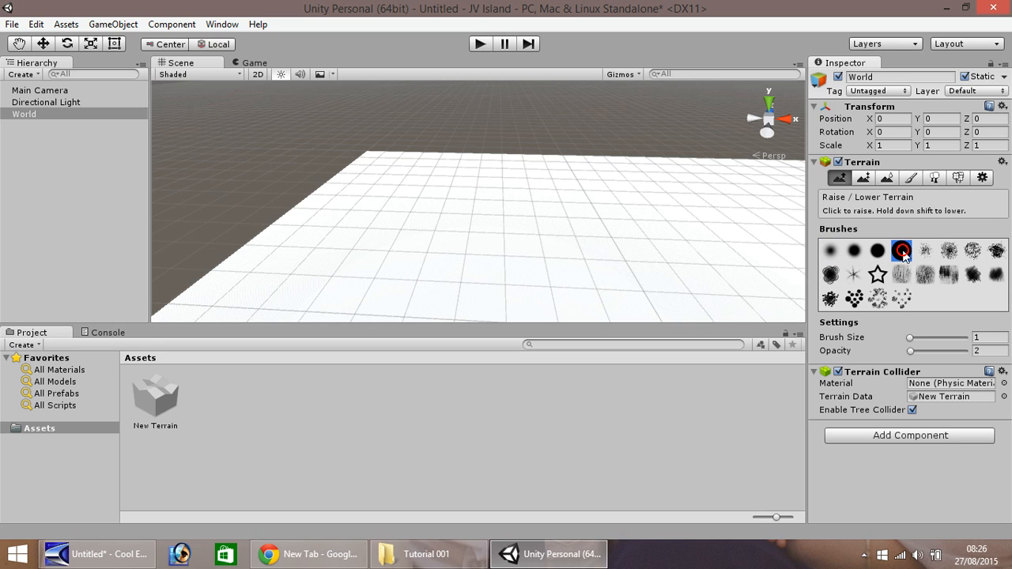
left_click(901, 250)
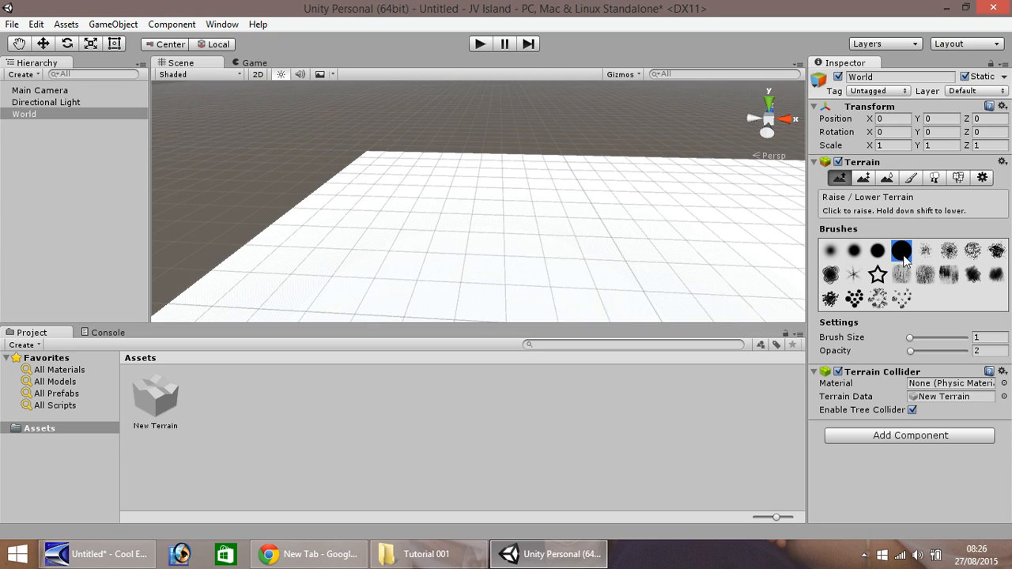
left_click_drag(910, 338, 917, 337)
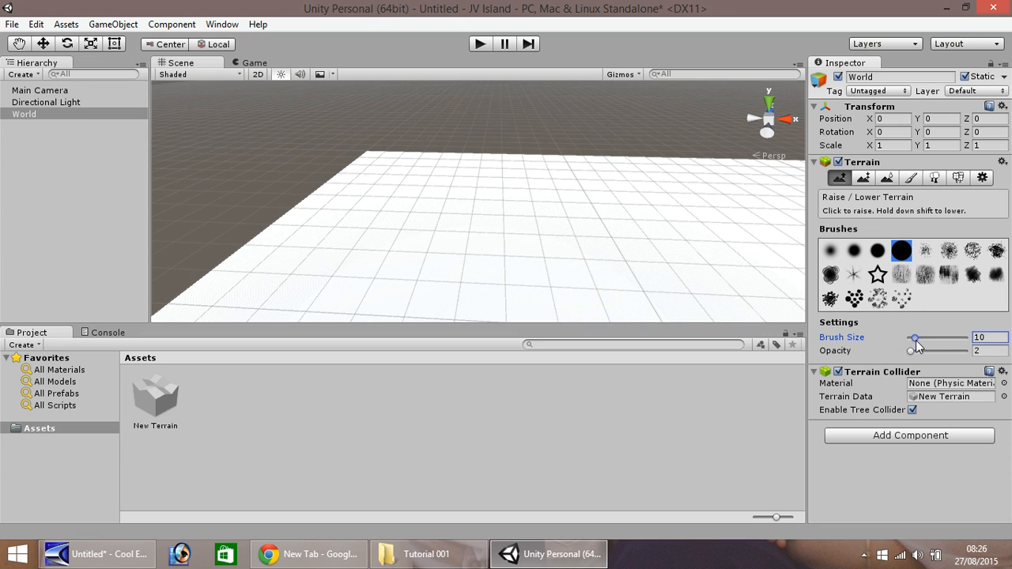
left_click_drag(917, 338, 965, 338)
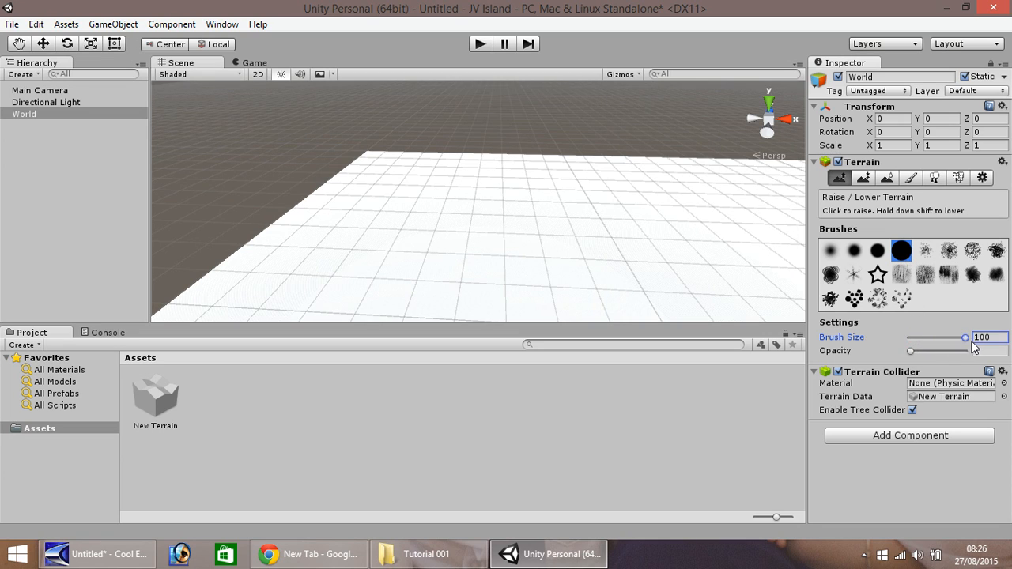
left_click_drag(961, 338, 926, 337)
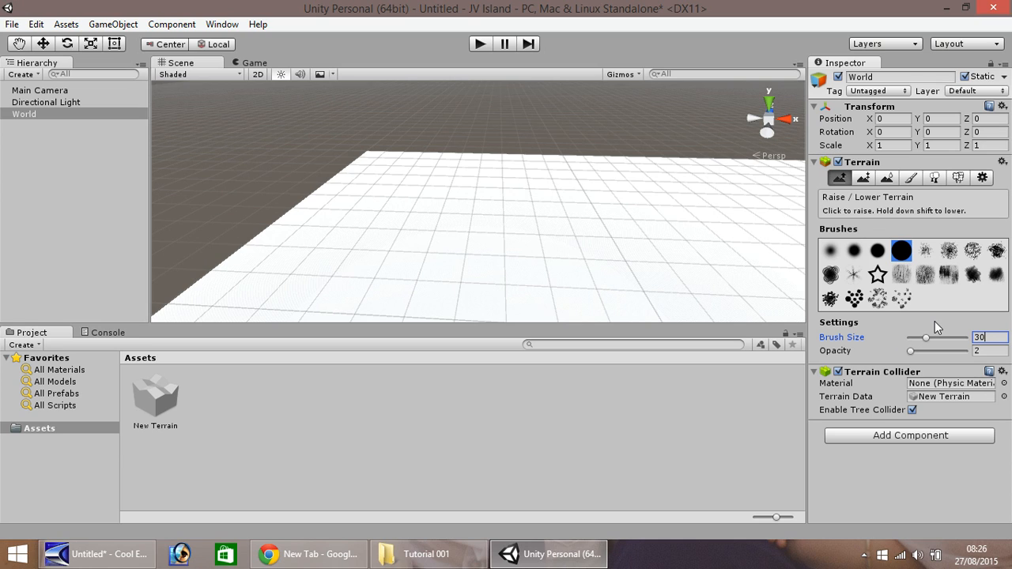
mouse_move(441, 184)
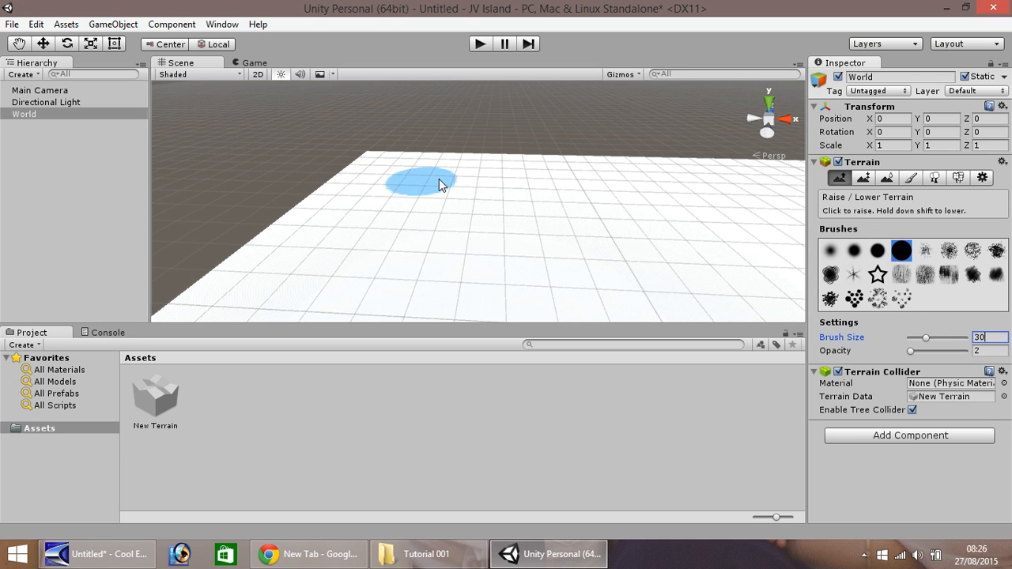
mouse_move(486, 216)
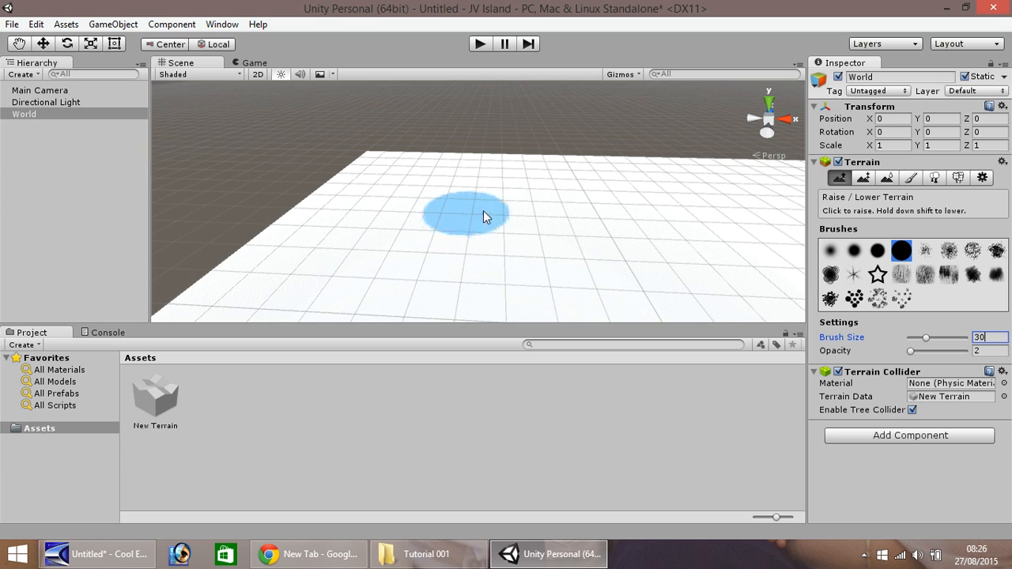
mouse_move(457, 217)
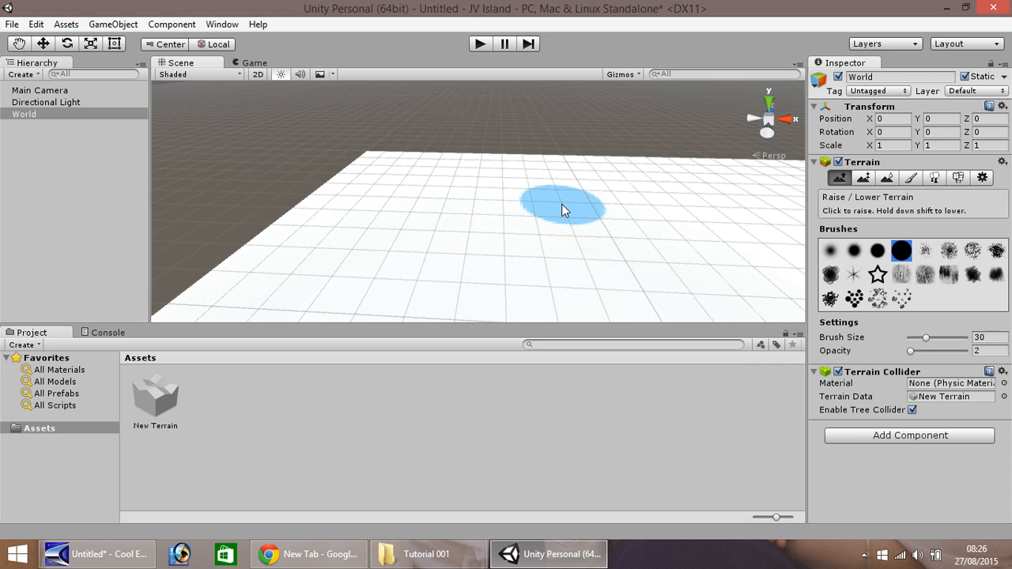
mouse_move(465, 218)
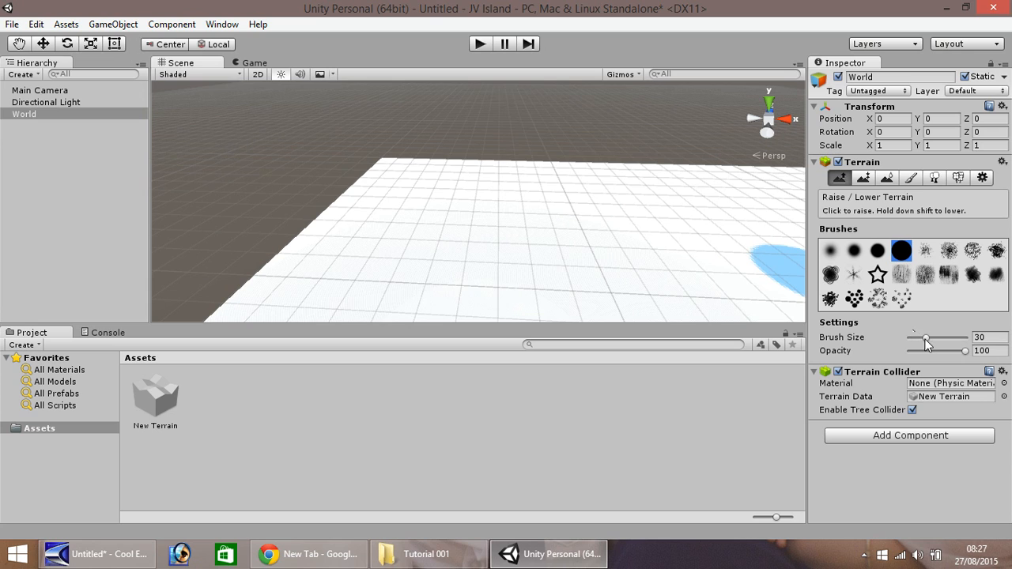
Enlarge the terrain brush size to 100, then click in the Scene view.
left_click_drag(925, 339, 963, 339)
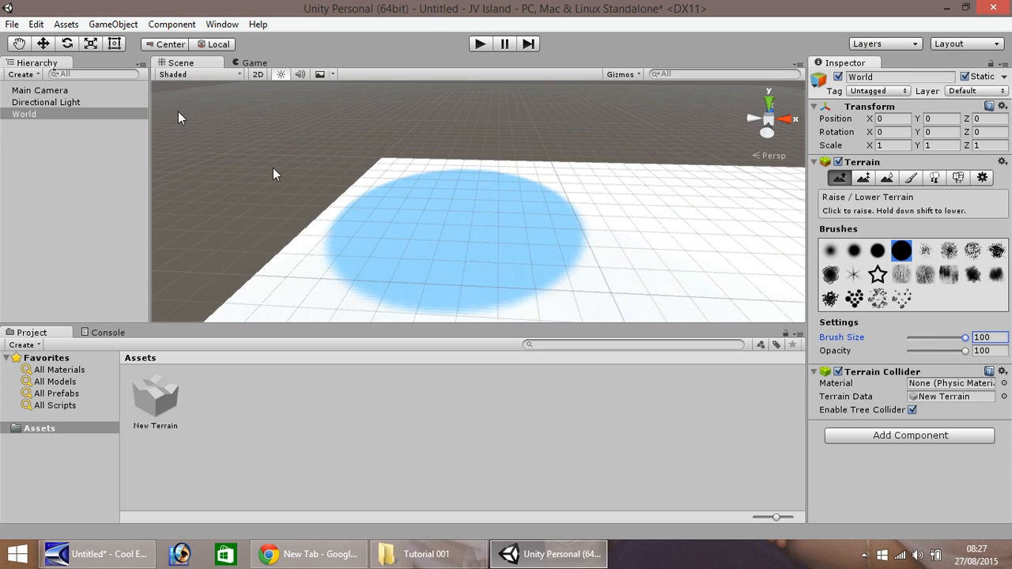
left_click(597, 261)
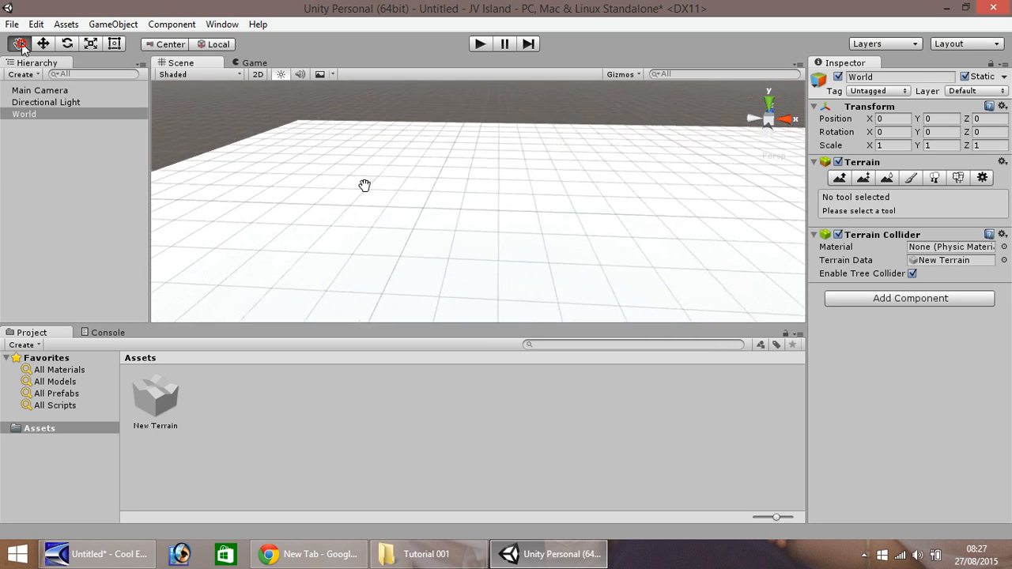
Pan across the flat World terrain and reactivate the Raise/Lower Terrain tool.
left_click_drag(365, 185, 417, 223)
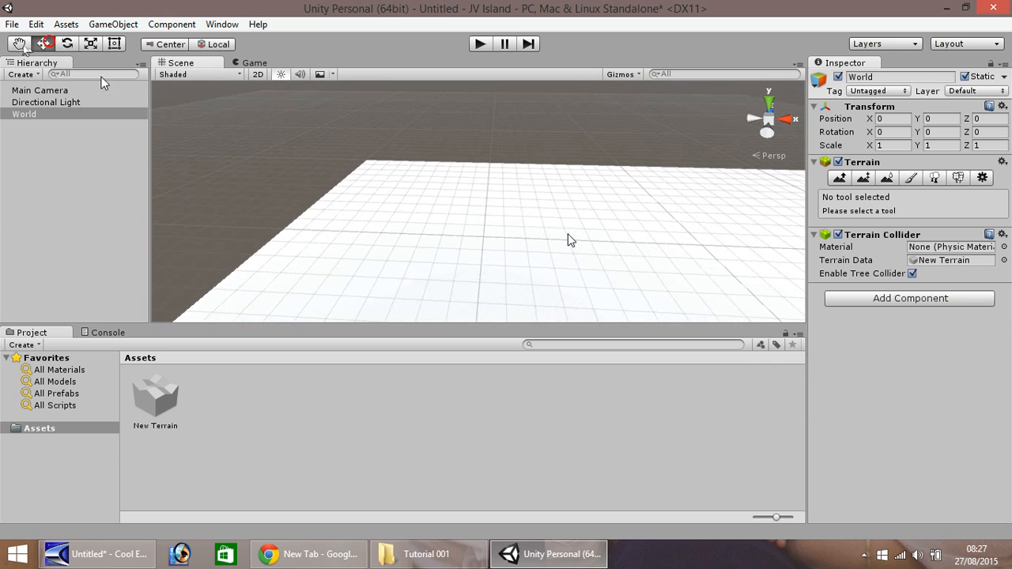
mouse_move(659, 196)
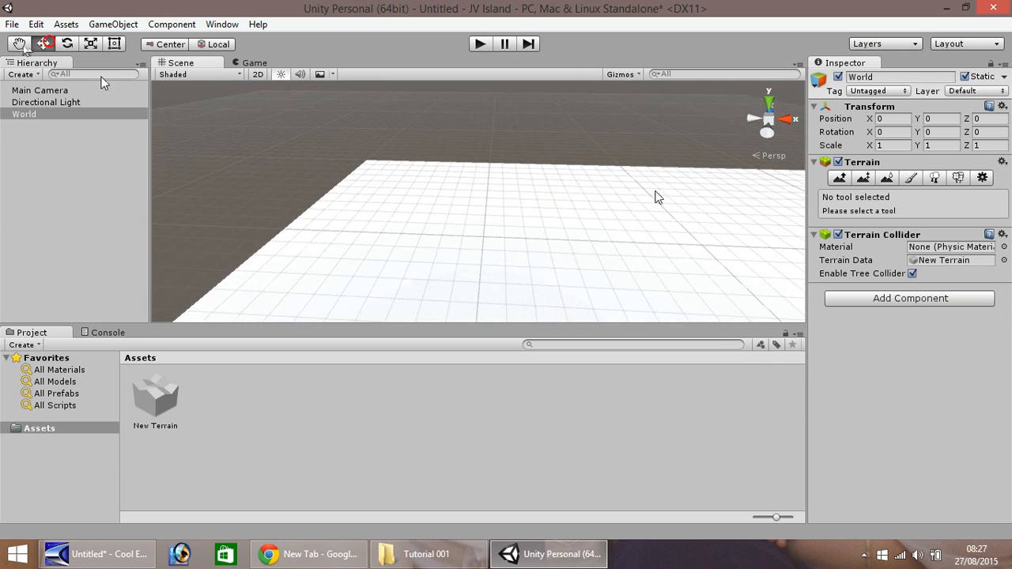
left_click(840, 177)
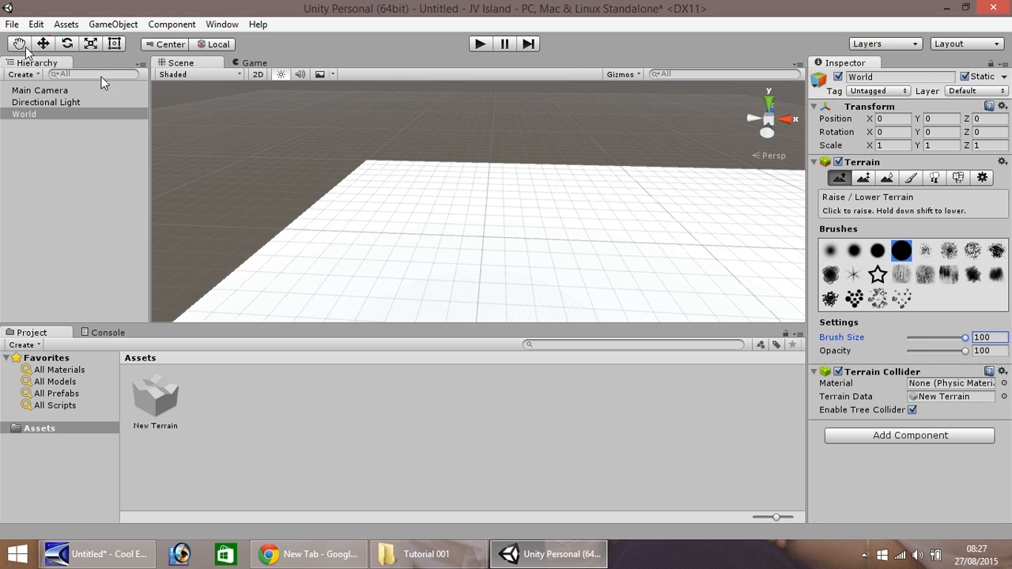
mouse_move(4, 75)
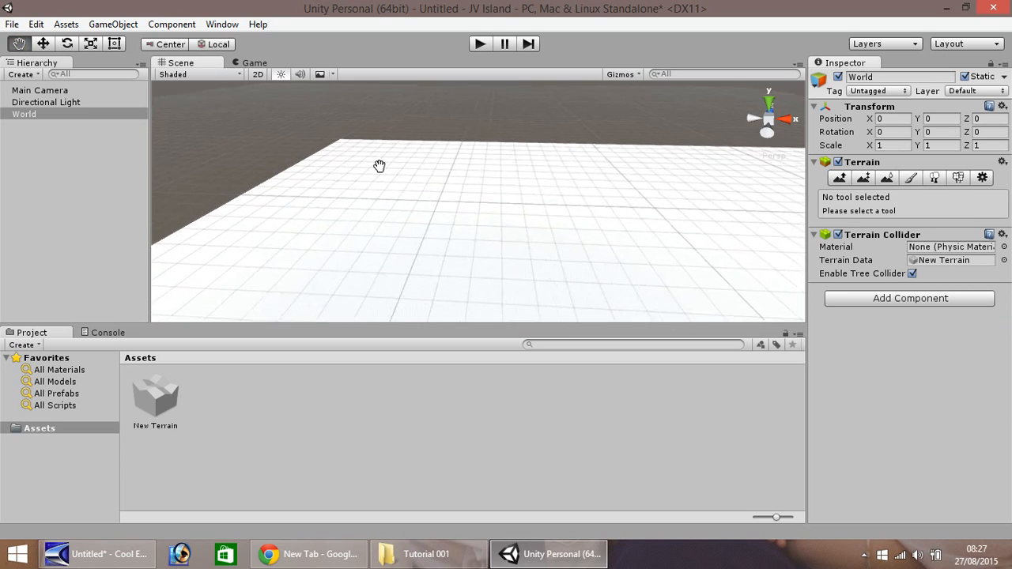
left_click_drag(379, 166, 403, 184)
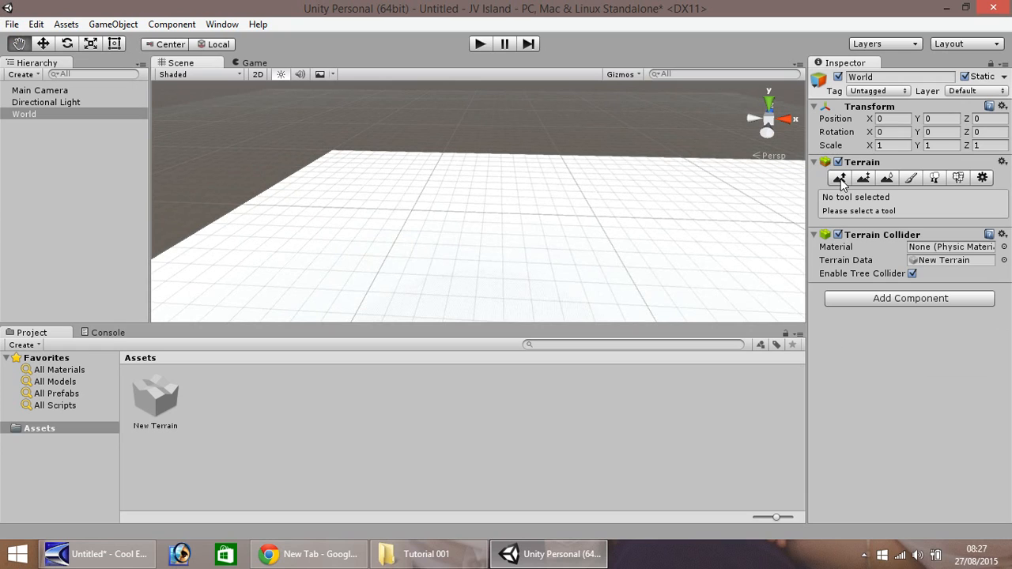
left_click(840, 177)
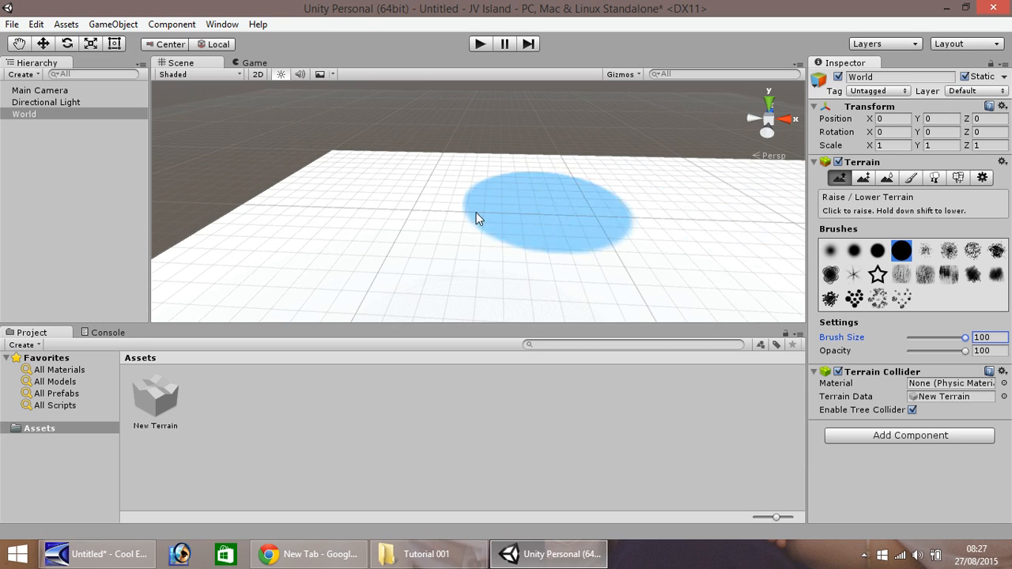
mouse_move(478, 223)
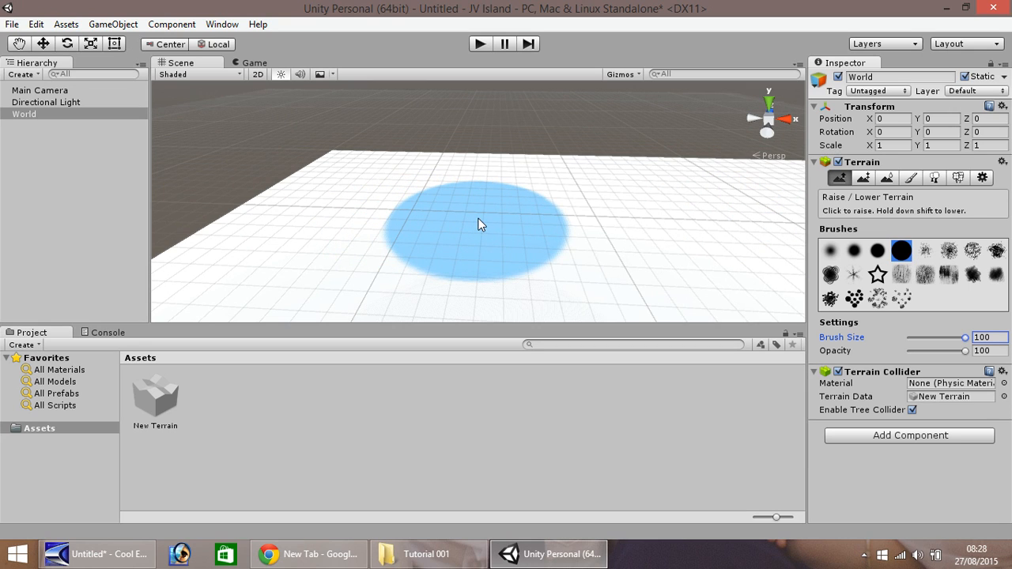
Raise a central plateau, shrink the brush to 75, and add a smaller tier on top.
left_click(483, 217)
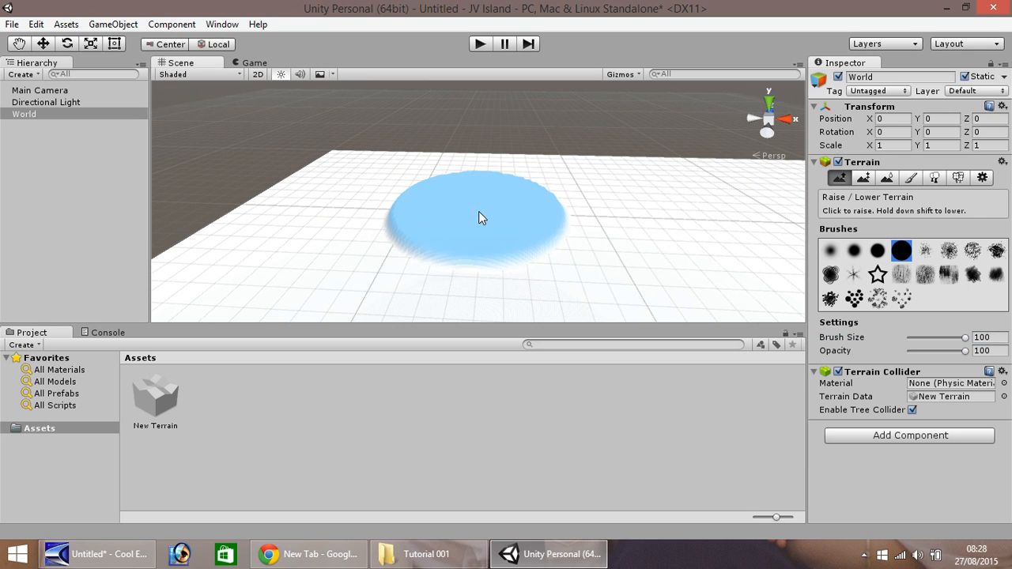
left_click(482, 217)
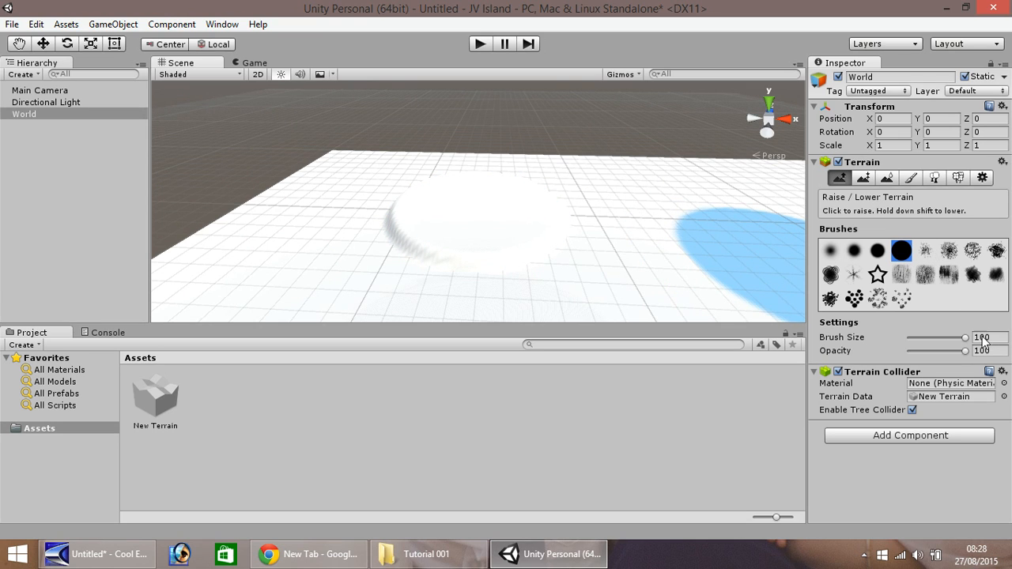
left_click_drag(980, 337, 963, 337)
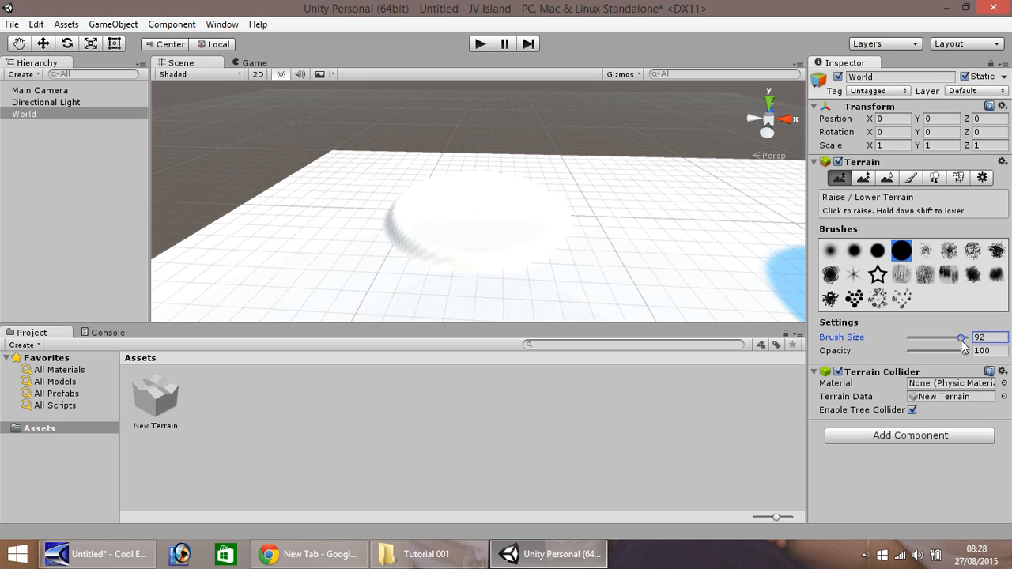
left_click_drag(963, 337, 940, 337)
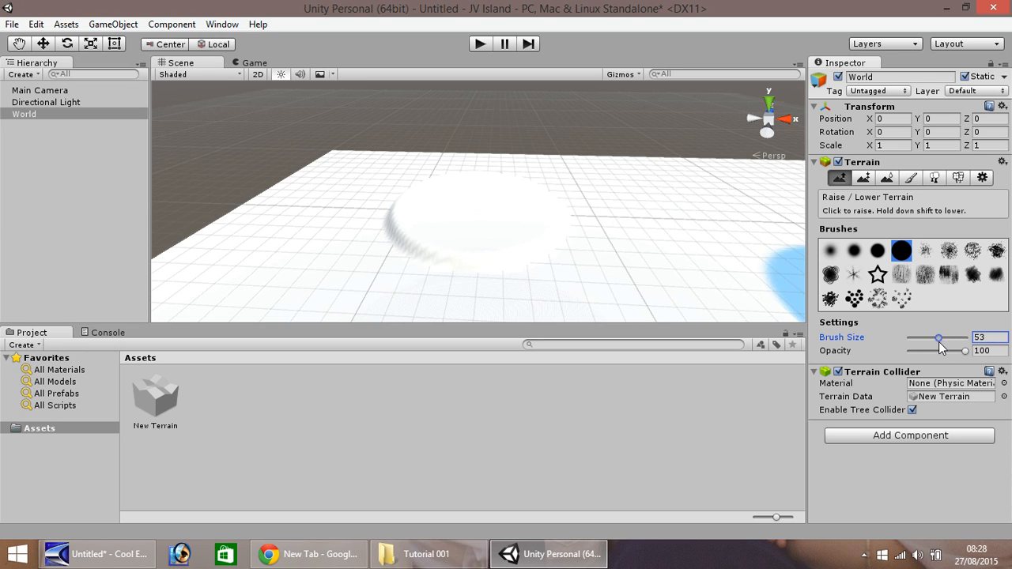
left_click_drag(938, 338, 955, 338)
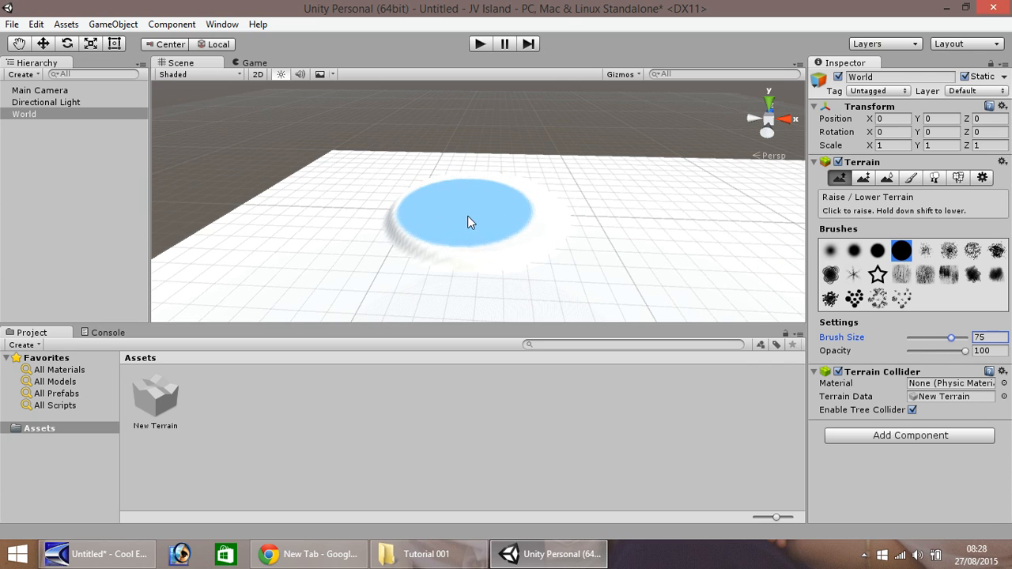
left_click(473, 213)
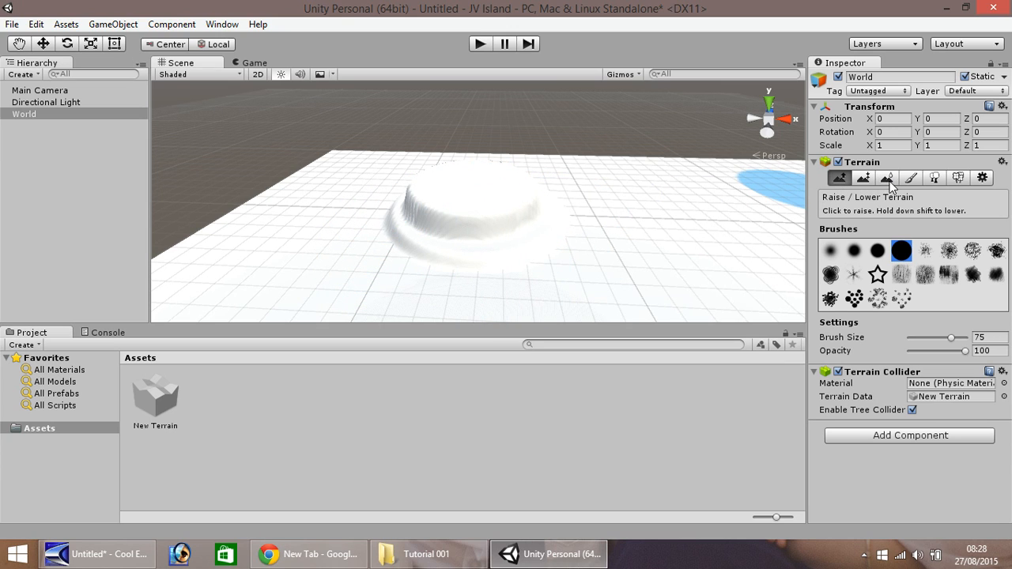
Smooth the plateau's stepped sides with Smooth Height, refining the edges at brush size 25.
left_click(887, 177)
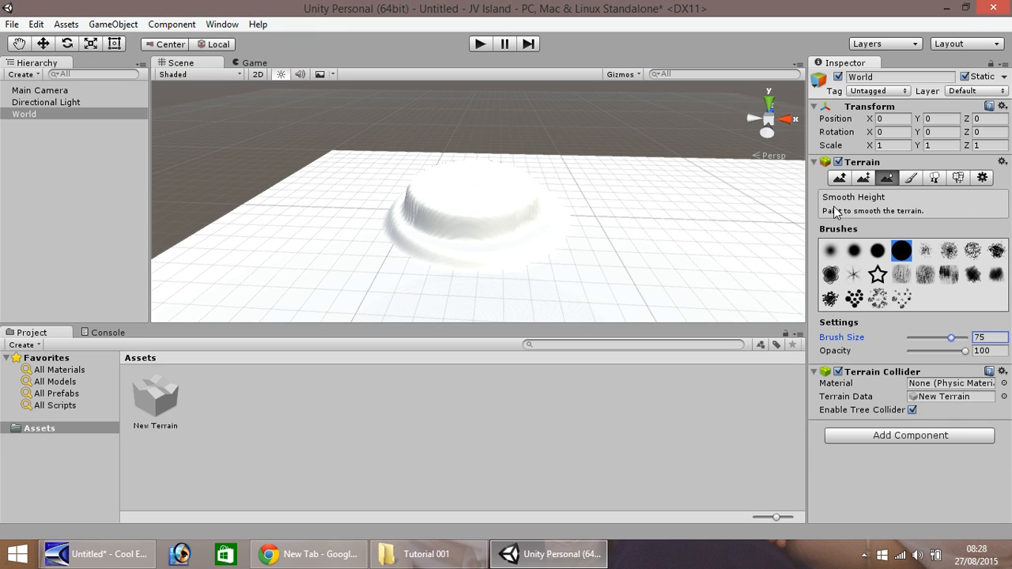
left_click(505, 249)
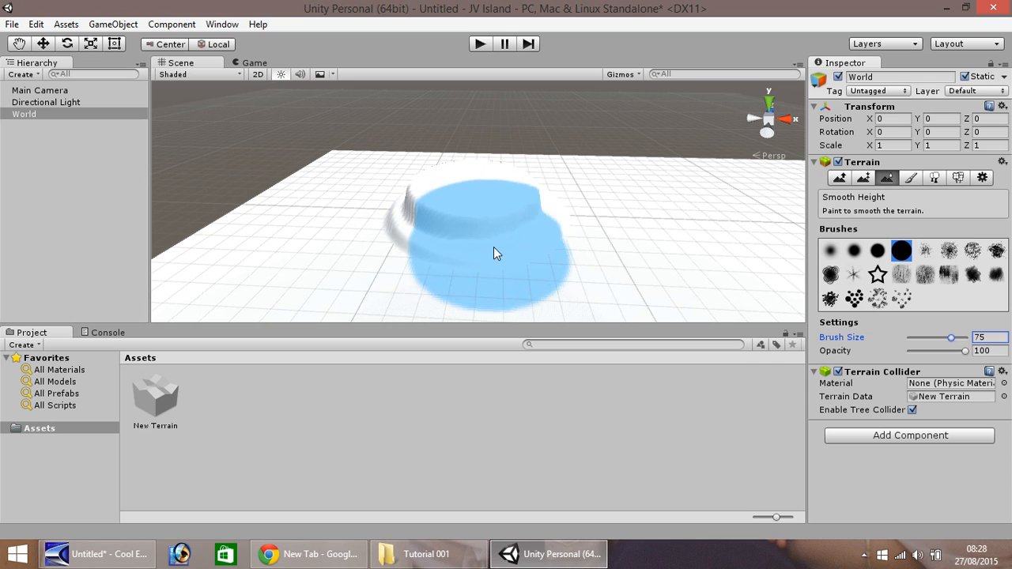
left_click_drag(495, 253, 411, 241)
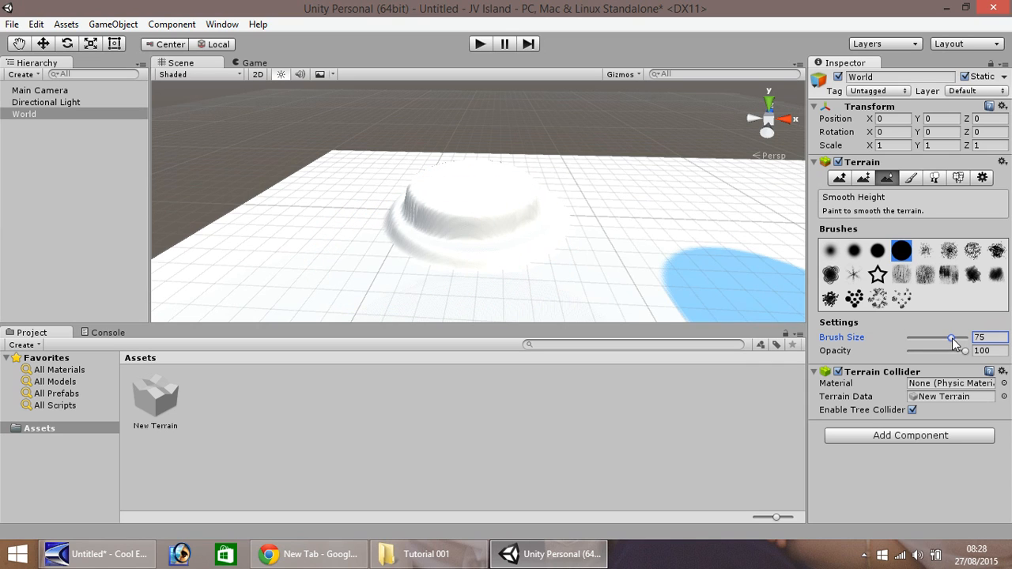
left_click_drag(955, 338, 923, 338)
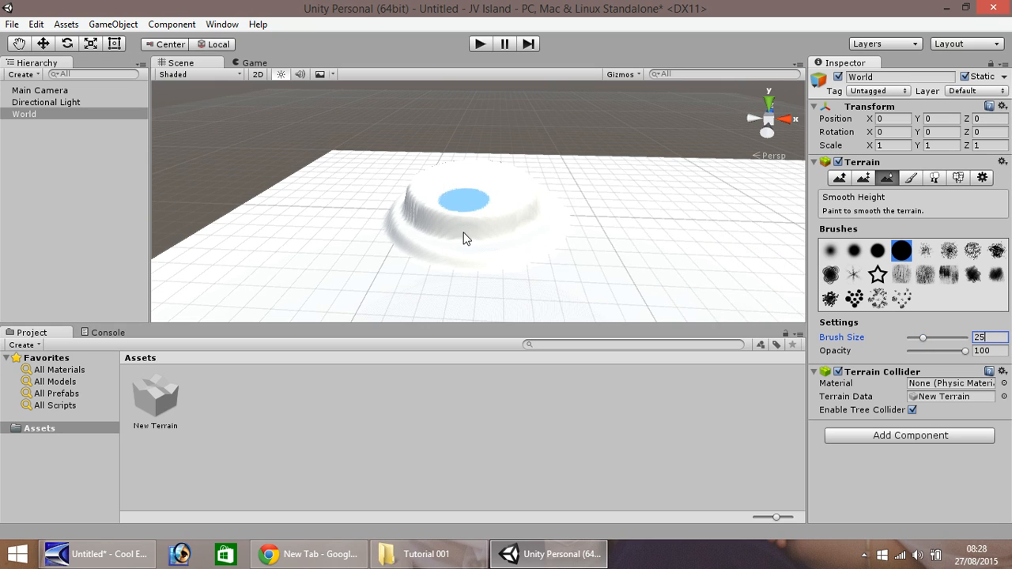
left_click_drag(466, 237, 419, 245)
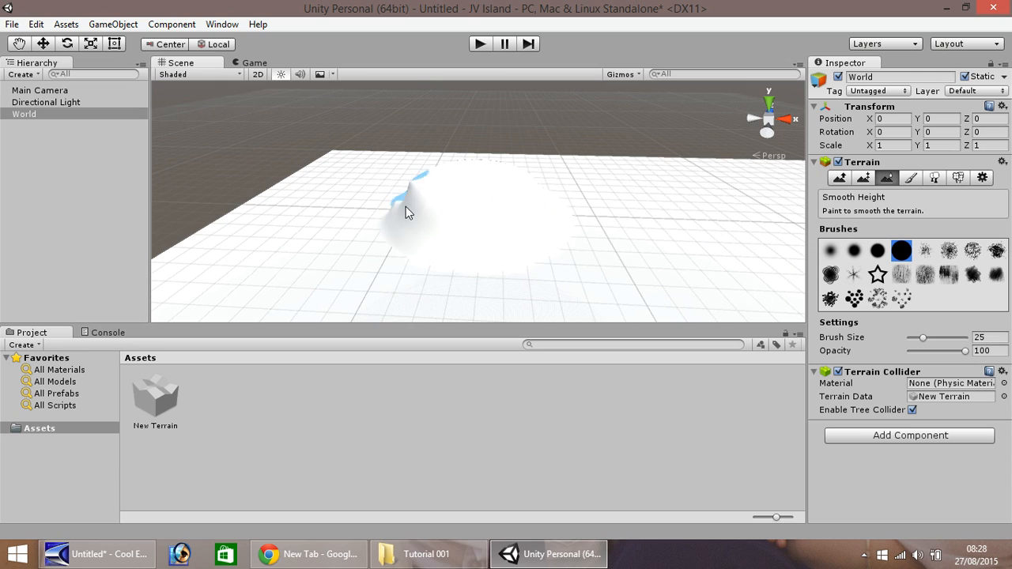
left_click_drag(407, 213, 441, 221)
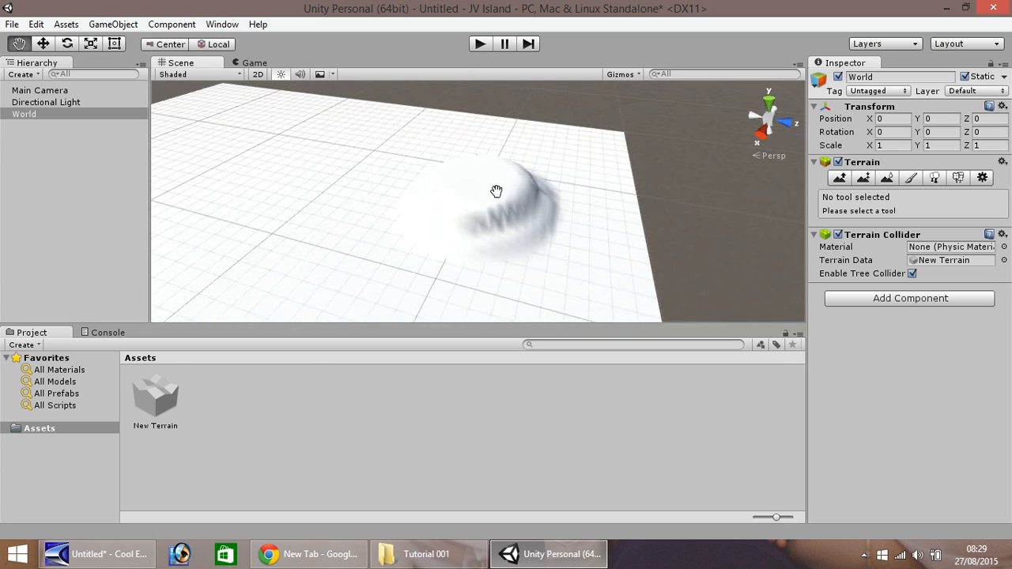
mouse_move(889, 178)
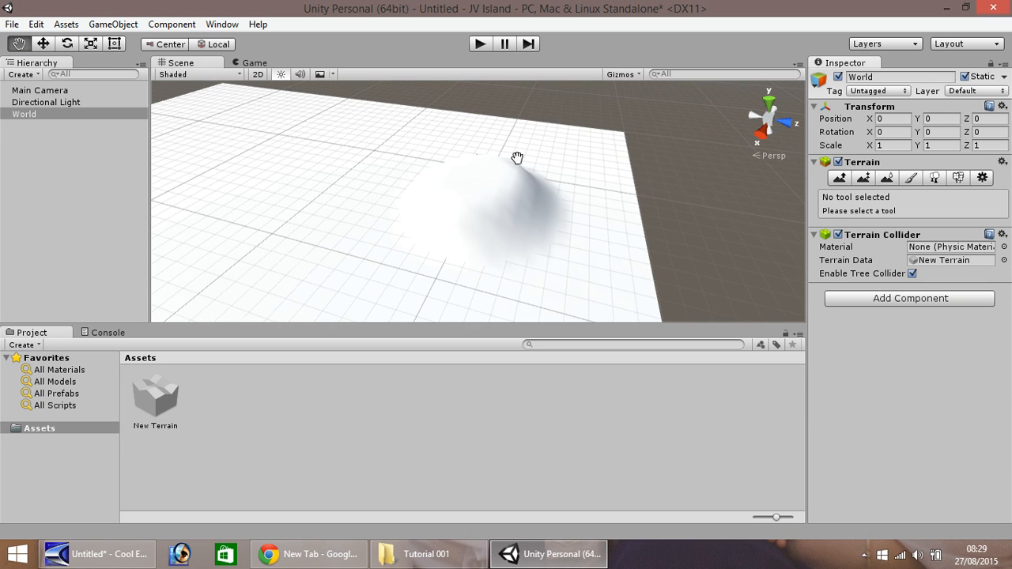
left_click_drag(517, 157, 375, 218)
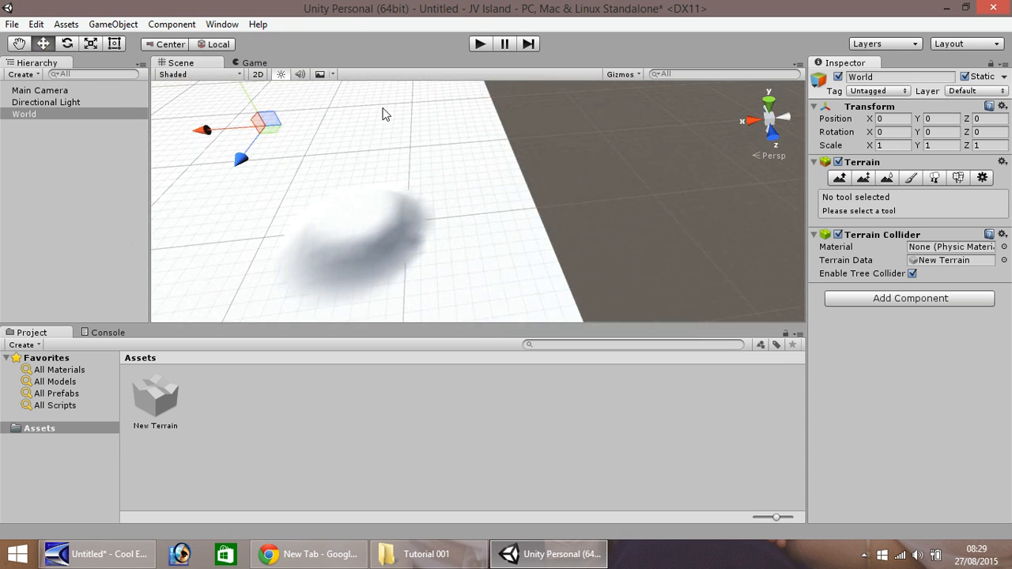
left_click(887, 177)
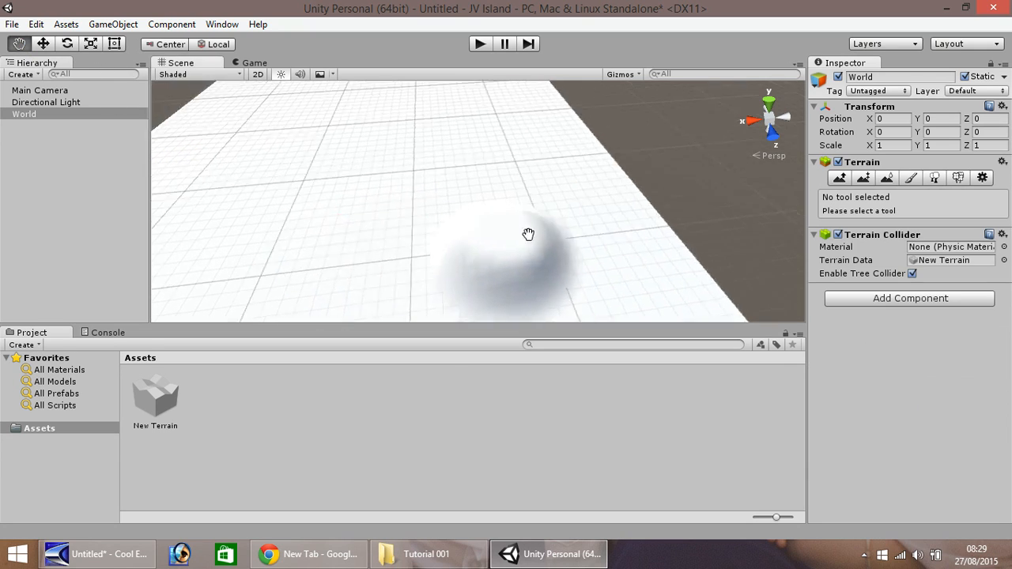
left_click_drag(528, 235, 486, 209)
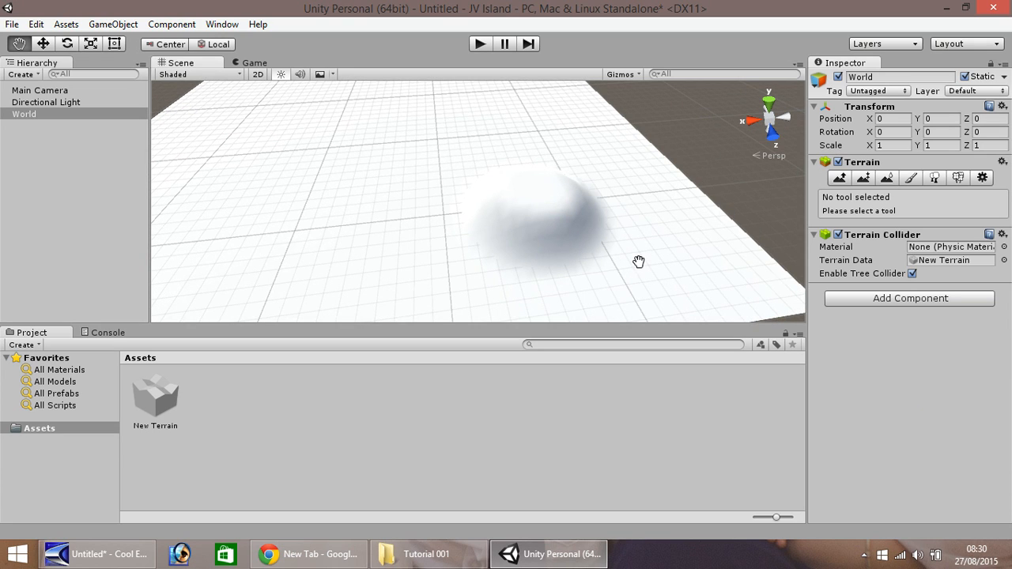
mouse_move(657, 249)
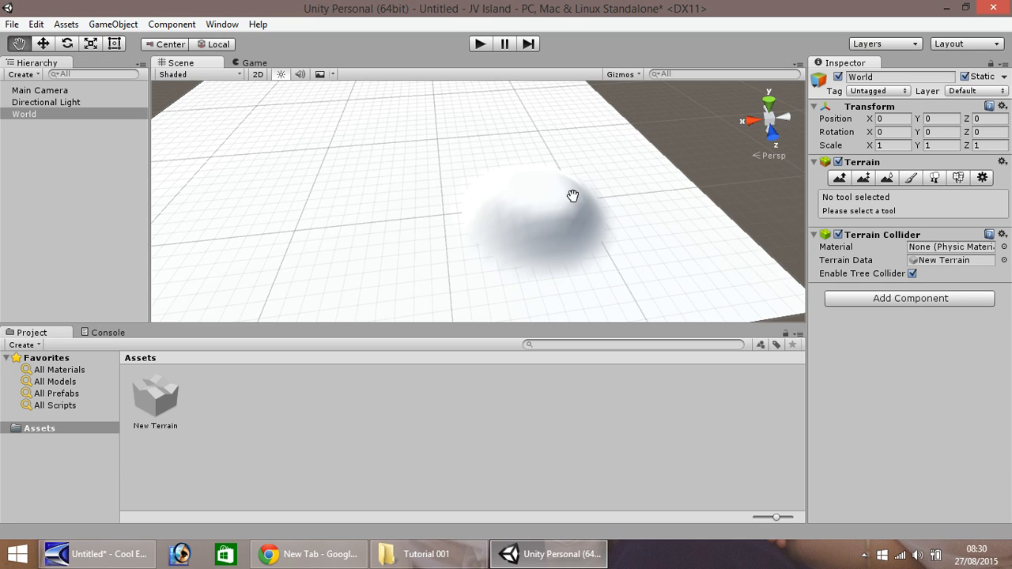
mouse_move(567, 266)
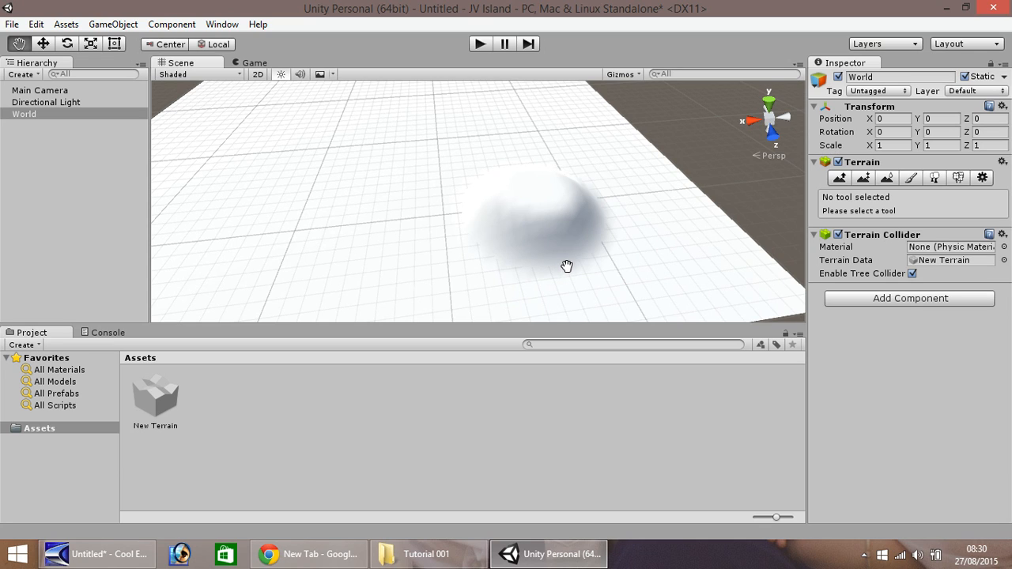
mouse_move(584, 261)
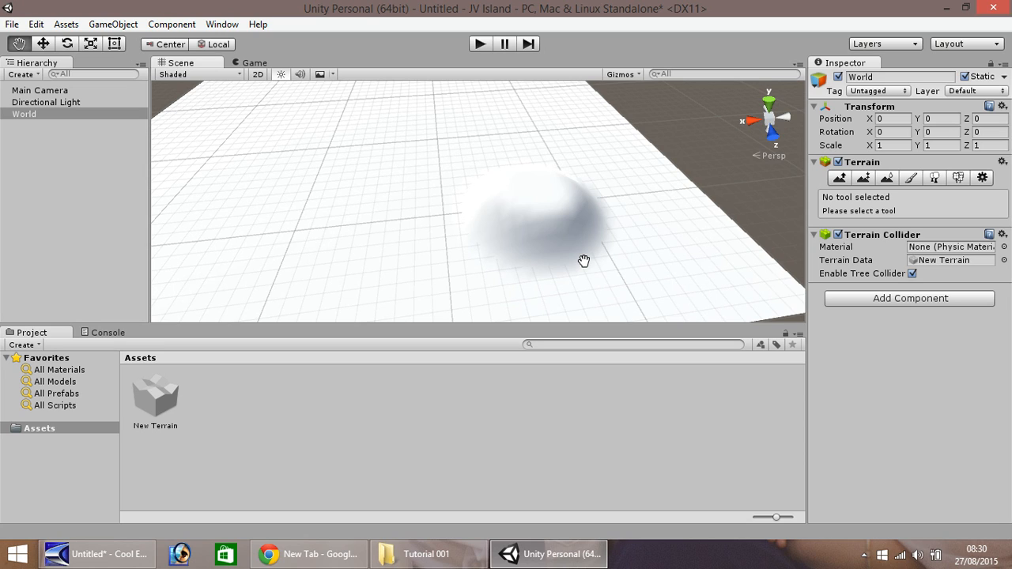
mouse_move(533, 263)
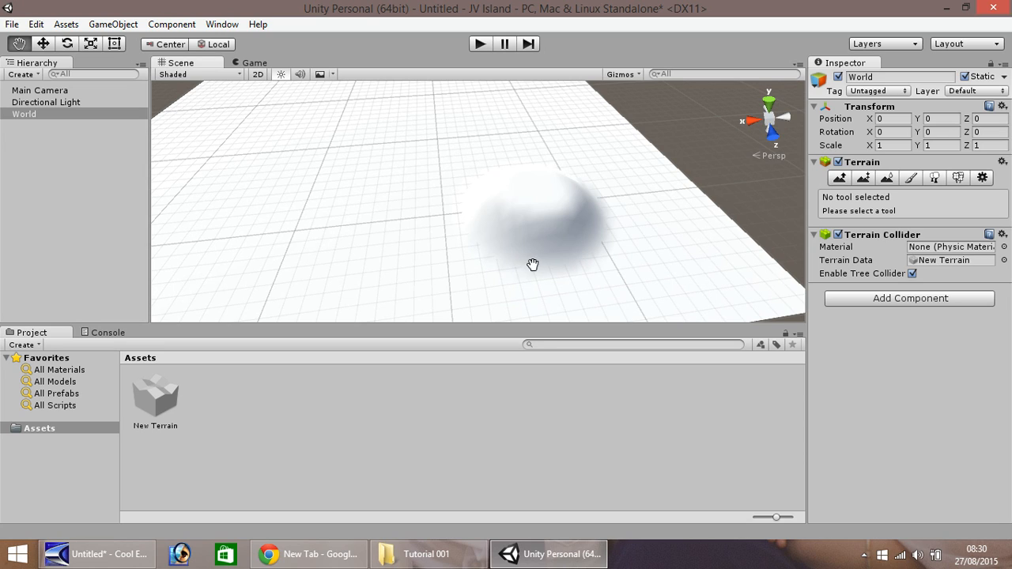
mouse_move(587, 233)
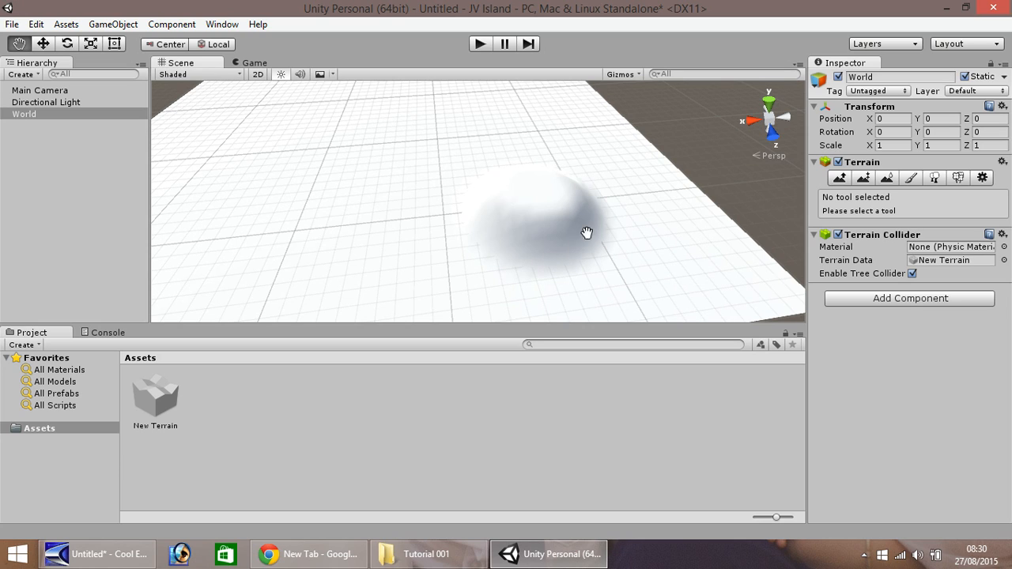
mouse_move(587, 261)
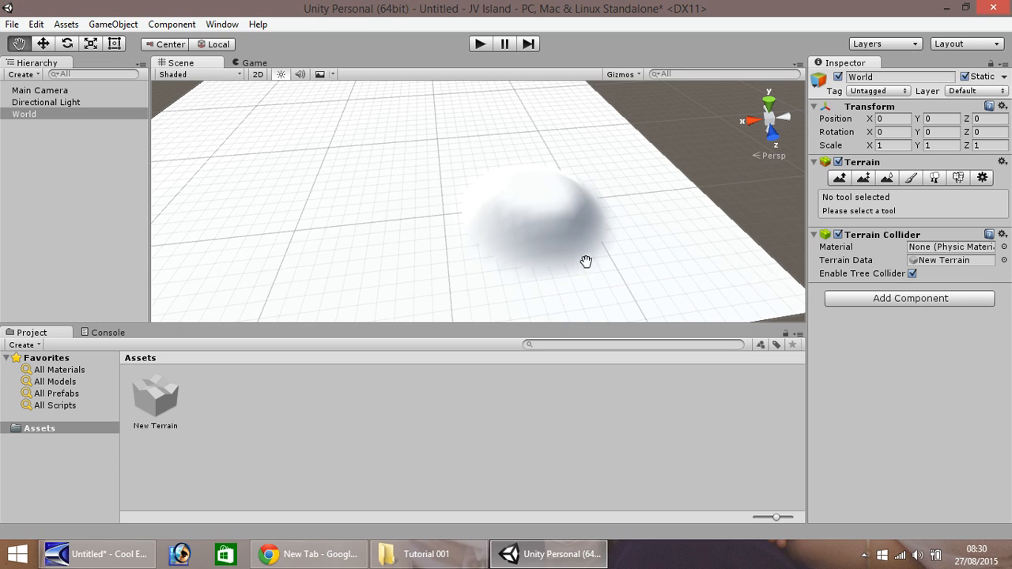
mouse_move(103, 148)
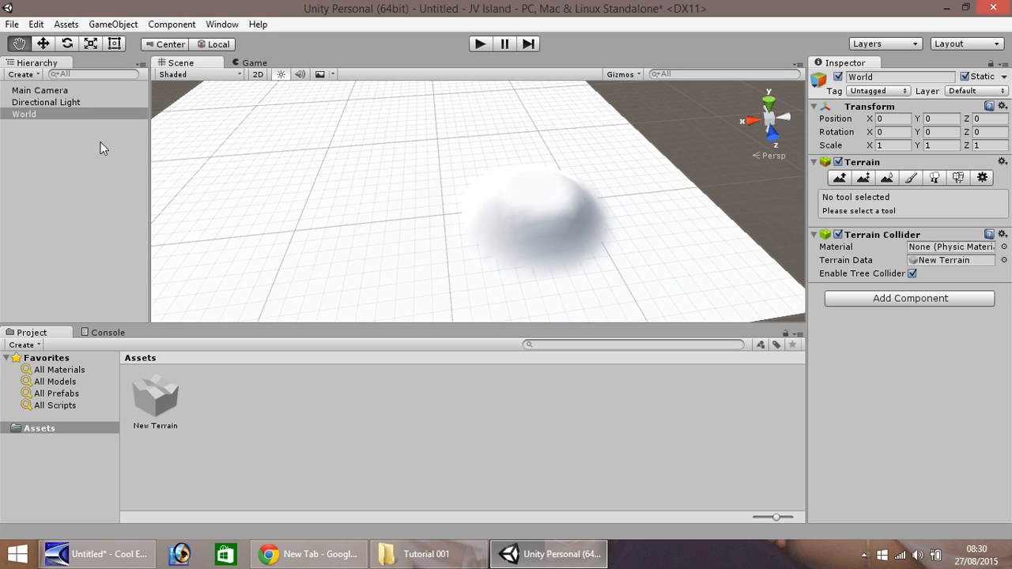
mouse_move(521, 173)
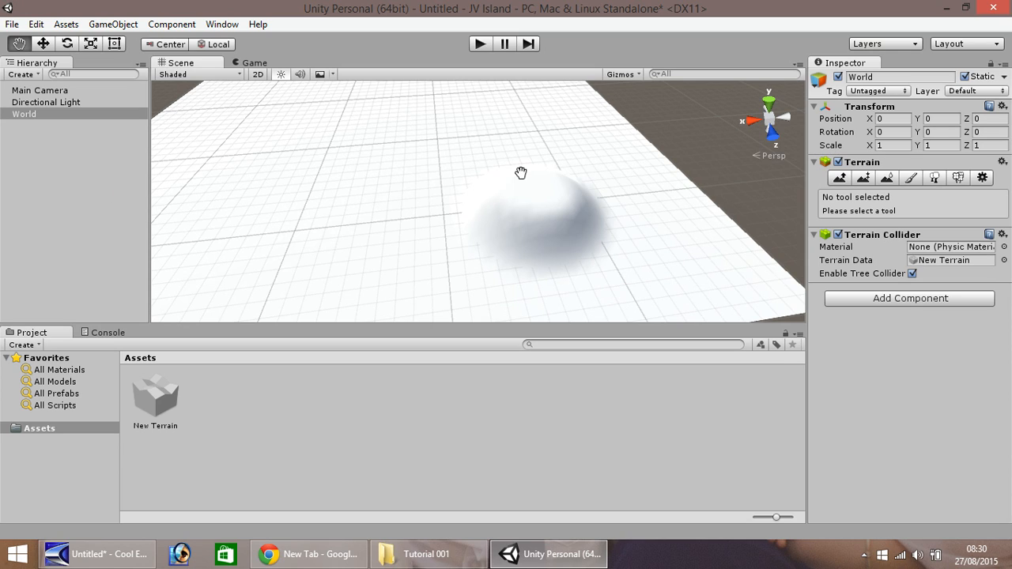
mouse_move(418, 239)
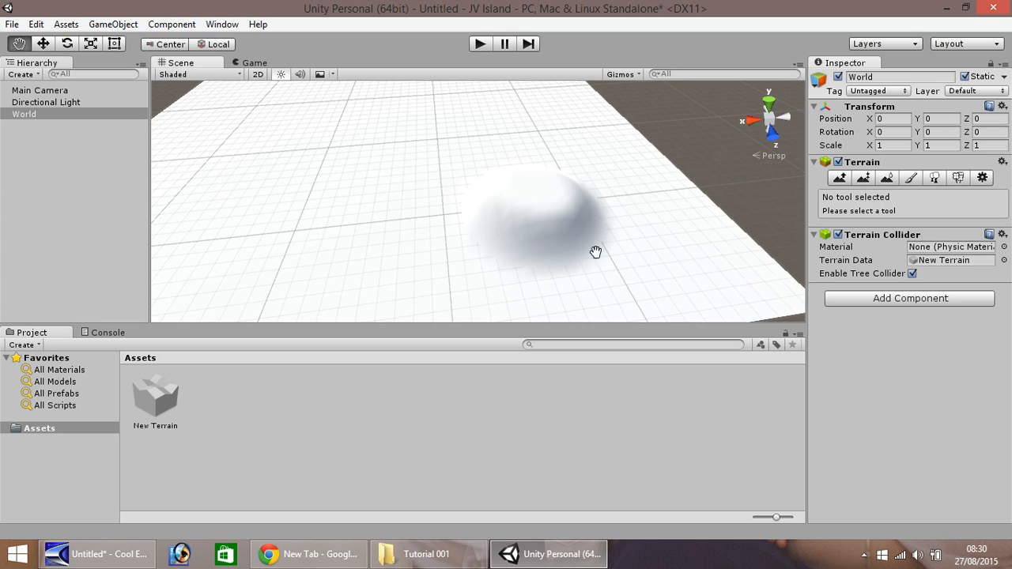
mouse_move(226, 208)
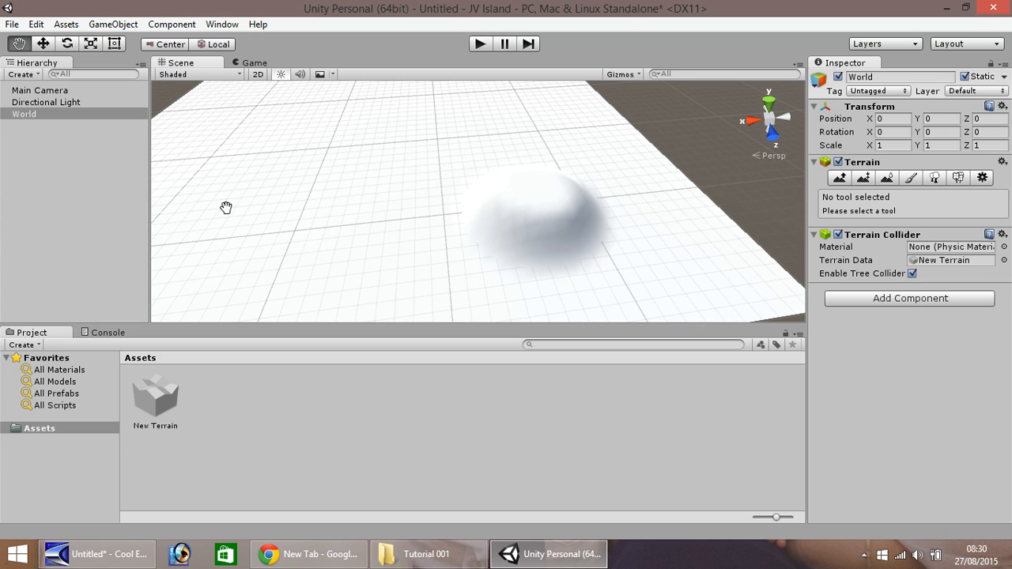
mouse_move(517, 196)
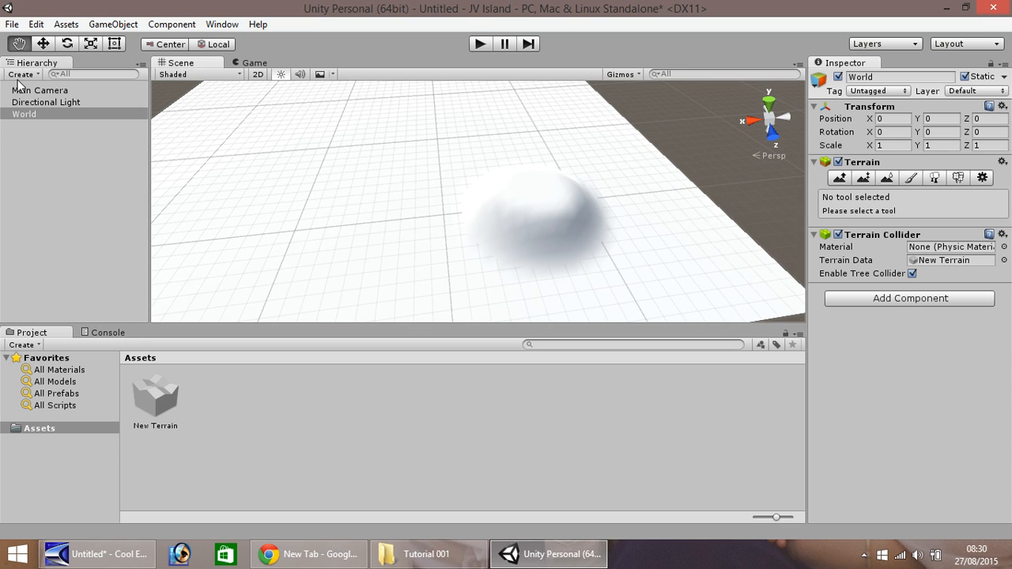
Save the scene as island.unity in the Assets folder.
left_click(12, 24)
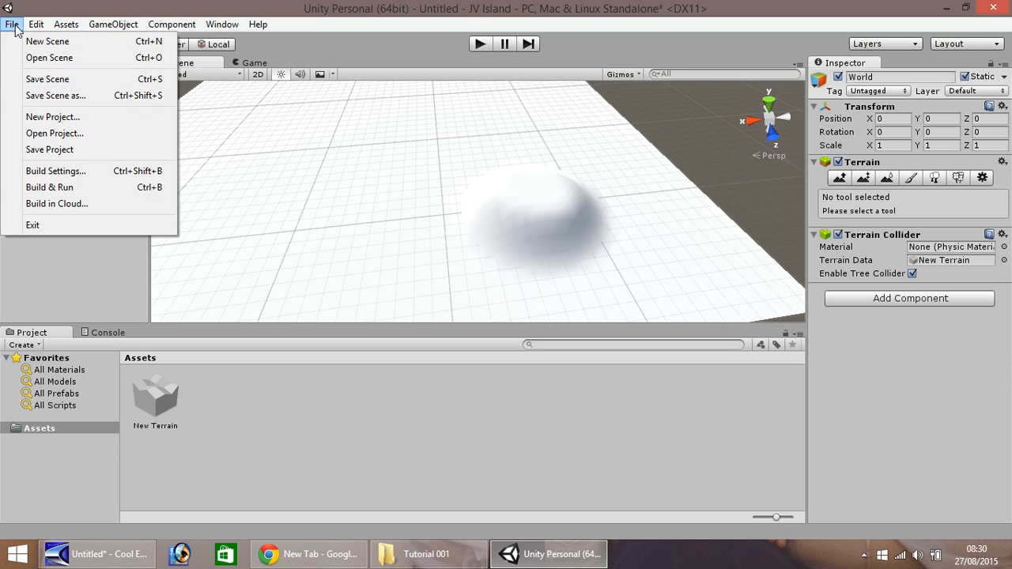
left_click(222, 23)
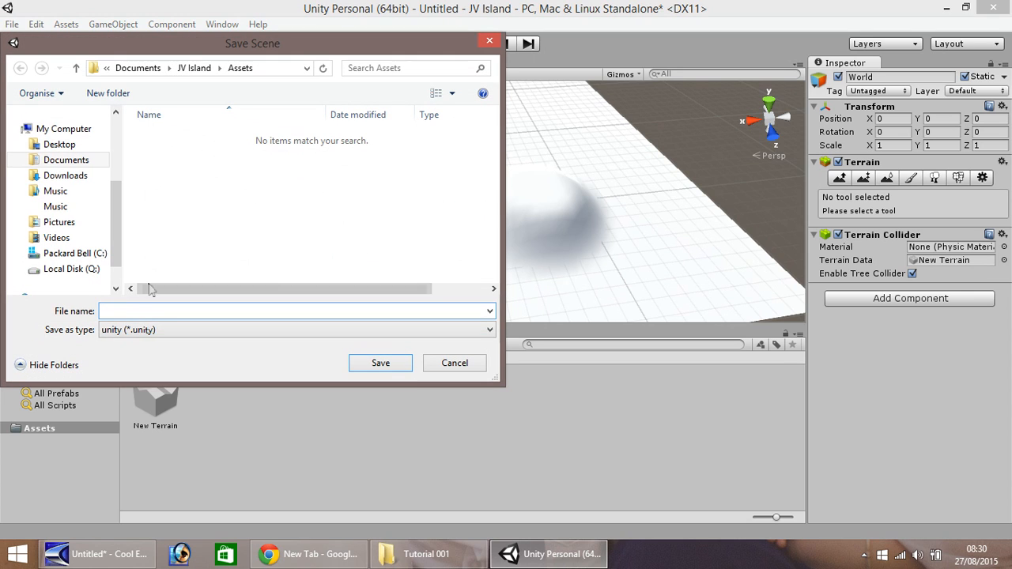
type("i")
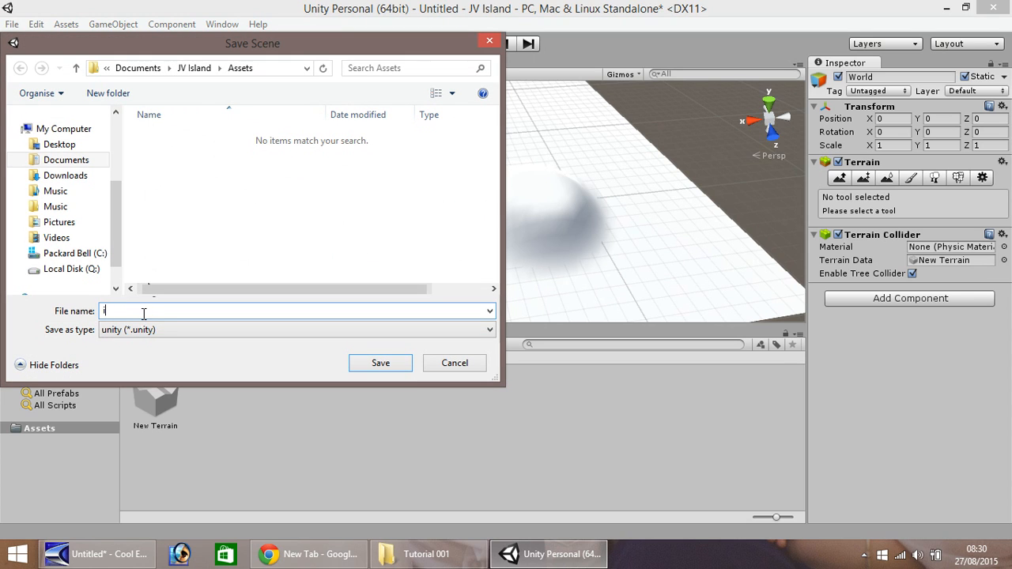
type("island")
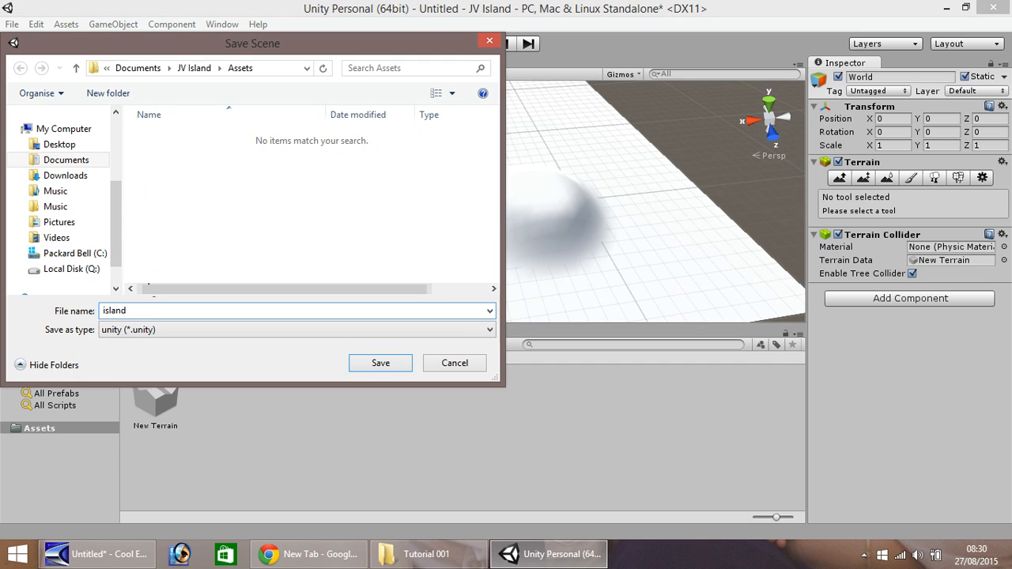
left_click(380, 362)
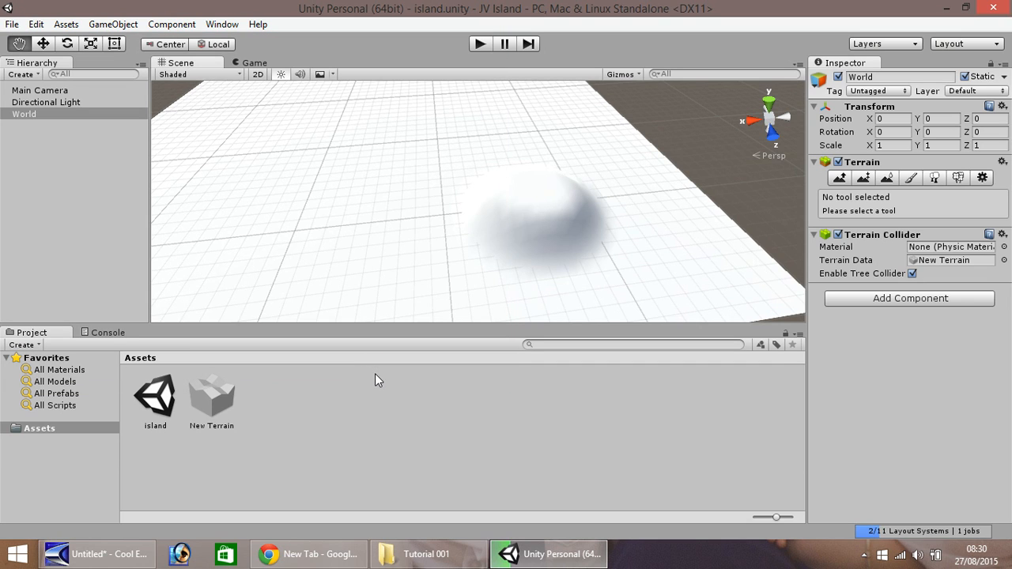
mouse_move(139, 379)
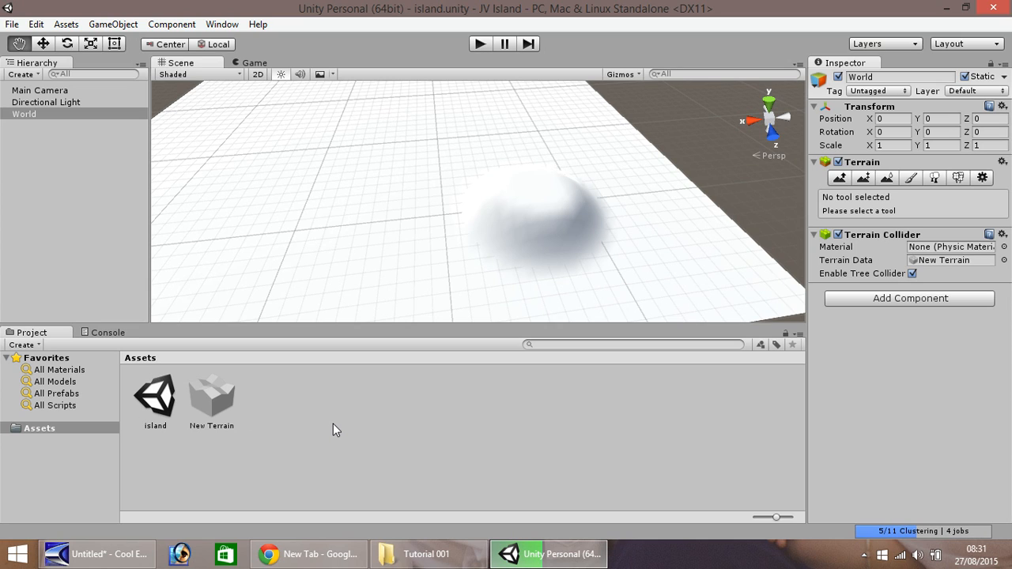
mouse_move(215, 417)
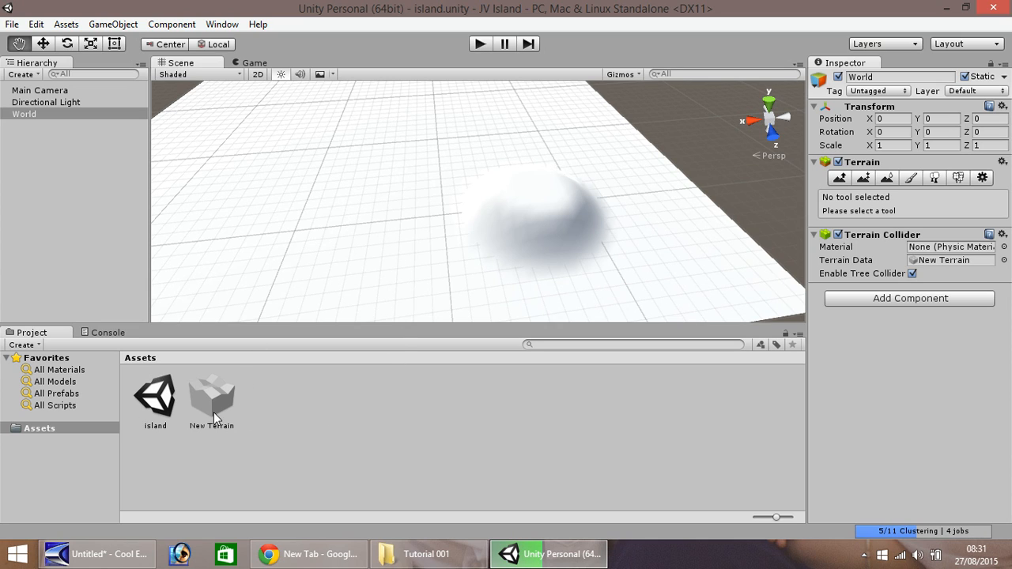
mouse_move(396, 228)
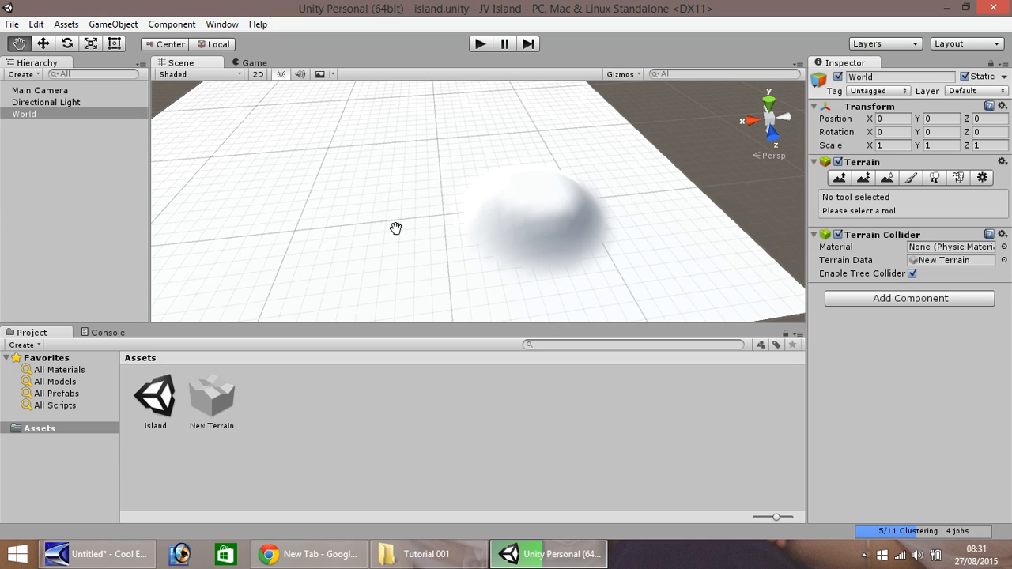
mouse_move(146, 407)
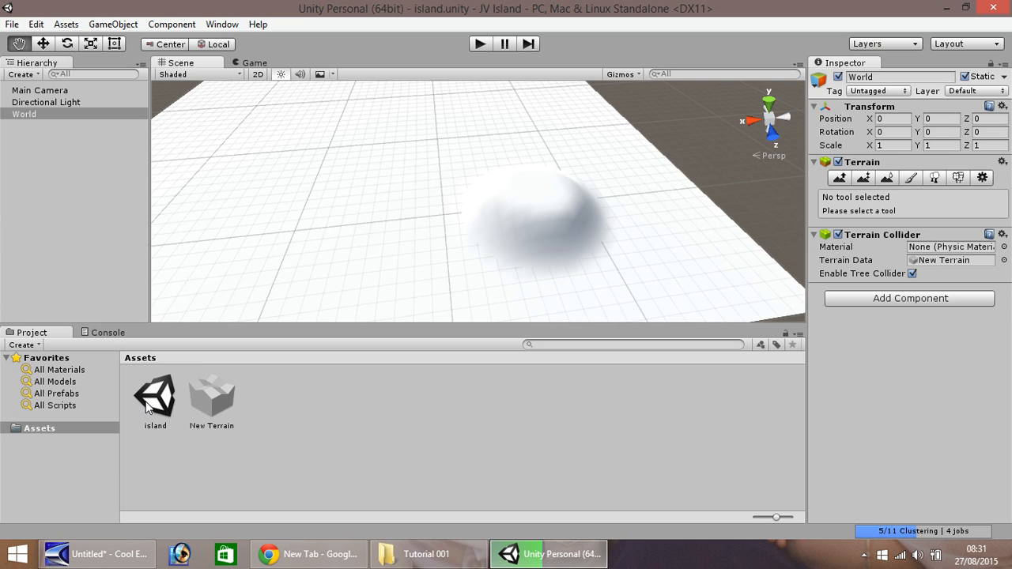
mouse_move(164, 409)
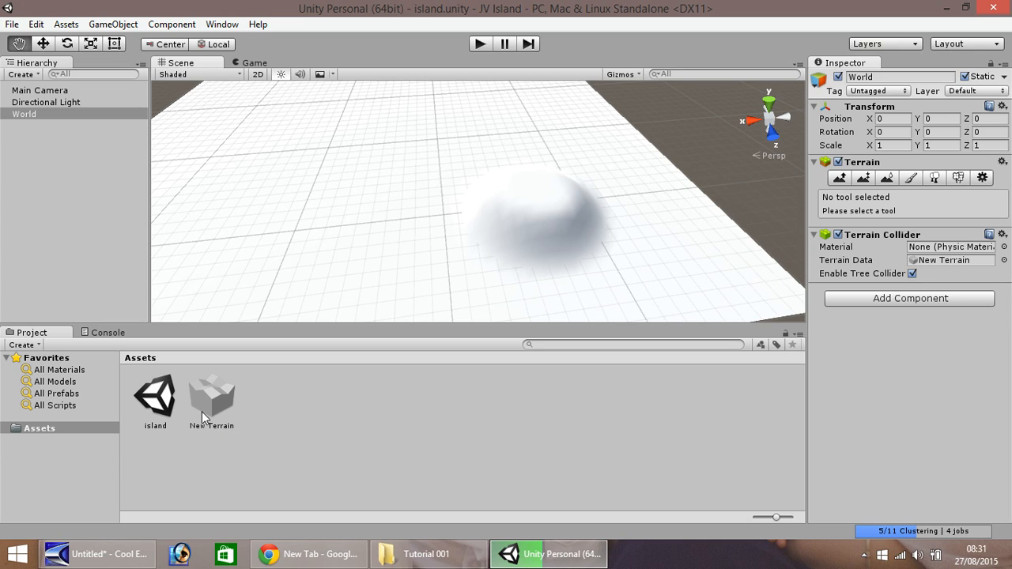
mouse_move(298, 420)
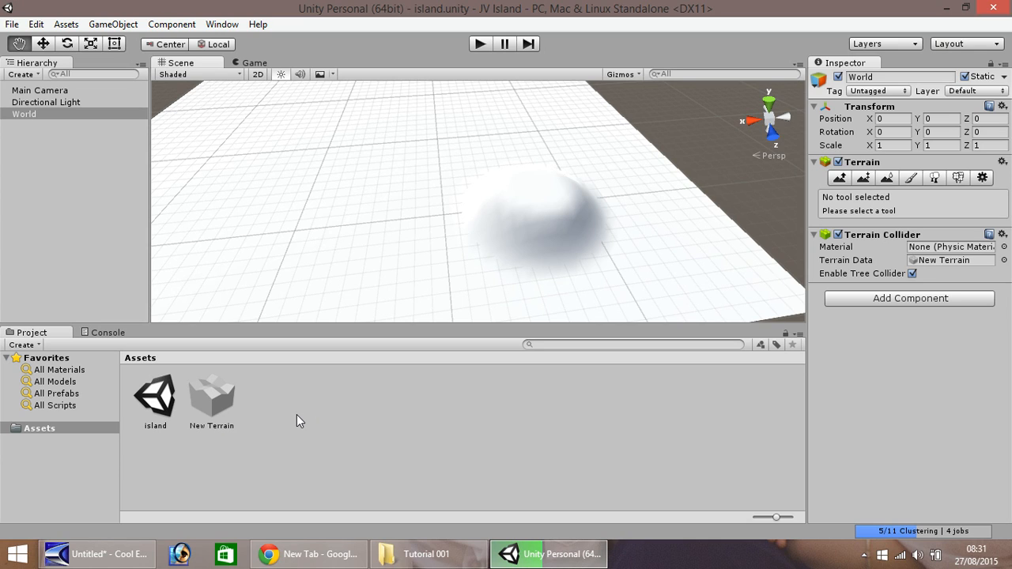
mouse_move(255, 470)
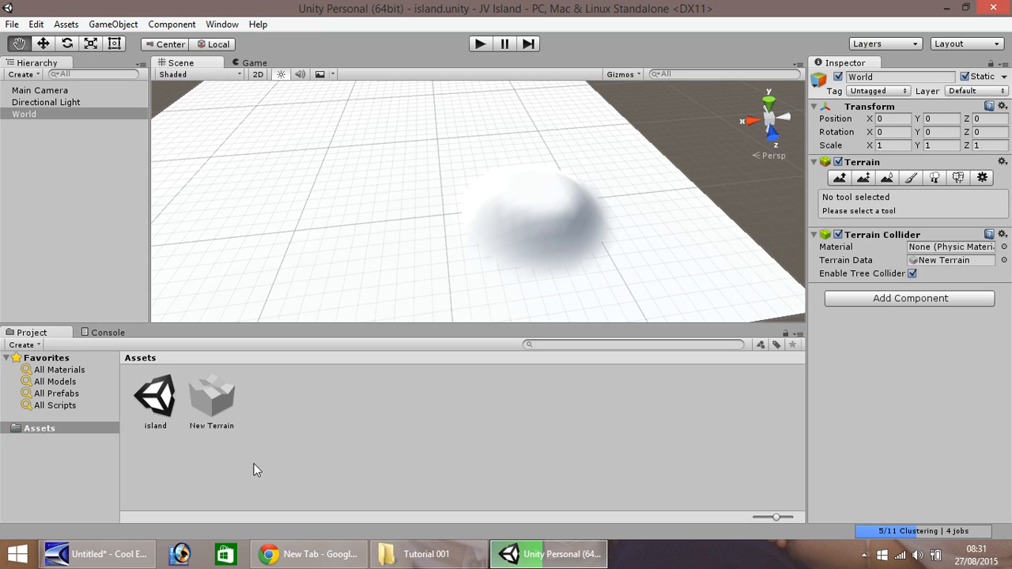
mouse_move(351, 406)
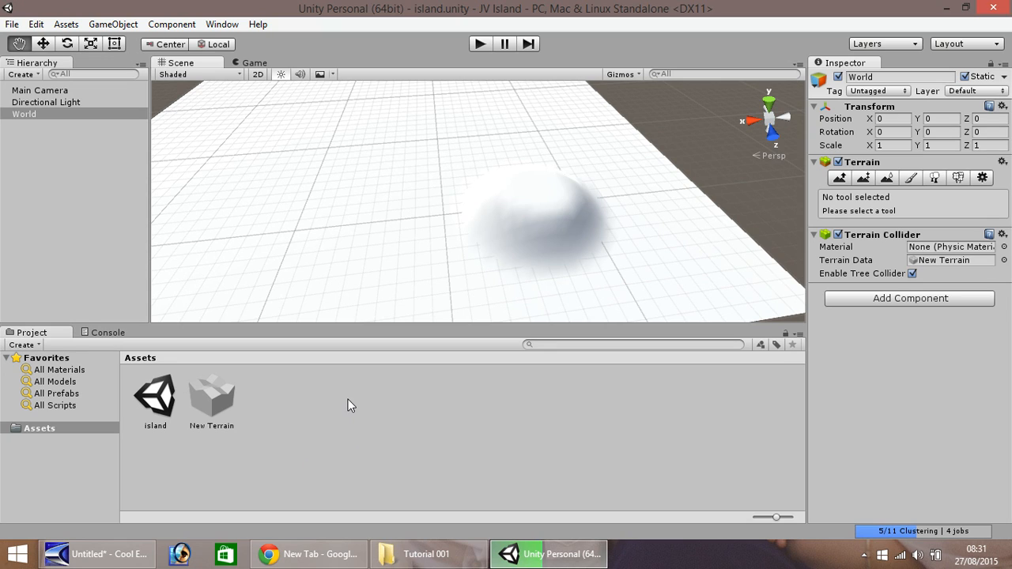
mouse_move(420, 425)
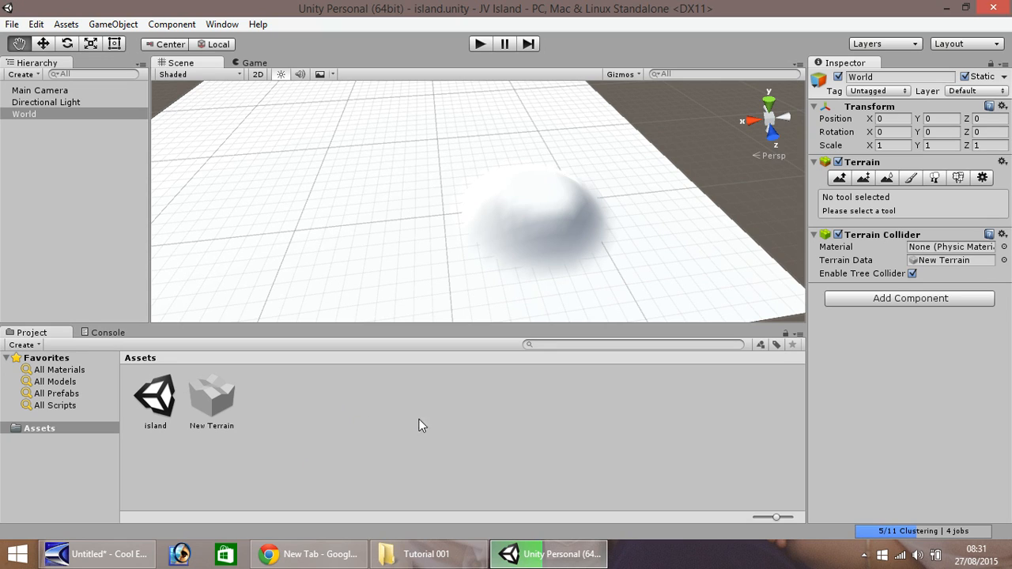
mouse_move(468, 253)
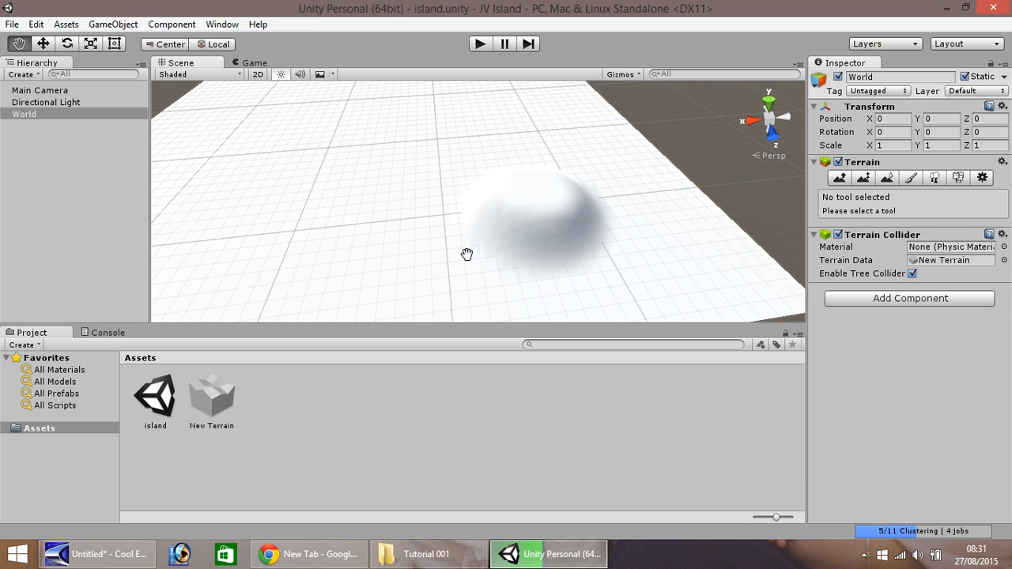
mouse_move(308, 428)
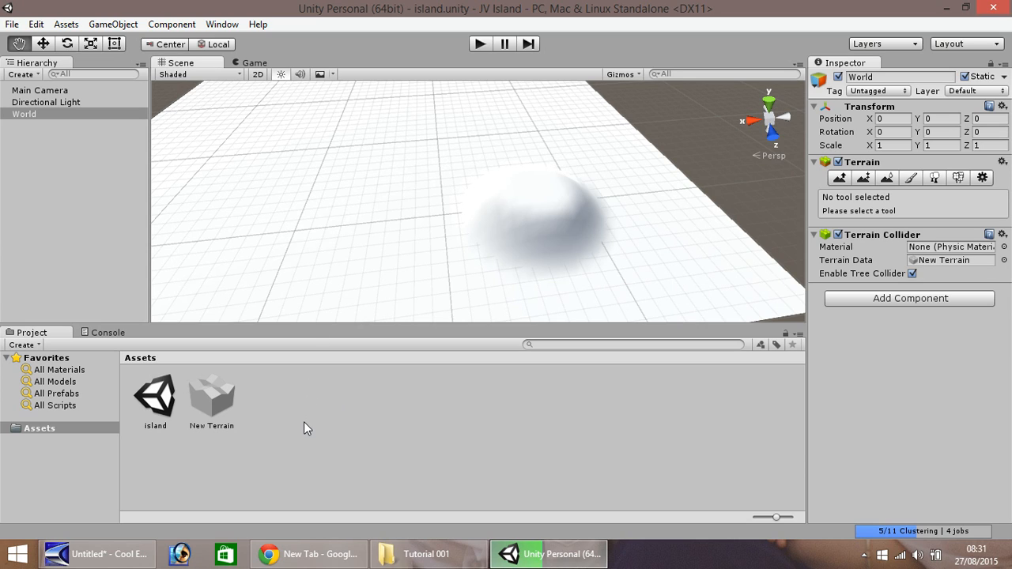
mouse_move(393, 443)
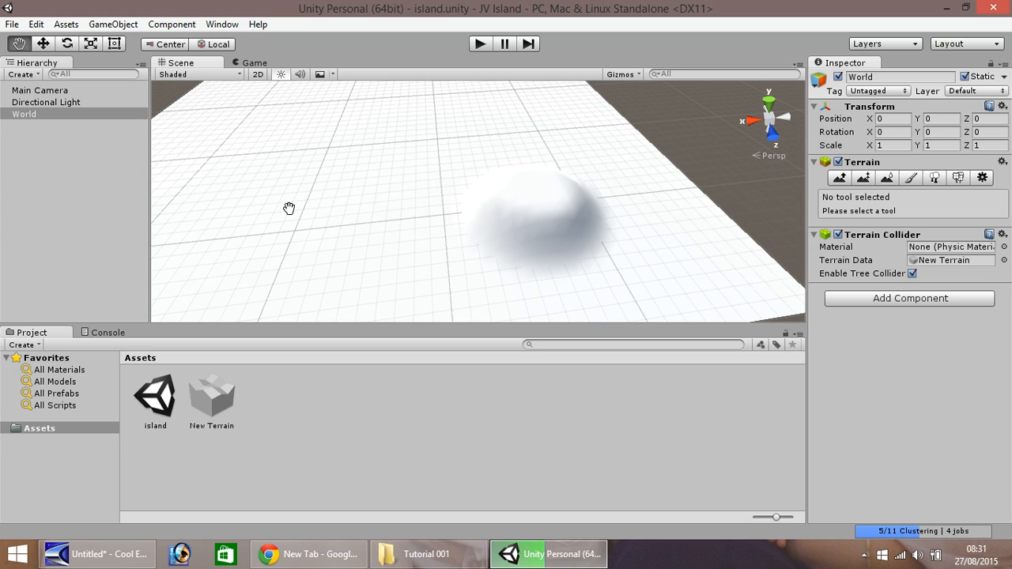
mouse_move(352, 259)
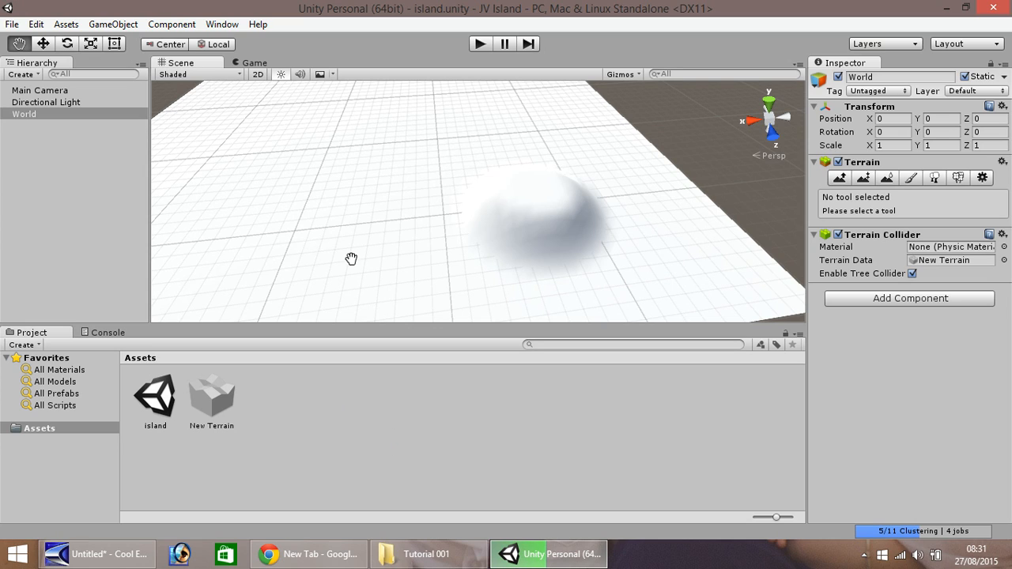
mouse_move(314, 191)
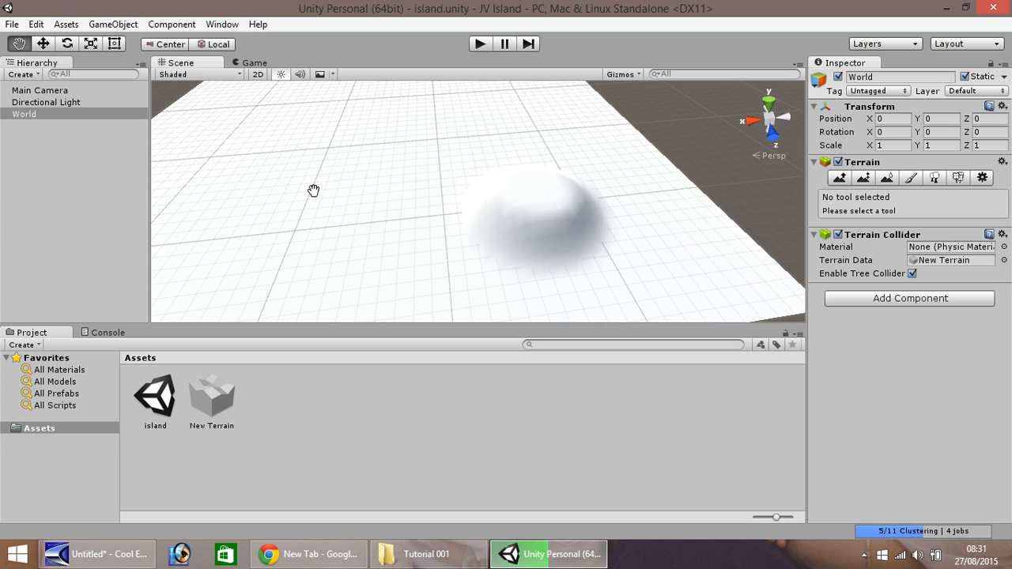
mouse_move(759, 512)
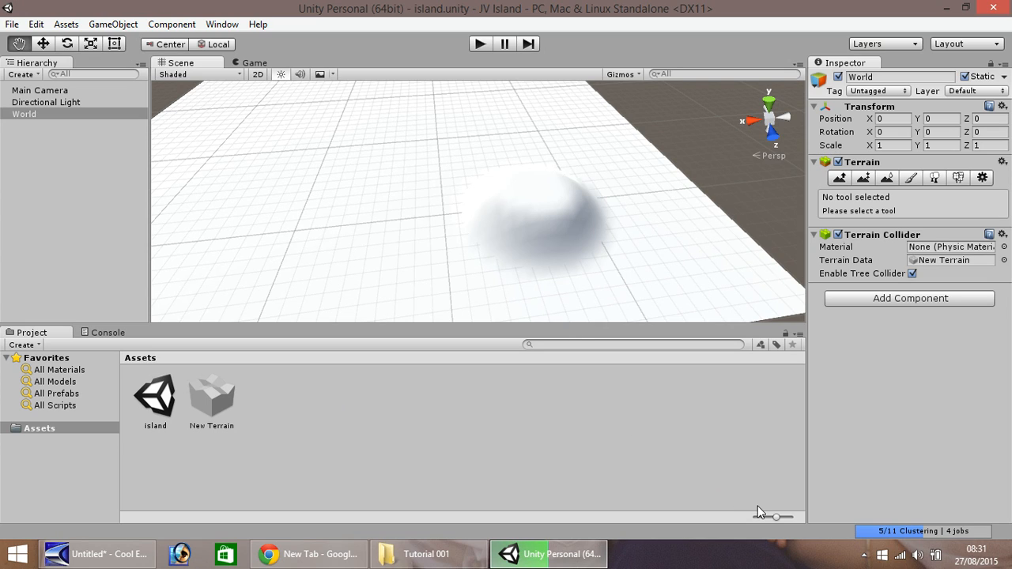